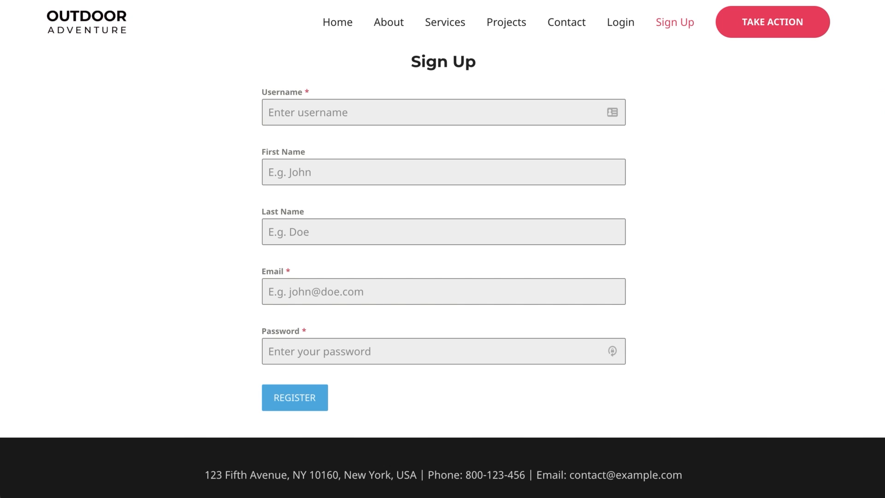
# Go from the live Sign Up page to the WordPress admin dashboard via the admin bar
pyautogui.click(621, 22)
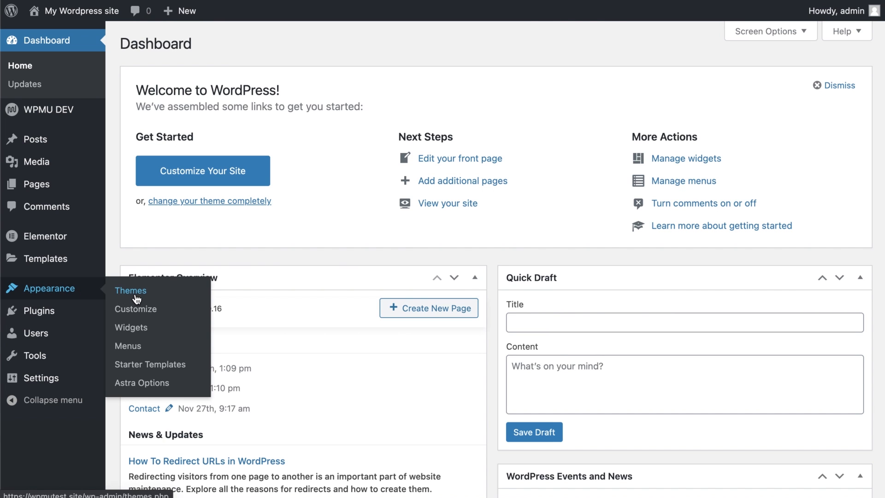
# Go to Plugins > Add New and search for 'Forminator'
pyautogui.click(130, 291)
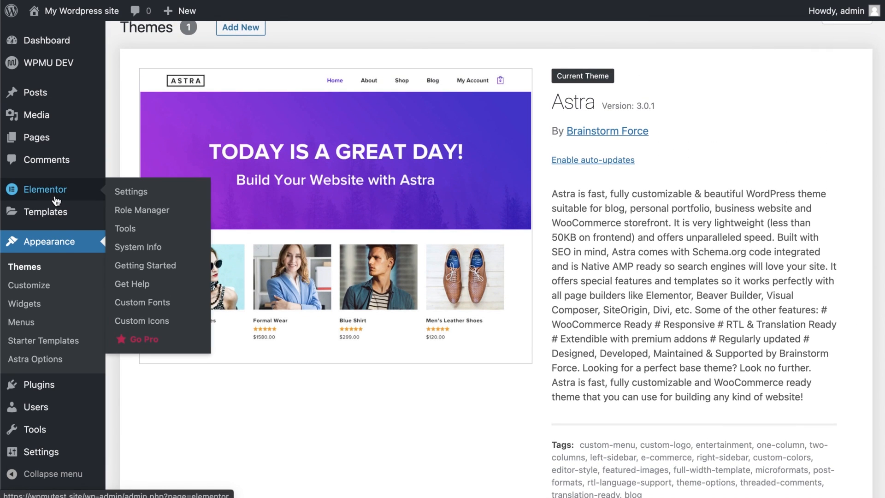
pyautogui.moveTo(38, 385)
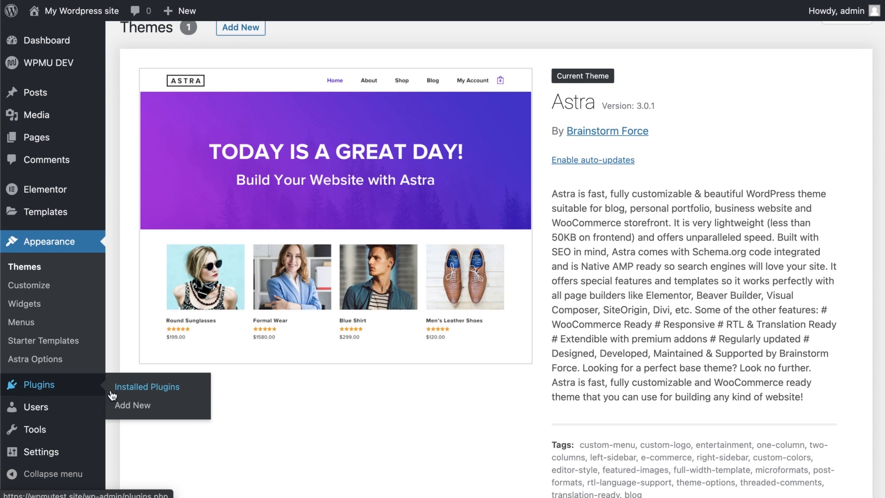
pyautogui.click(147, 387)
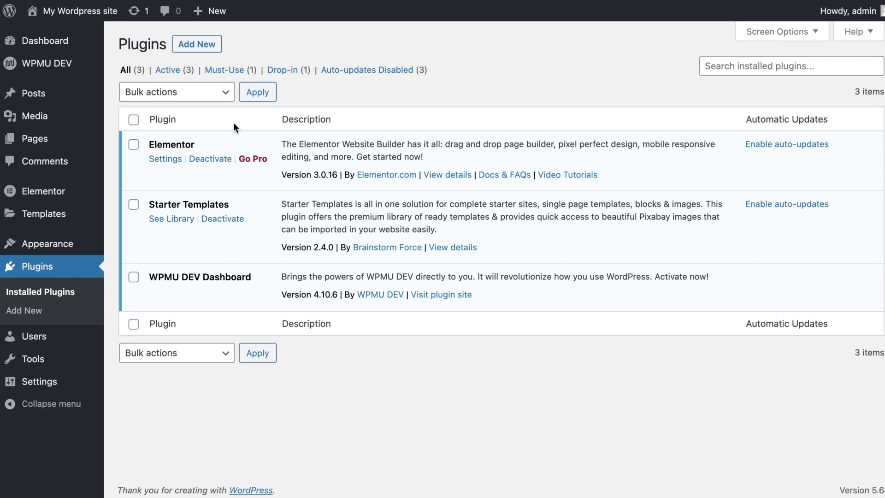
pyautogui.moveTo(202, 48)
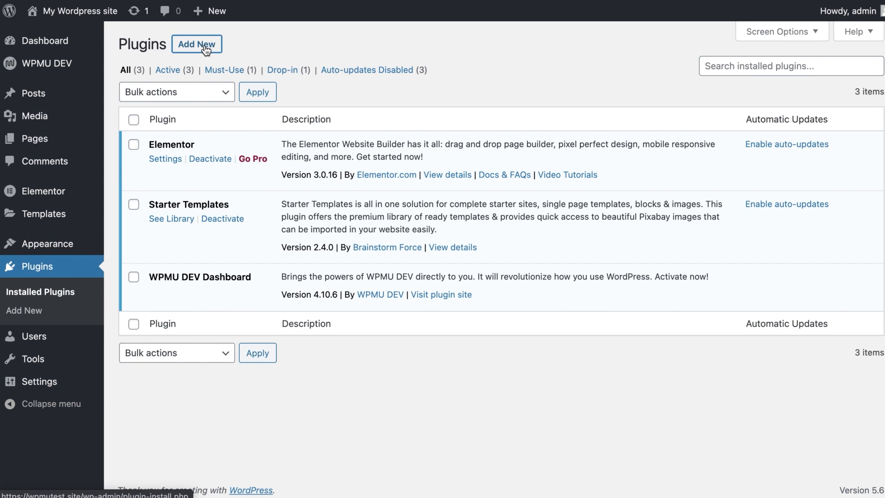
pyautogui.click(198, 43)
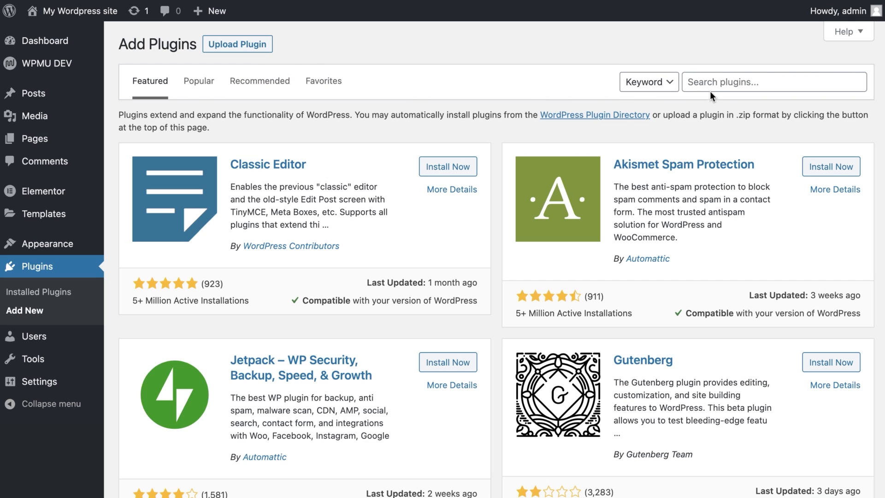
pyautogui.write('Forminator')
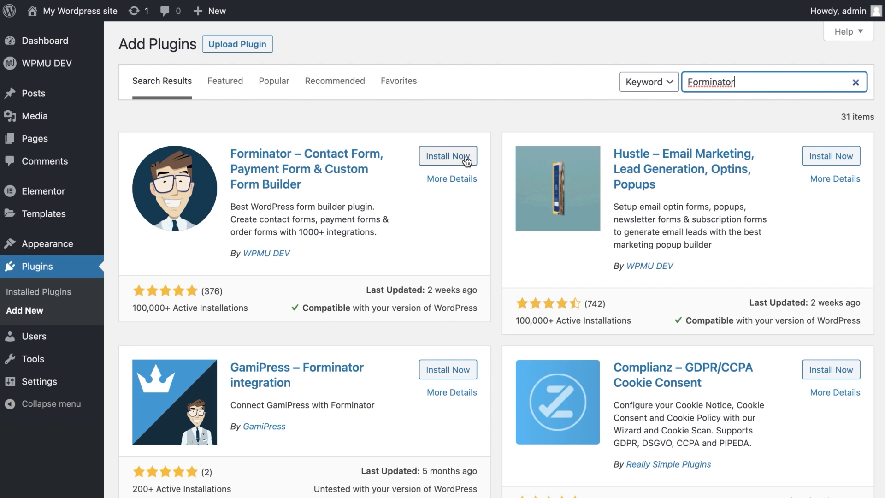
# Install and activate the Forminator plugin
pyautogui.click(454, 157)
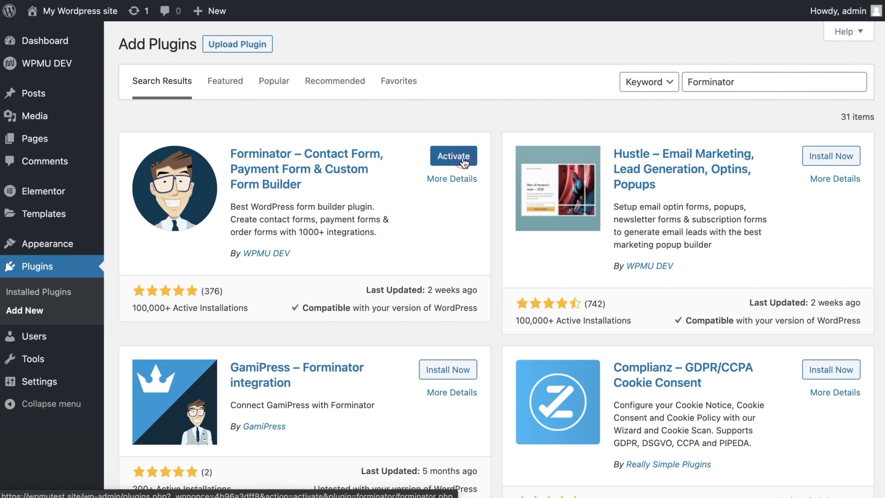
pyautogui.click(454, 156)
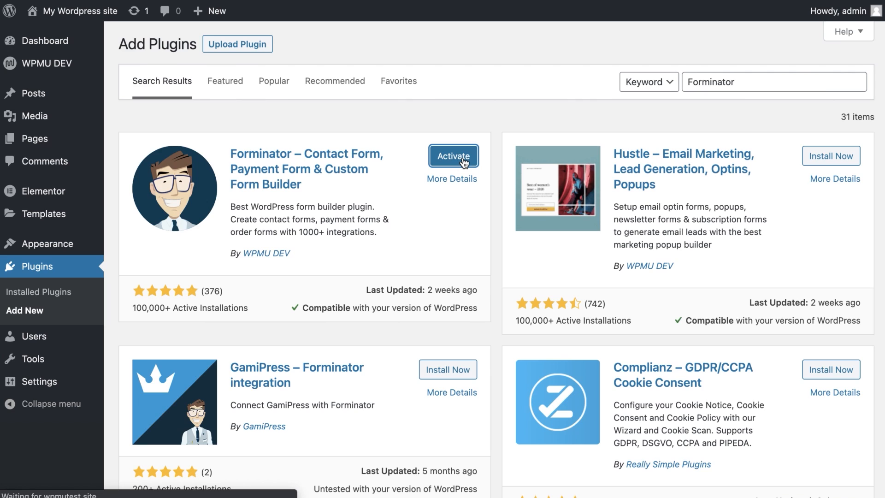
pyautogui.click(454, 156)
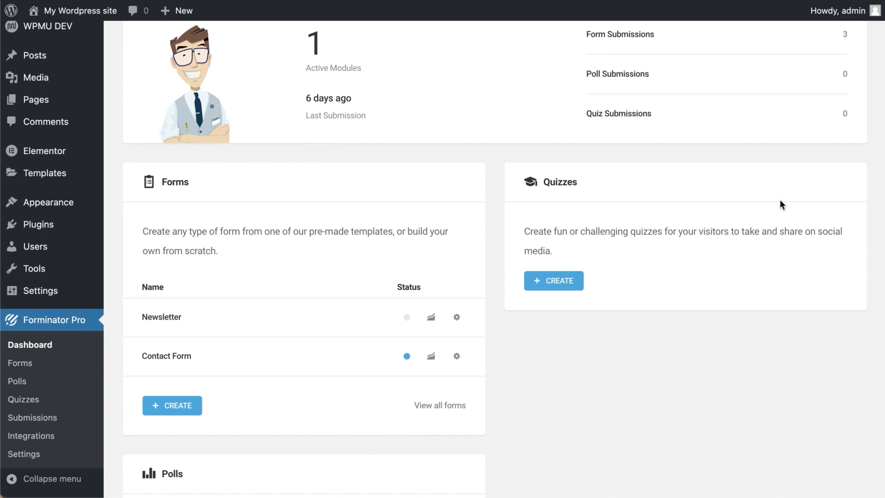
pyautogui.moveTo(393, 349)
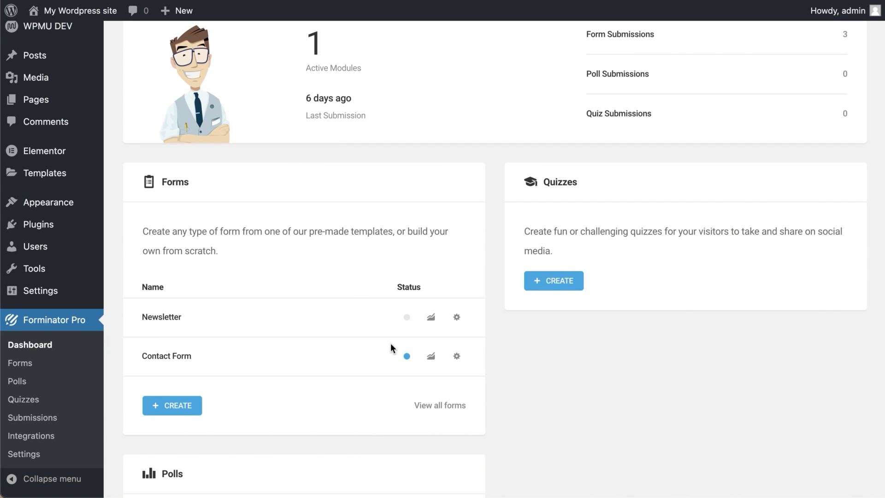
pyautogui.moveTo(407, 318)
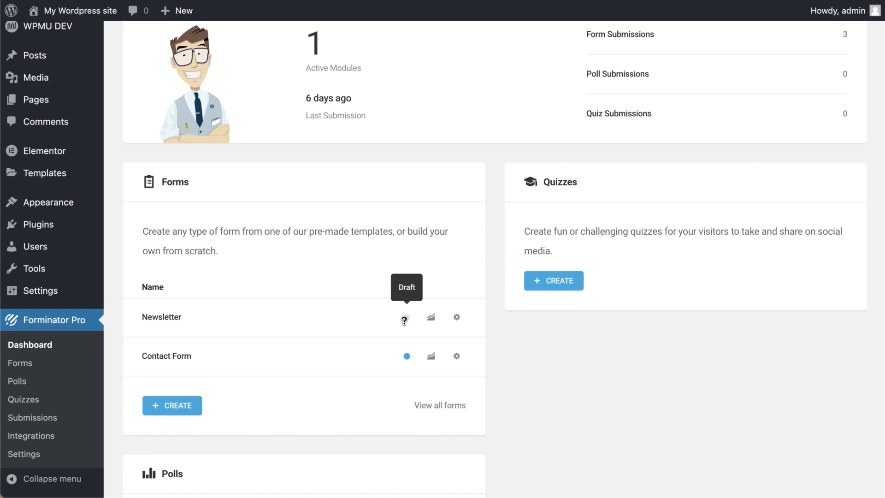
pyautogui.moveTo(432, 350)
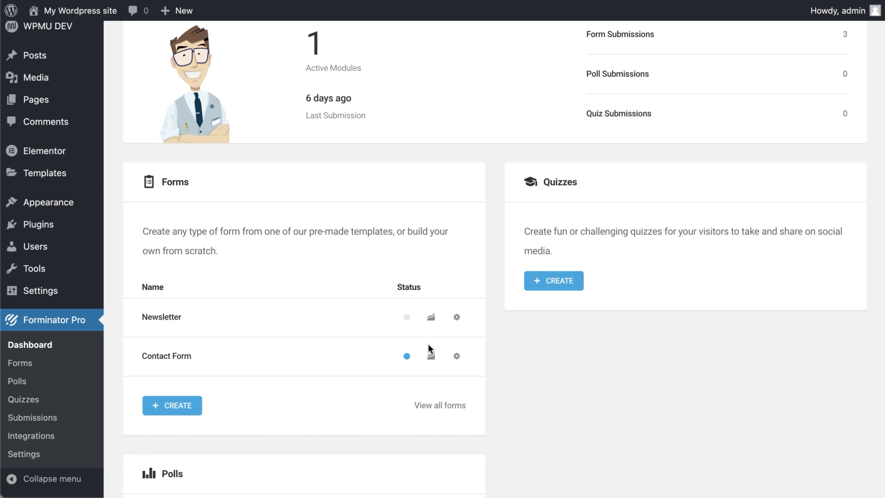
# Open Forminator's Forms list with the draft Newsletter and published Contact Form
pyautogui.click(432, 356)
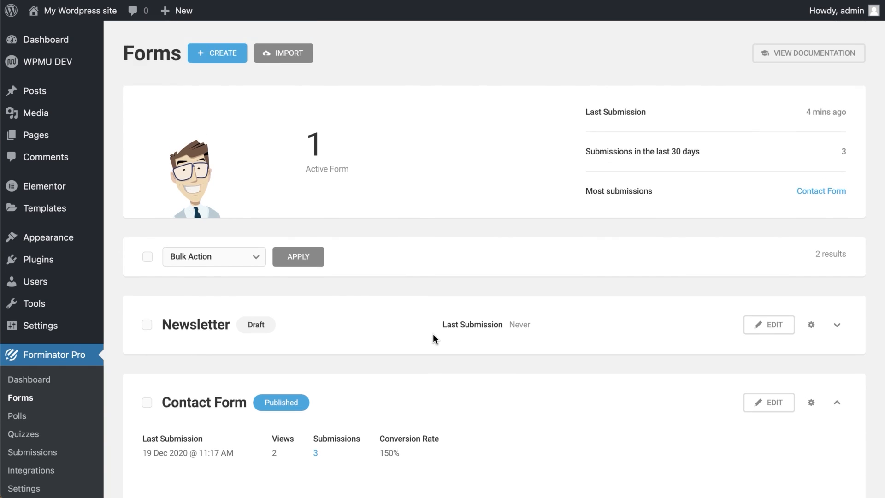
pyautogui.moveTo(430, 333)
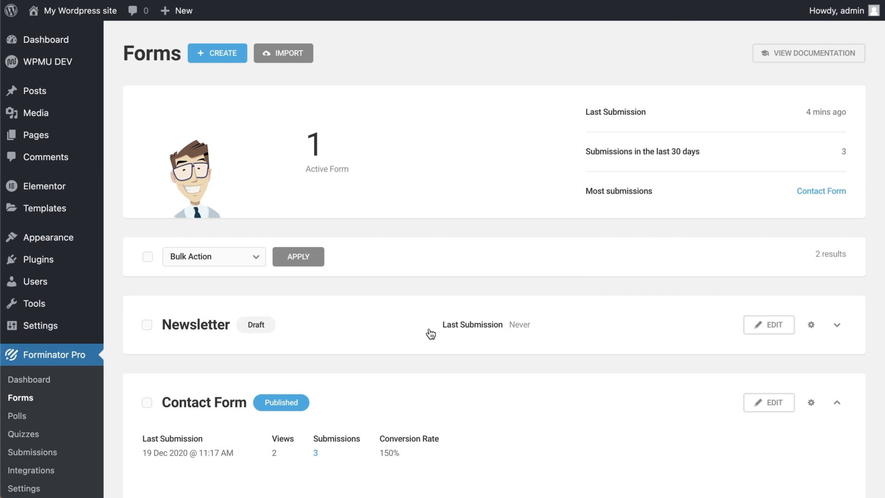
pyautogui.moveTo(421, 322)
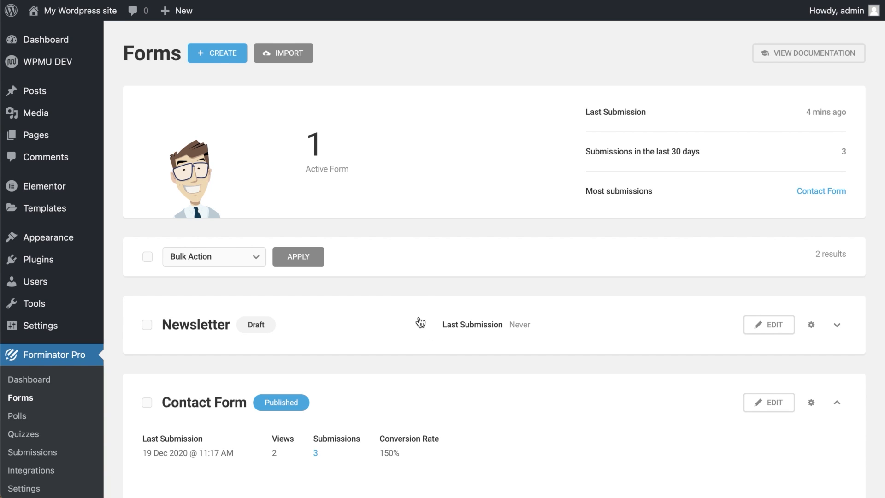
# Create a new form named User Registration from the User Registration template
pyautogui.click(218, 54)
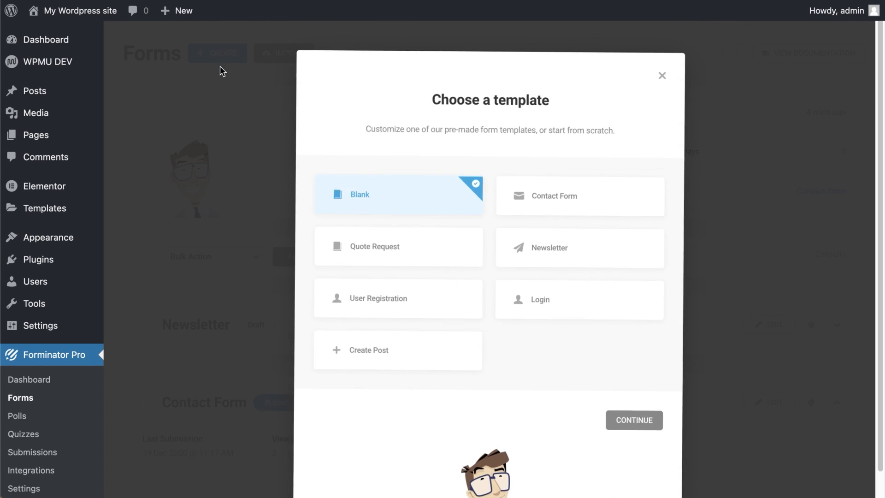
pyautogui.click(399, 304)
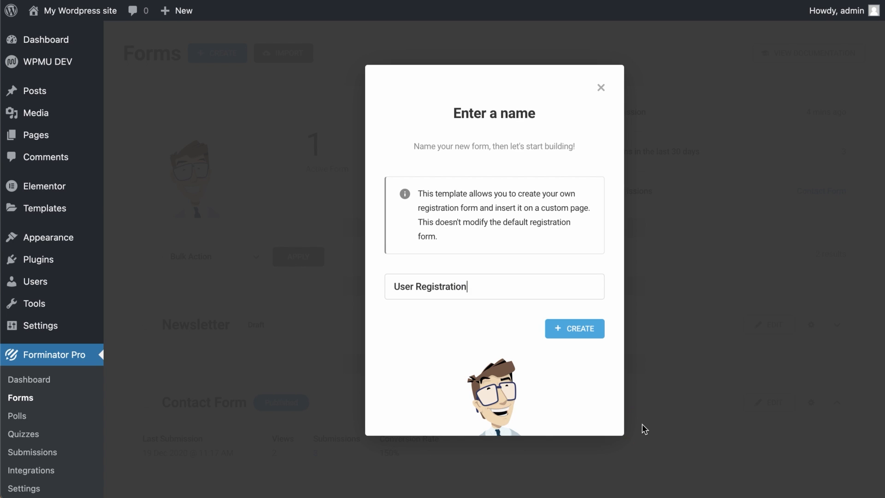
pyautogui.moveTo(565, 335)
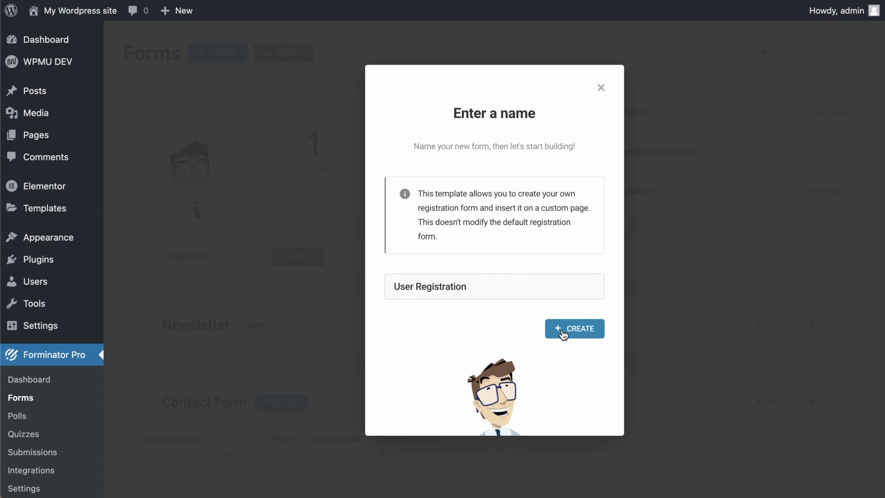
pyautogui.click(575, 328)
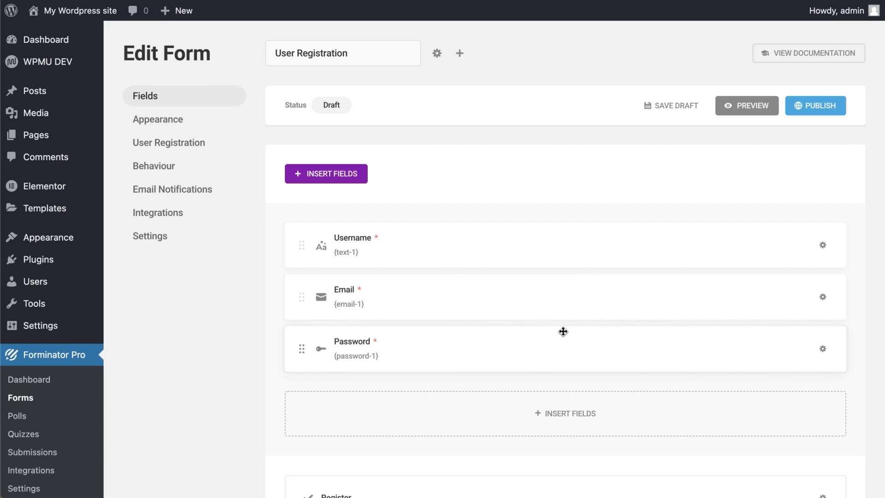
# Insert a Name field with first and last name parts into the User Registration form
pyautogui.click(326, 173)
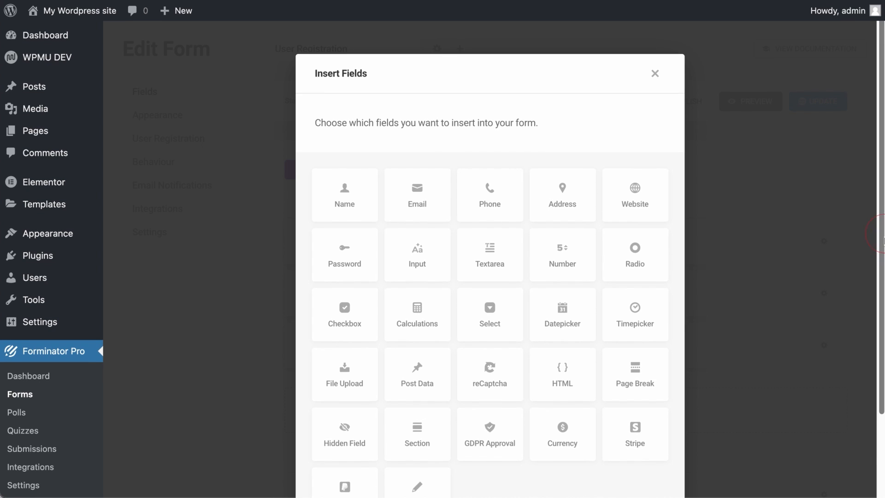
pyautogui.scroll(-3)
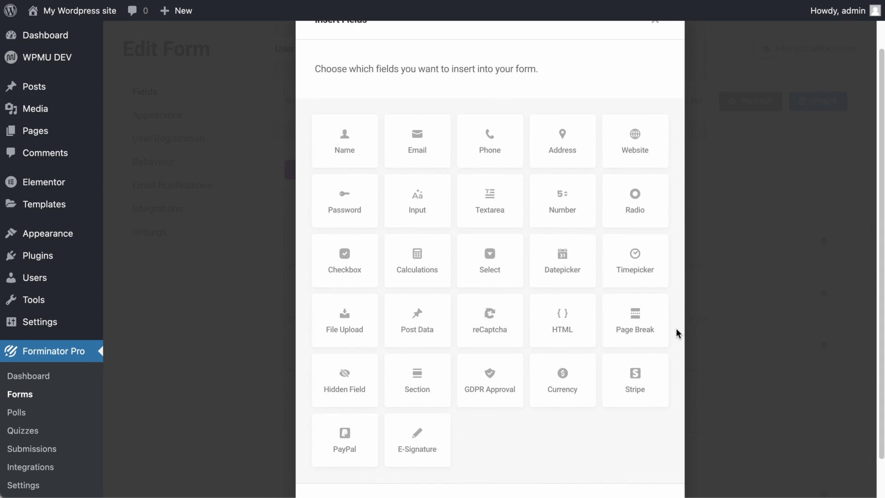
pyautogui.click(345, 320)
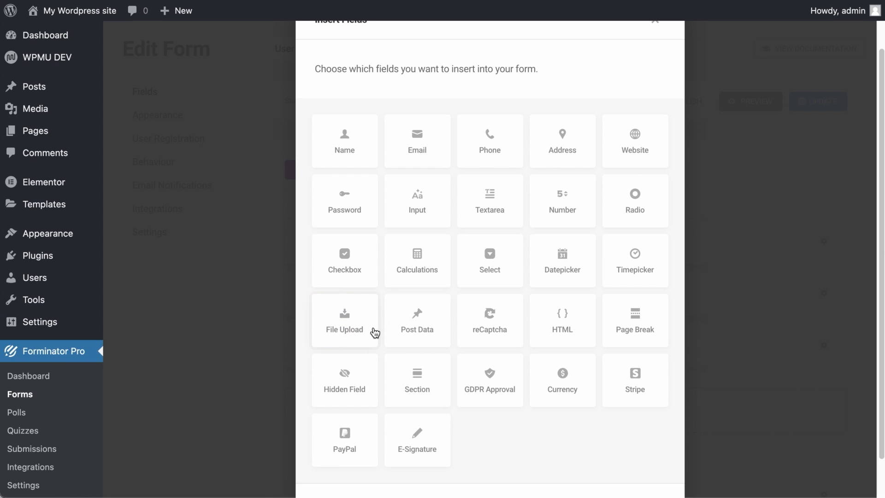
pyautogui.moveTo(381, 337)
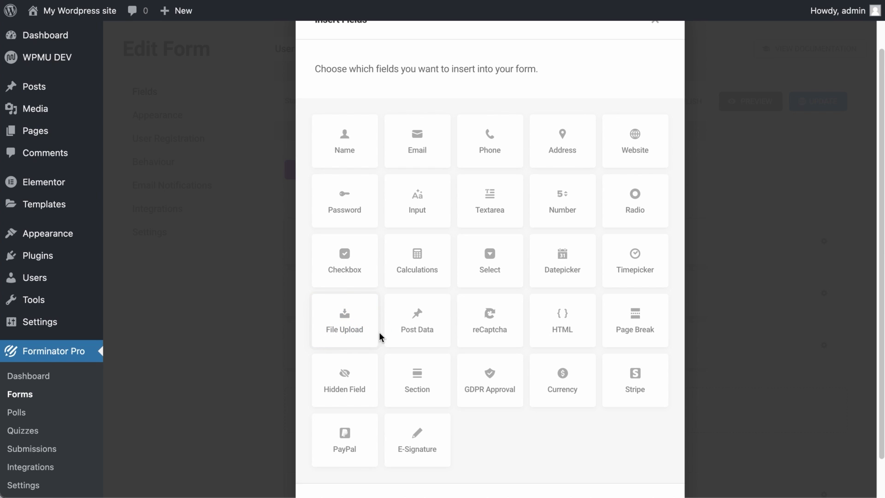
pyautogui.moveTo(576, 415)
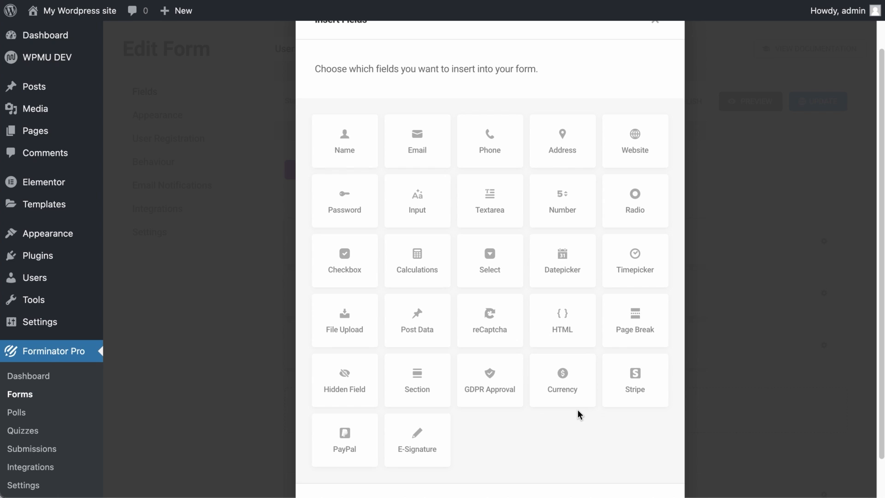
pyautogui.click(635, 380)
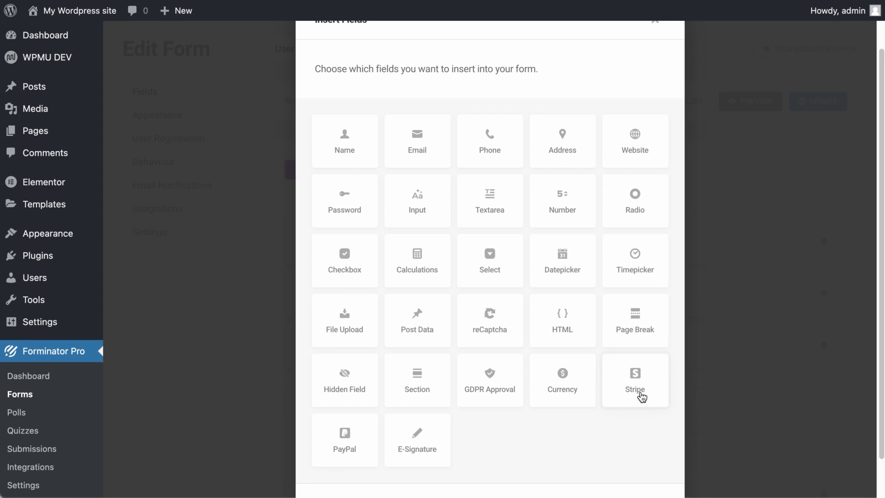
pyautogui.click(345, 155)
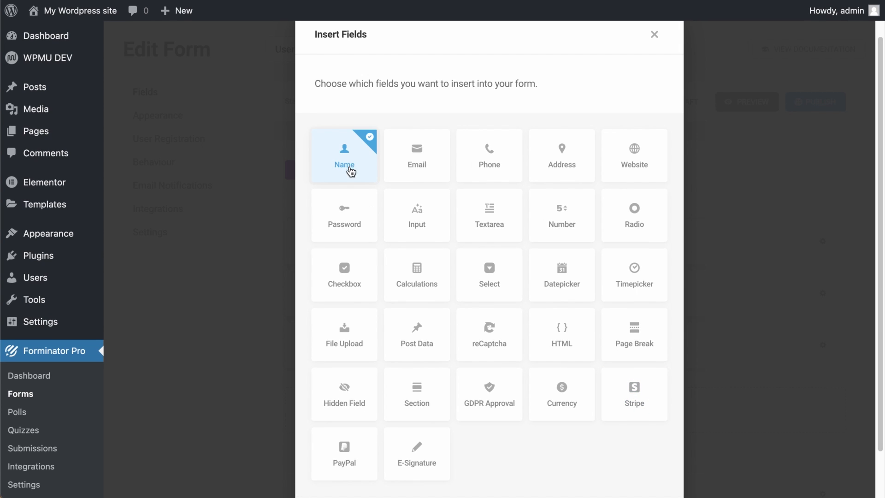
pyautogui.scroll(-3)
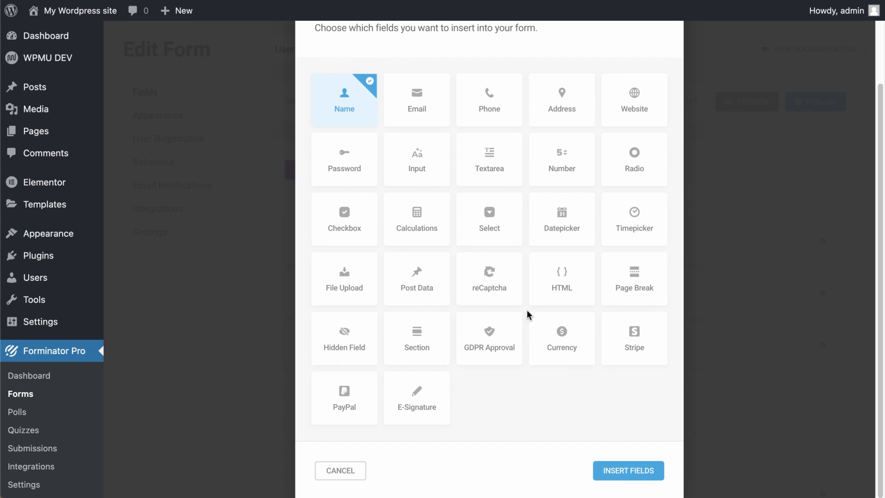
pyautogui.moveTo(626, 477)
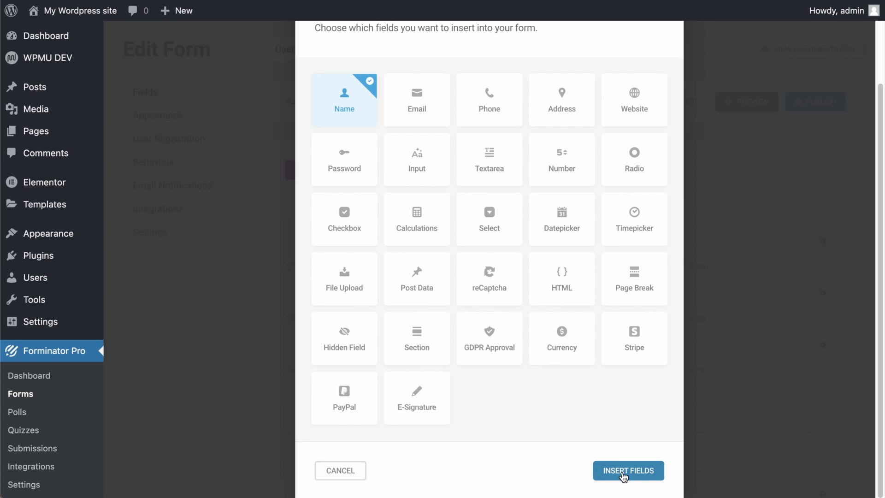
pyautogui.click(629, 470)
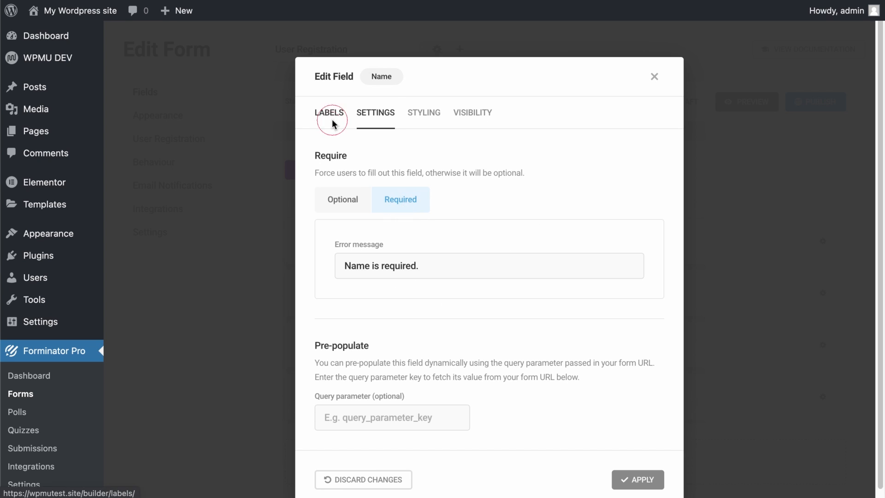
# Review the Name field's Labels options showing First Name and Last Name
pyautogui.click(330, 113)
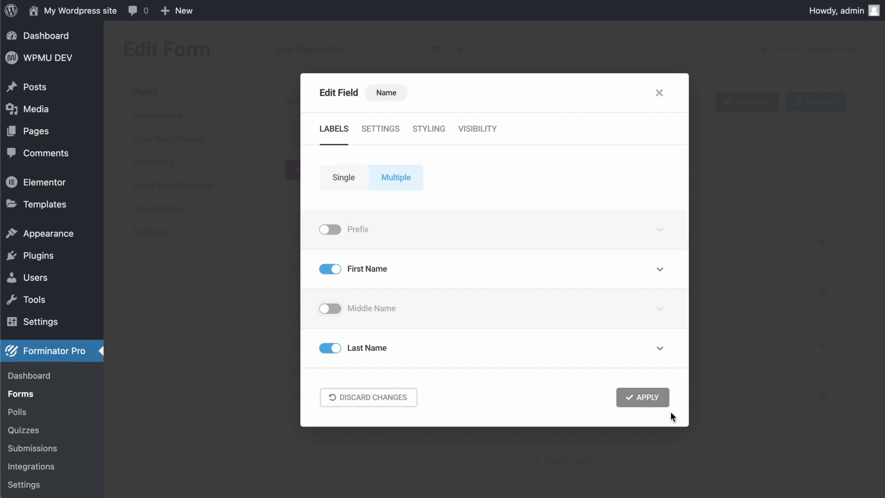
pyautogui.click(643, 397)
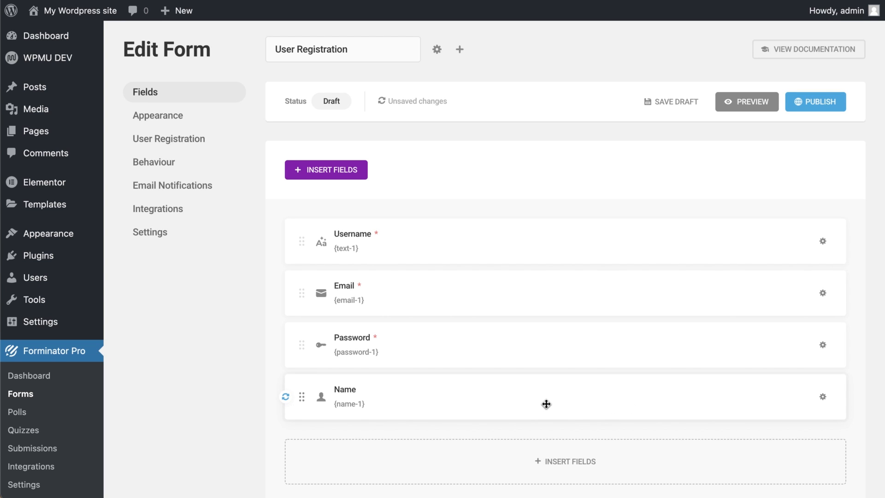
# Move the Name field up below Username and preview the form to confirm, then close the preview
pyautogui.moveTo(546, 396); pyautogui.dragTo(570, 310)
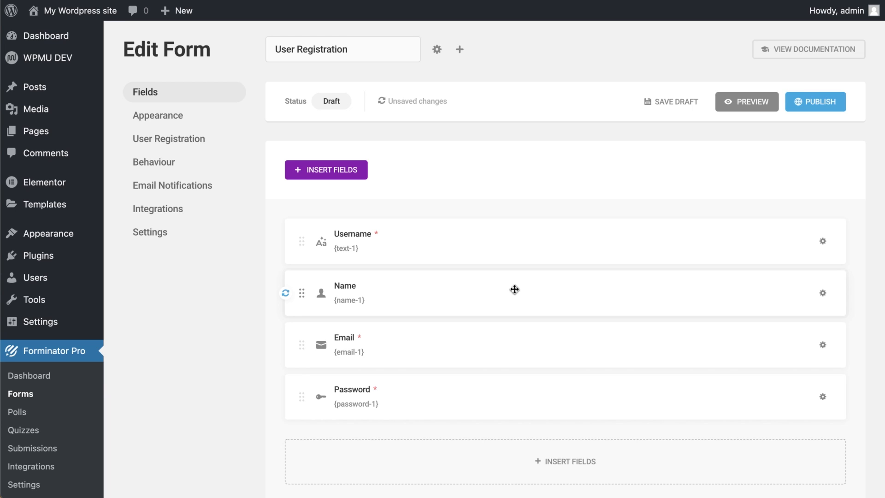
pyautogui.click(747, 102)
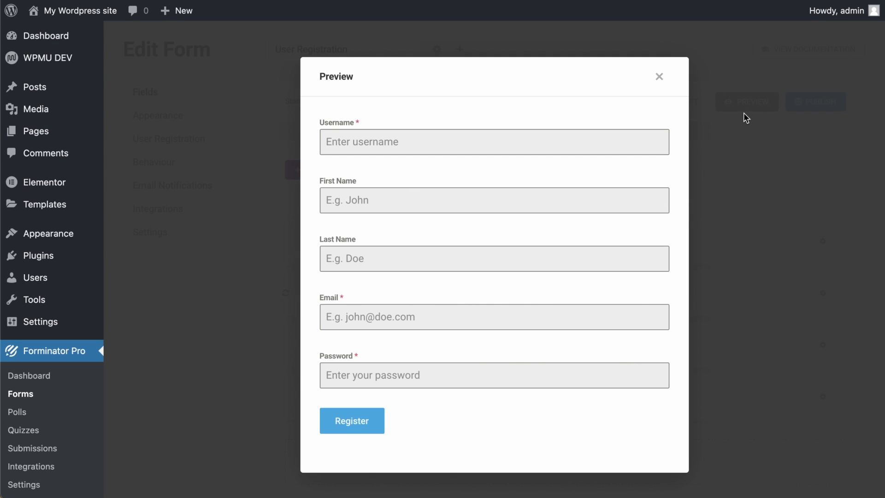
pyautogui.click(660, 77)
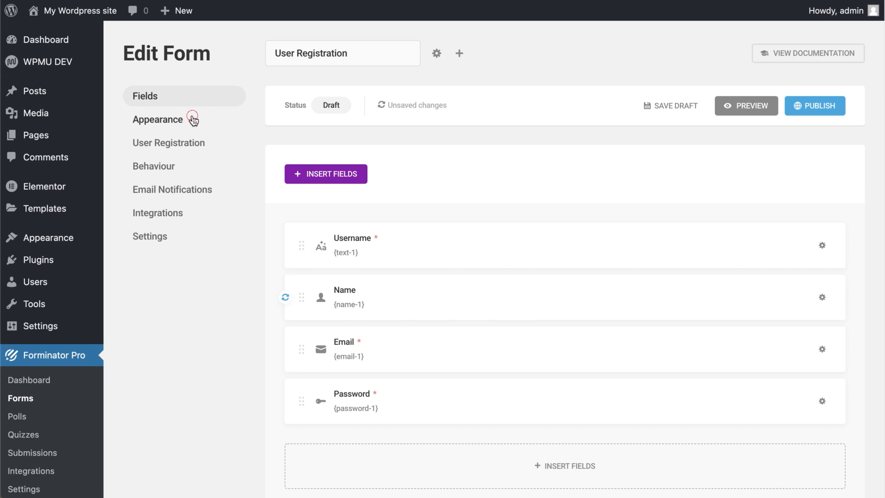
# Review the form's Appearance settings: default design, colors, fonts and container options
pyautogui.click(158, 119)
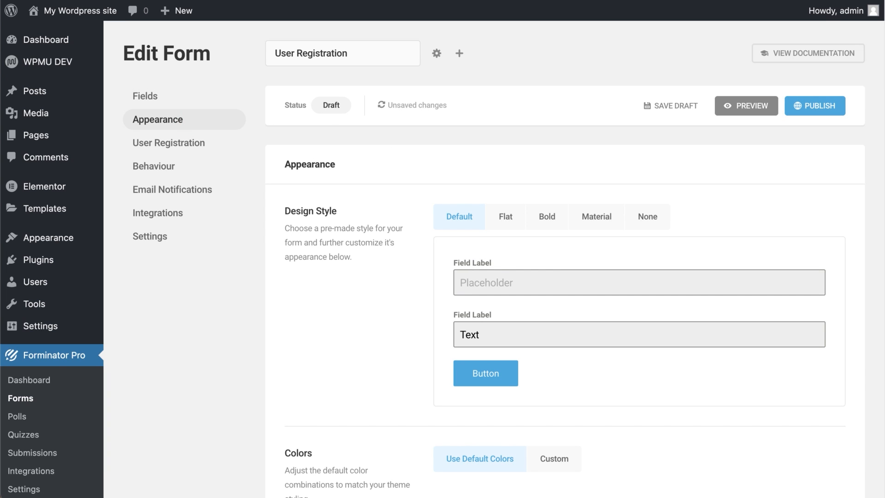
pyautogui.scroll(-3)
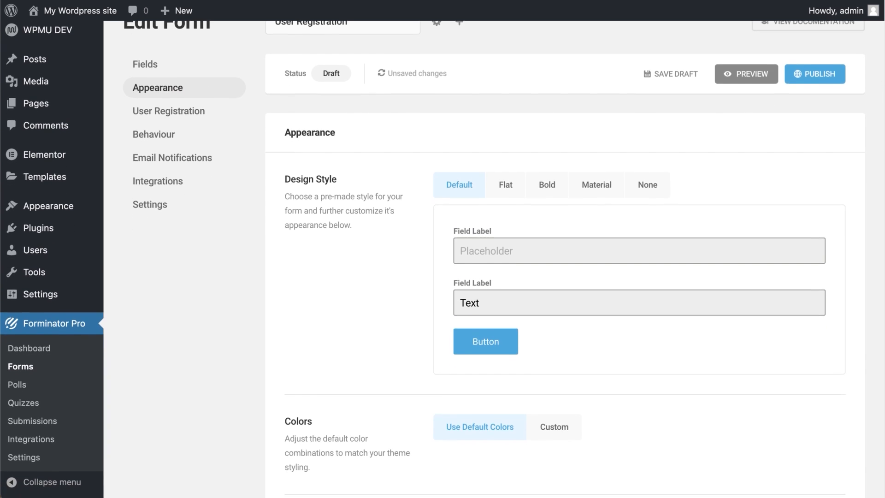
pyautogui.scroll(-3)
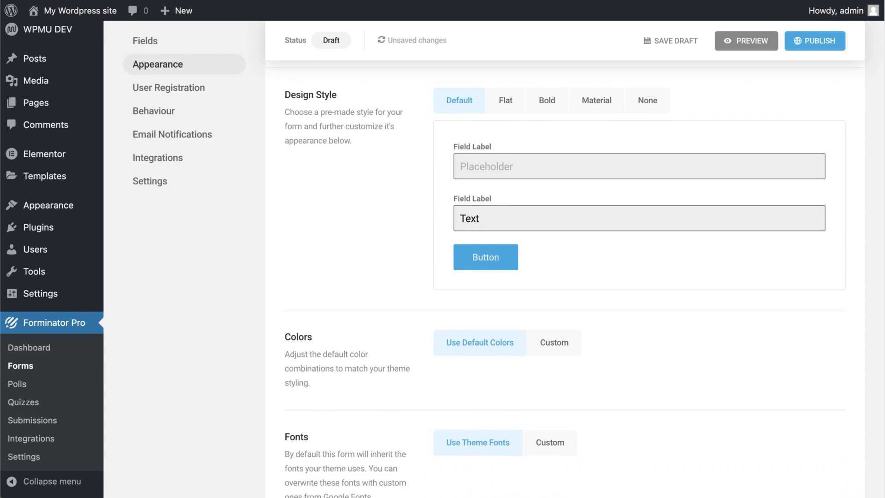
pyautogui.scroll(-3)
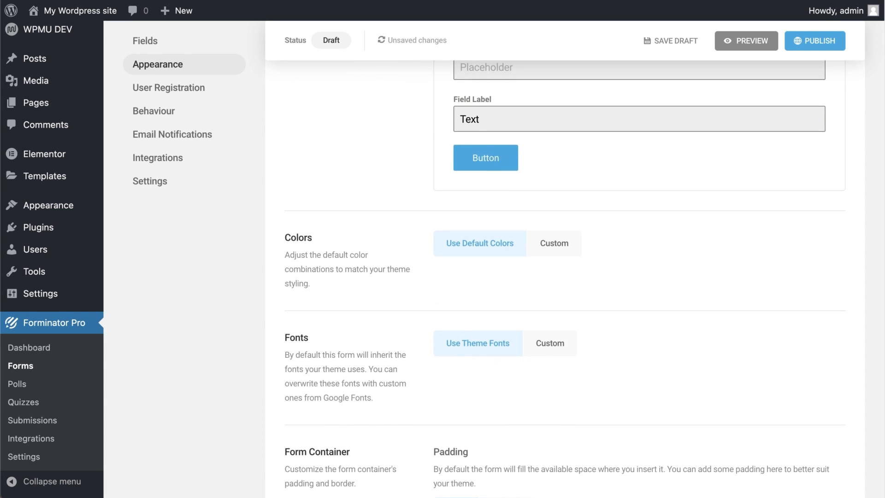
pyautogui.scroll(-3)
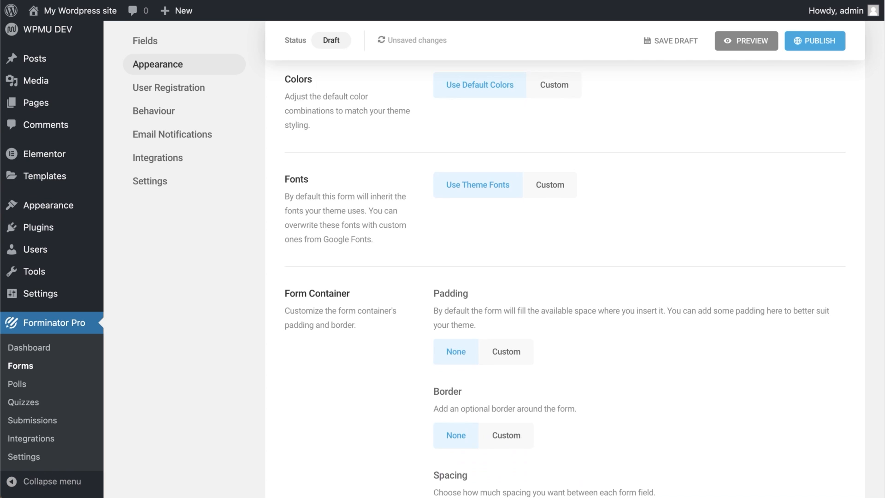
pyautogui.scroll(-3)
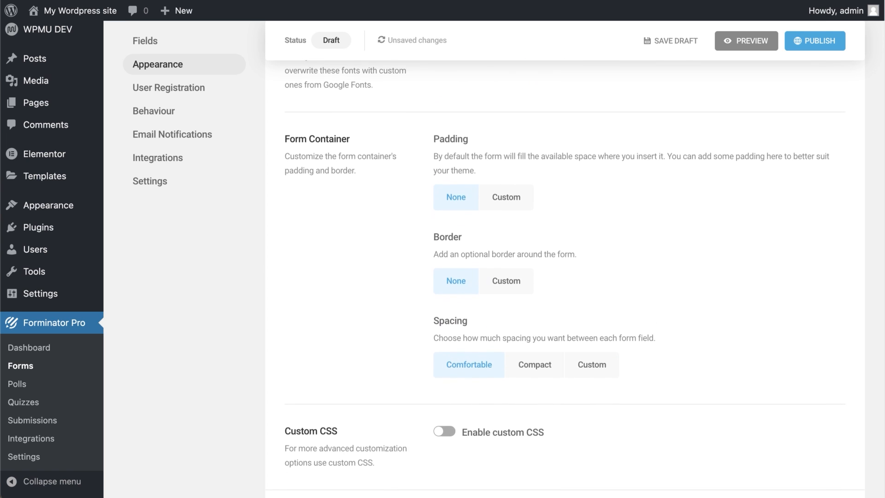
pyautogui.scroll(-3)
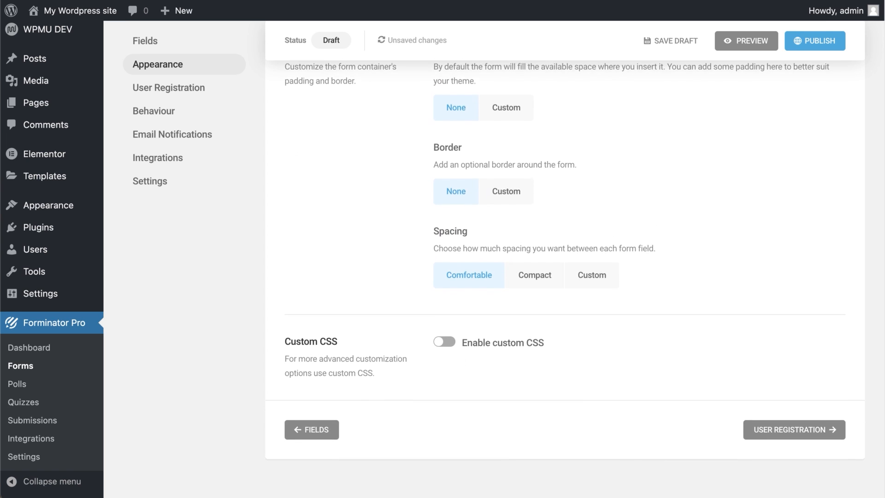
pyautogui.scroll(-3)
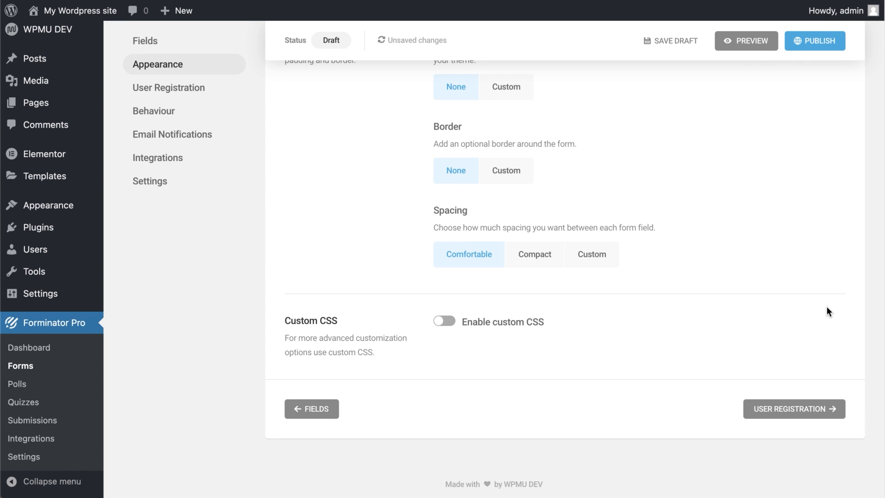
# In the User Registration settings, map First Name and Last Name to the Name sub-fields
pyautogui.click(169, 88)
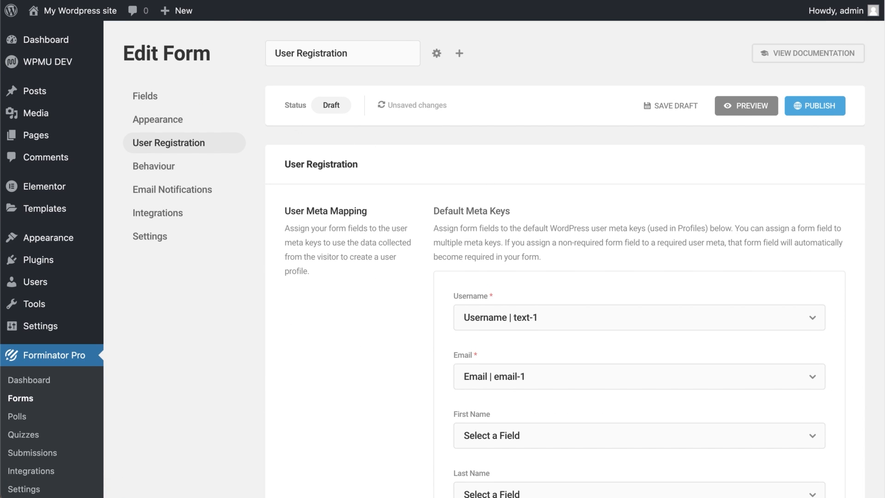
pyautogui.scroll(-3)
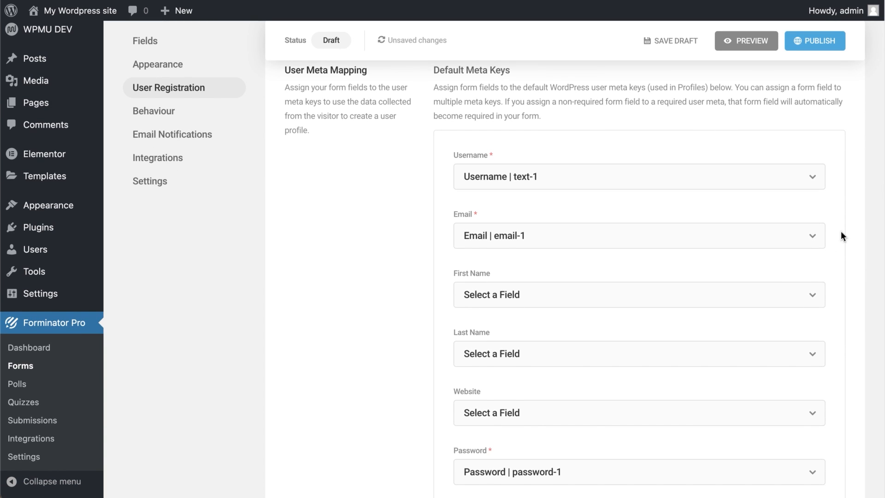
pyautogui.click(638, 295)
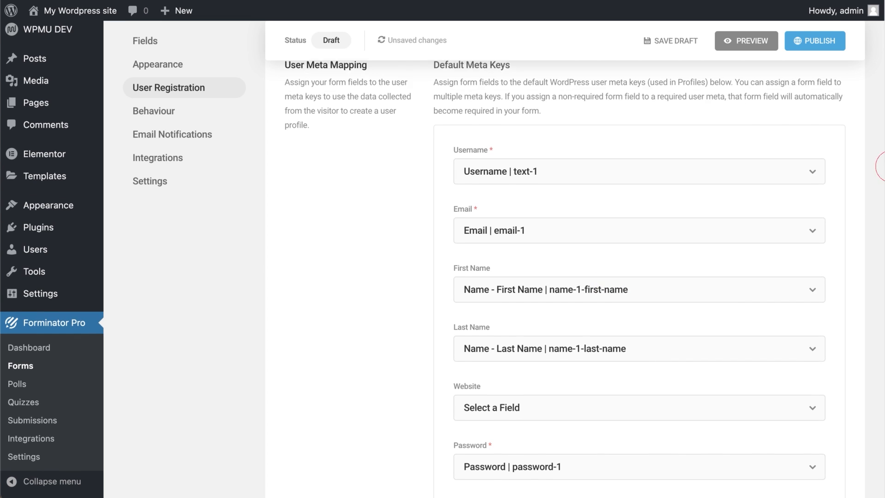
# Give newly registered users the Subscriber role
pyautogui.scroll(-3)
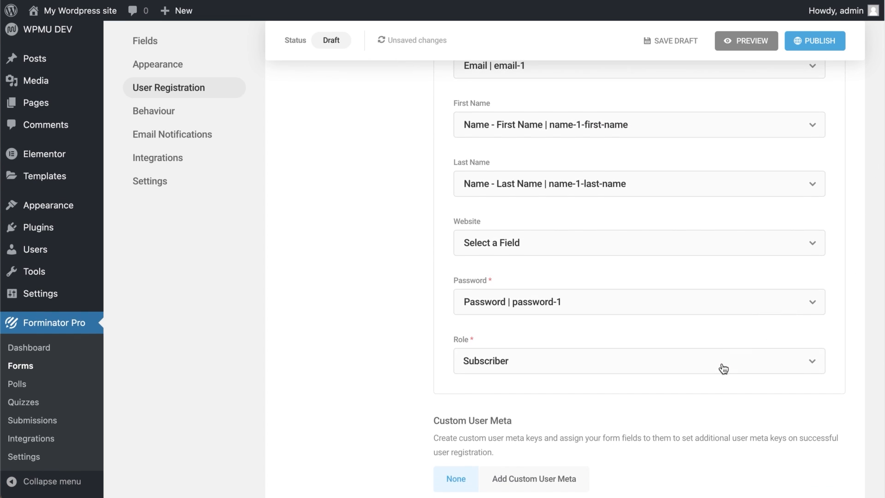
pyautogui.click(633, 361)
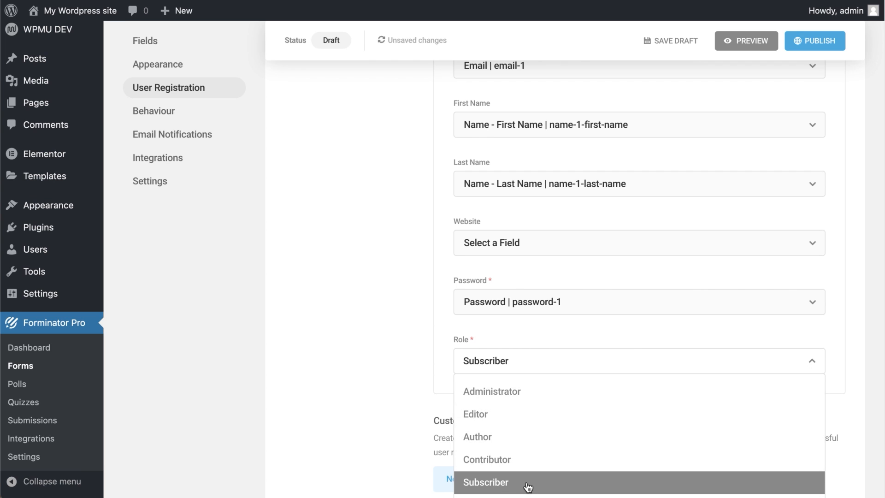
pyautogui.click(486, 483)
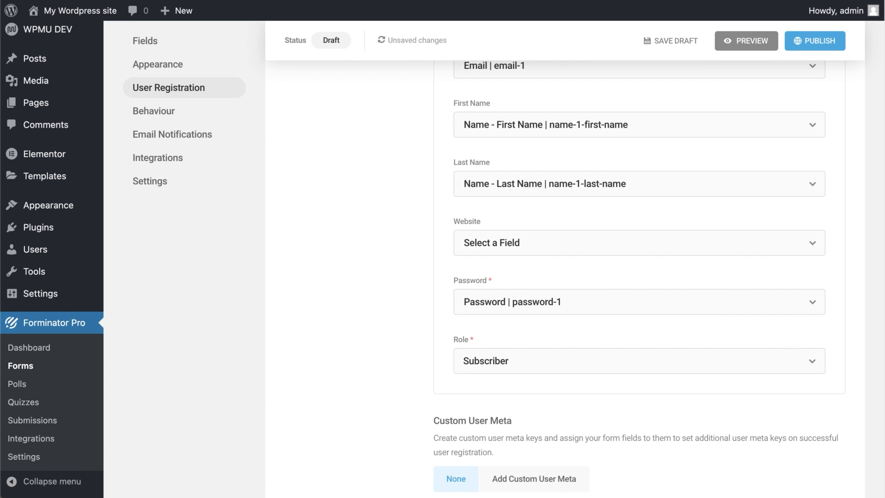
pyautogui.scroll(-3)
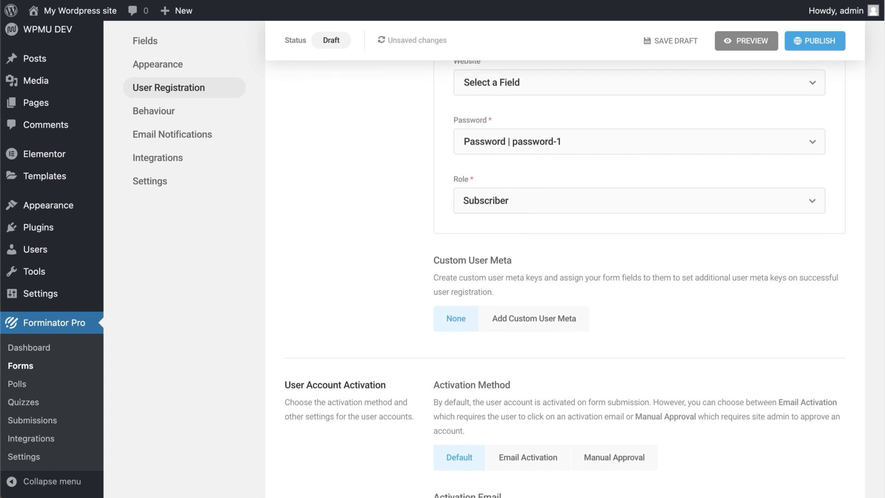
pyautogui.scroll(-3)
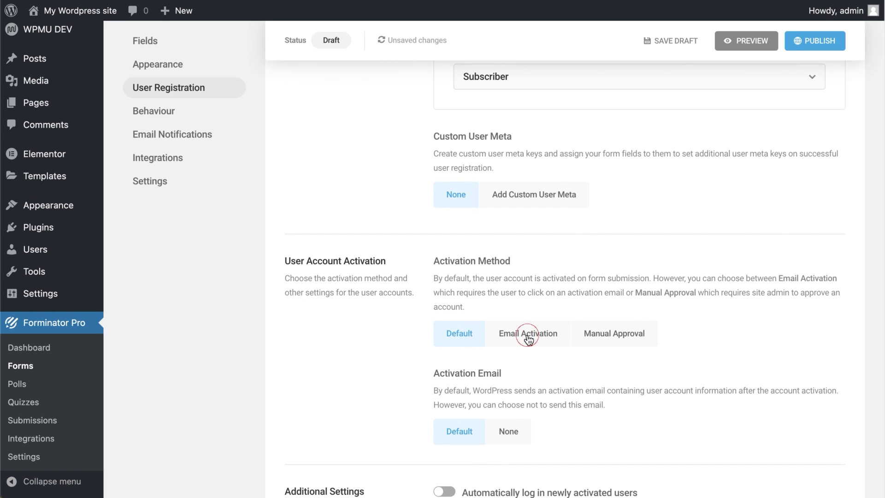
pyautogui.click(528, 334)
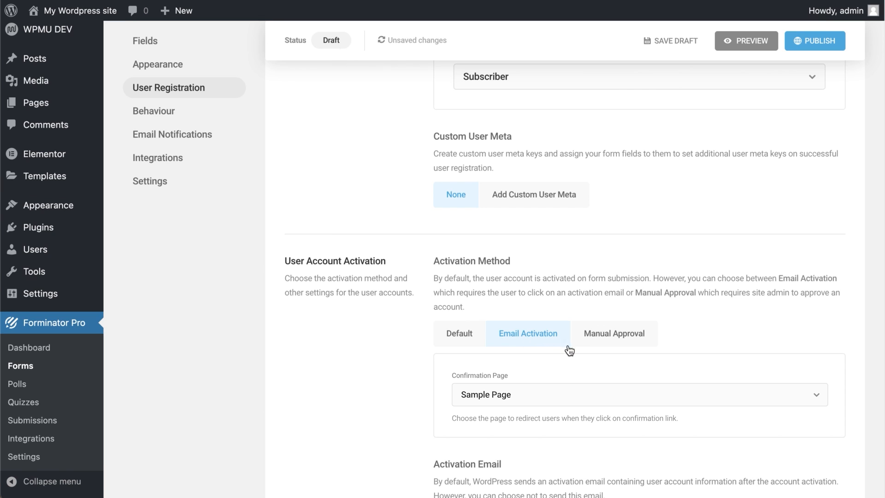
pyautogui.click(615, 334)
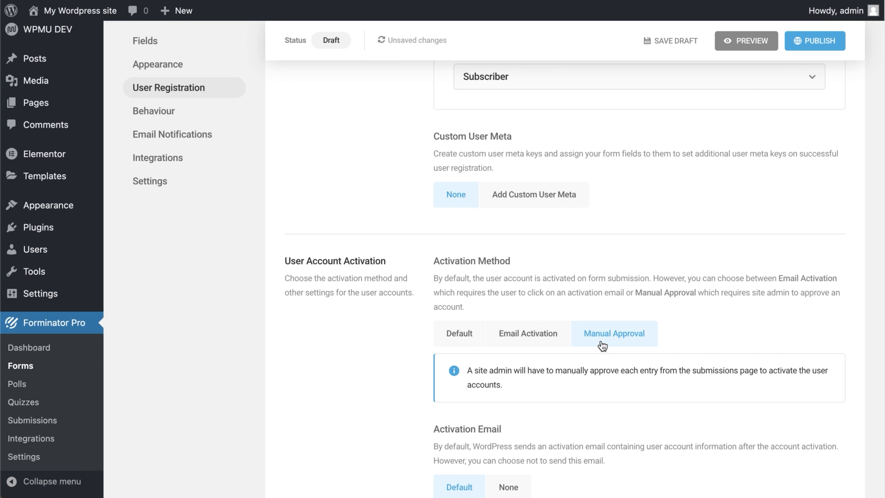
pyautogui.moveTo(544, 341)
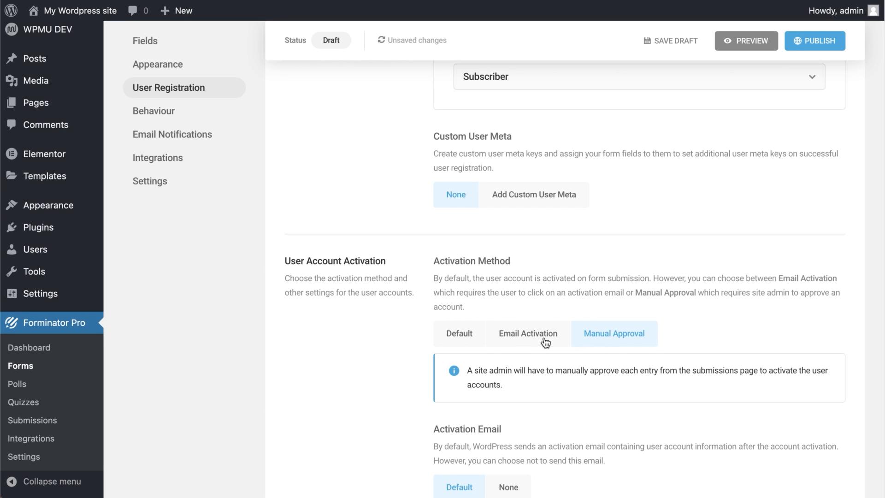
pyautogui.click(459, 333)
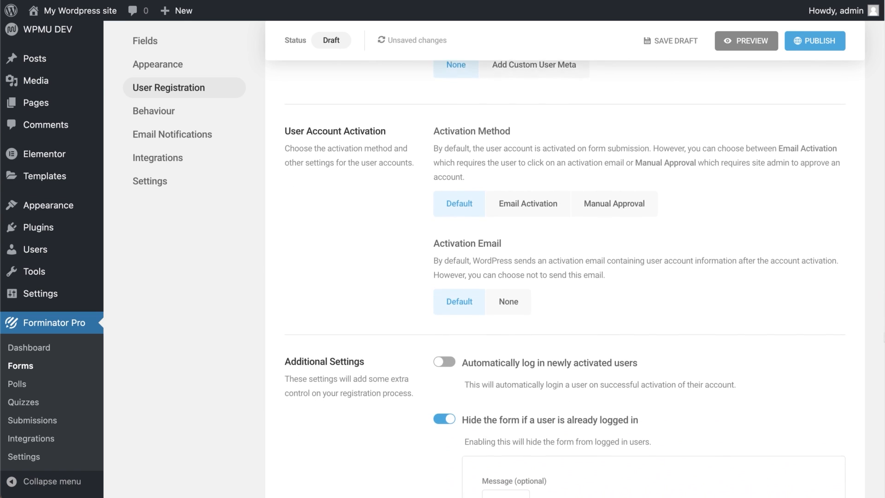
# Enable automatic login for newly activated users with the message 'You are logged in.'
pyautogui.scroll(-3)
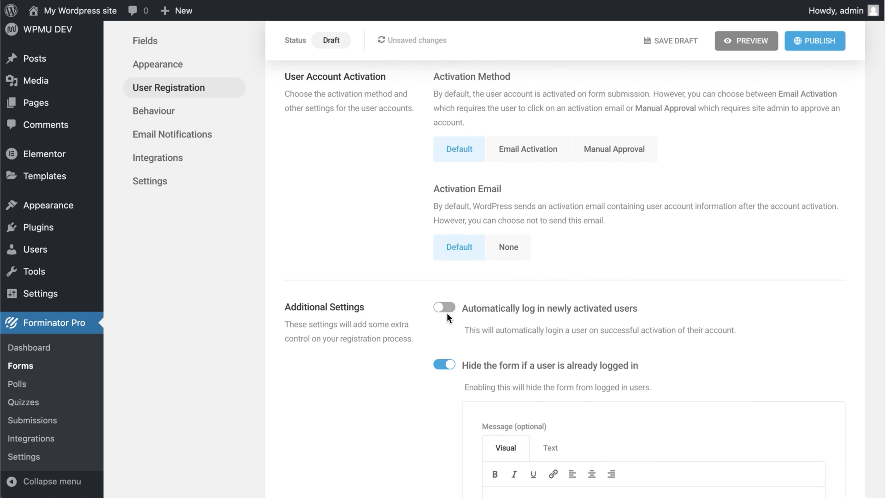
pyautogui.click(443, 308)
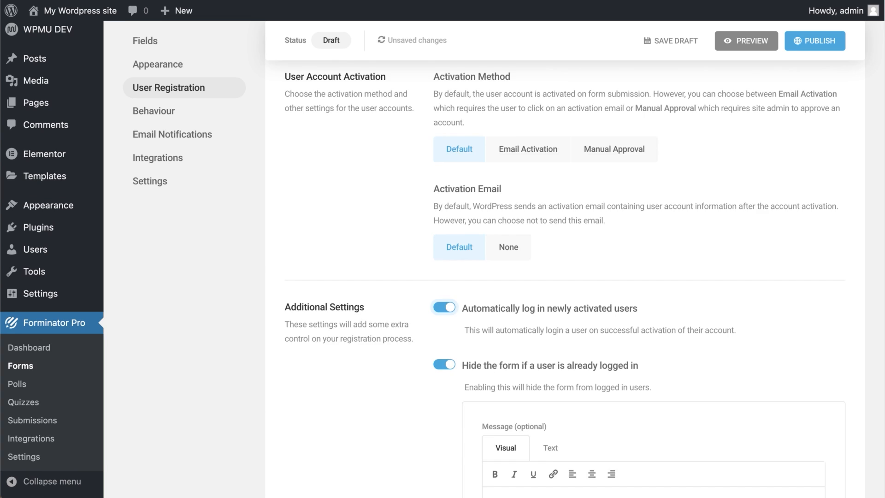
pyautogui.scroll(-3)
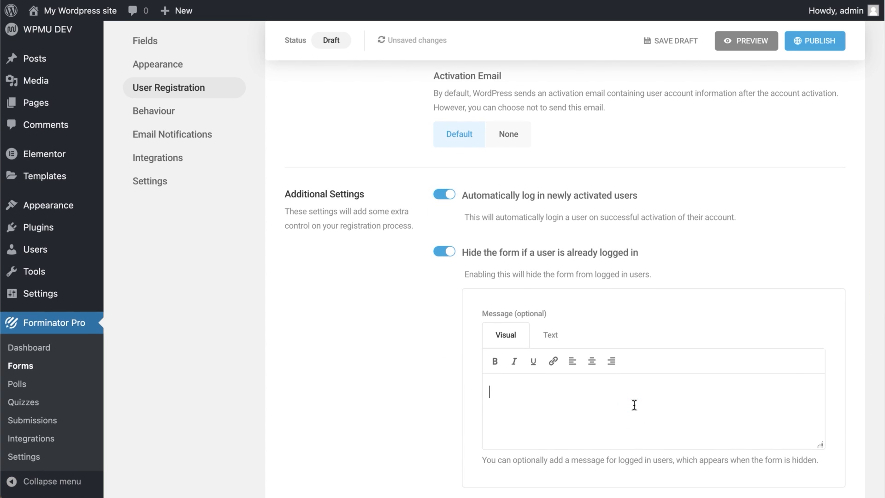
pyautogui.write('You are l')
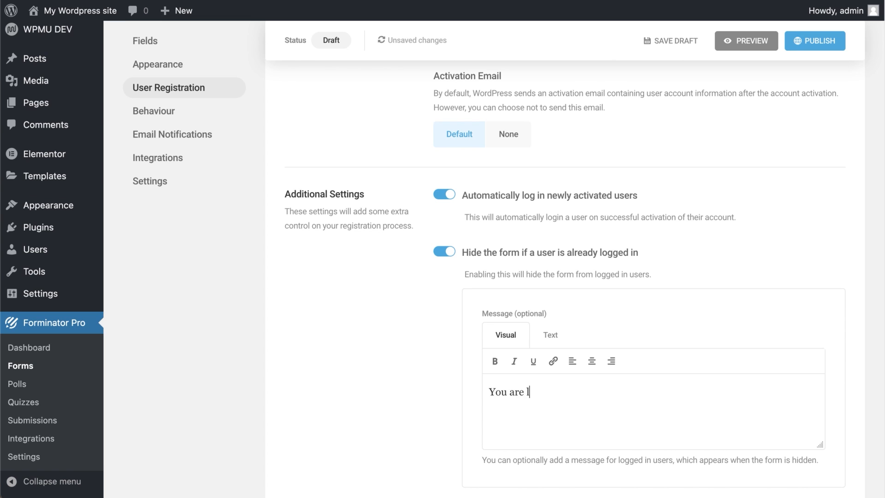
pyautogui.write('ogged in.')
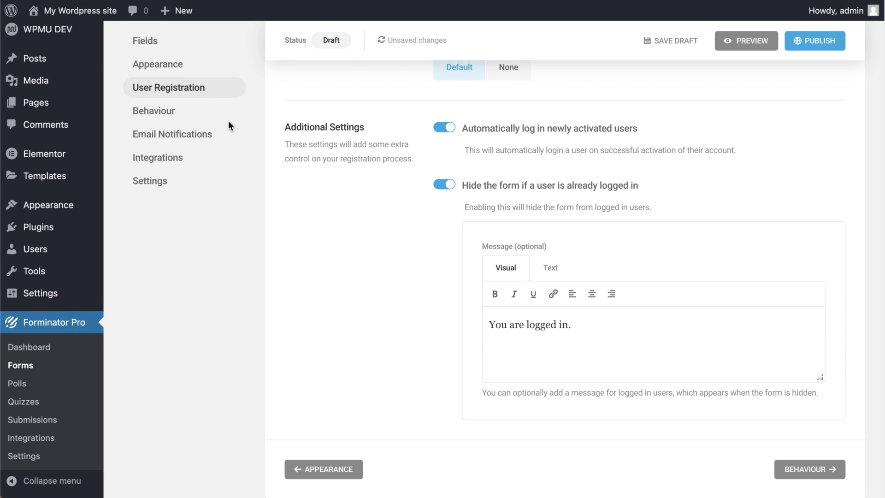
pyautogui.click(153, 110)
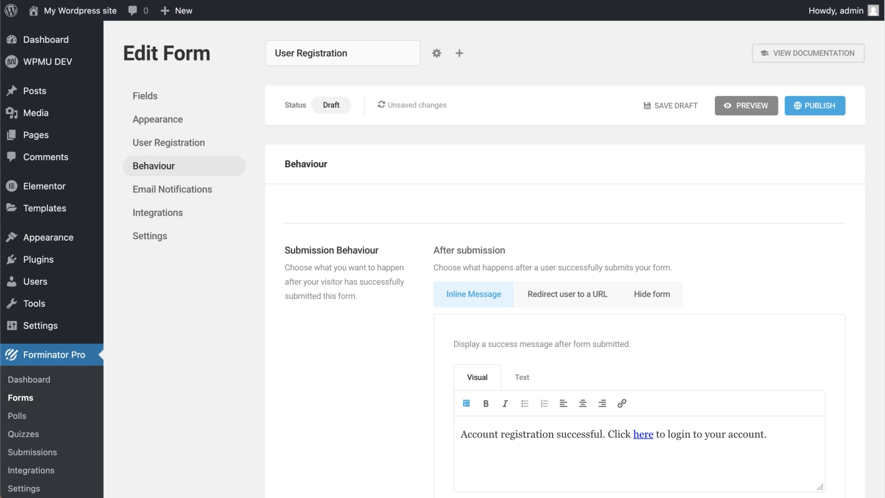
pyautogui.scroll(-3)
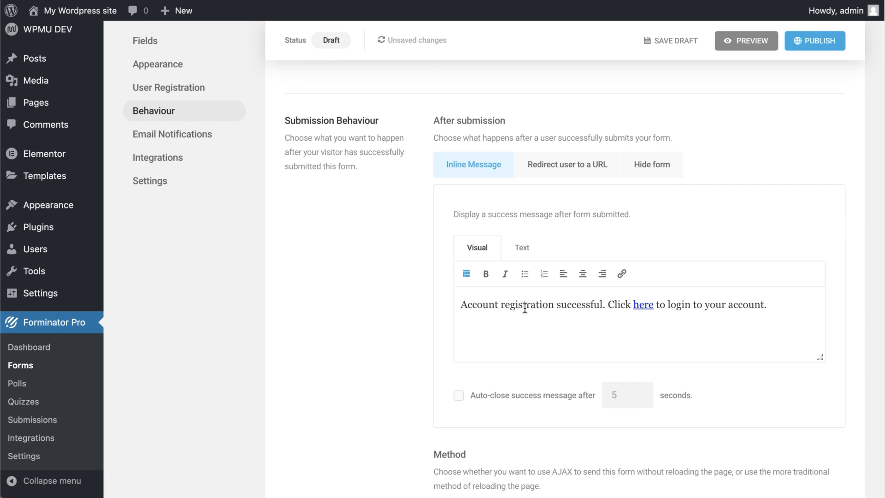
pyautogui.moveTo(547, 308)
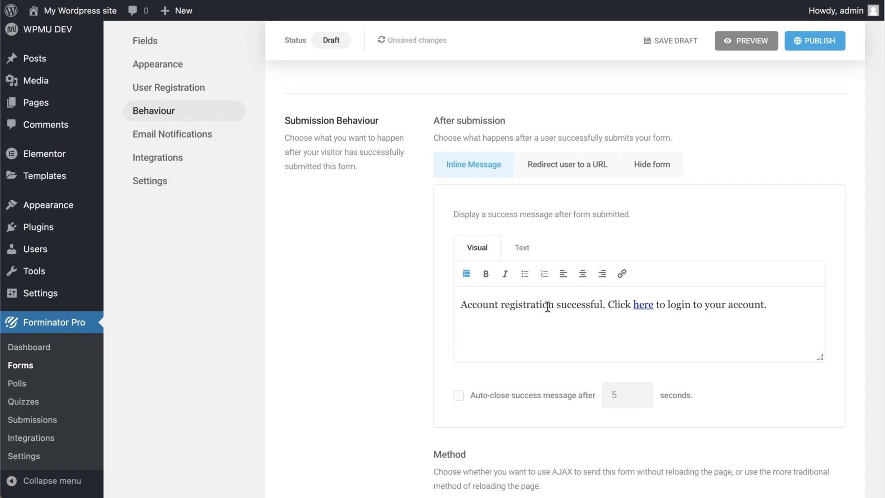
pyautogui.moveTo(583, 186)
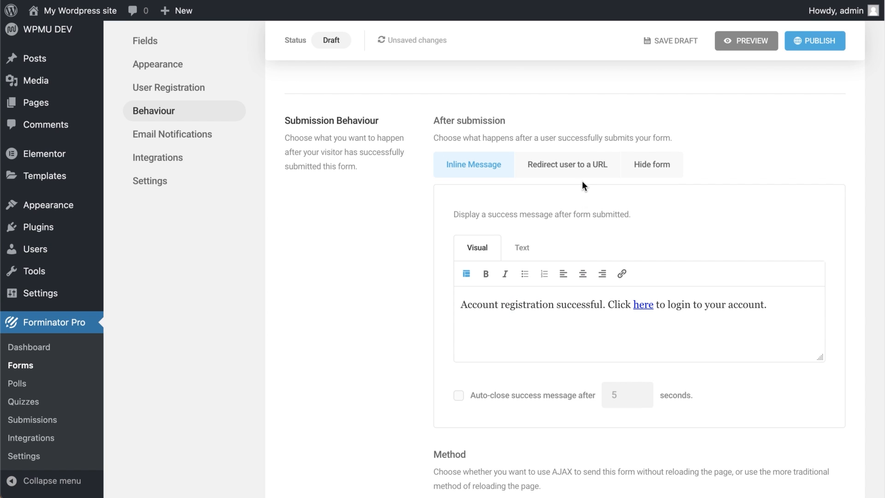
pyautogui.click(568, 164)
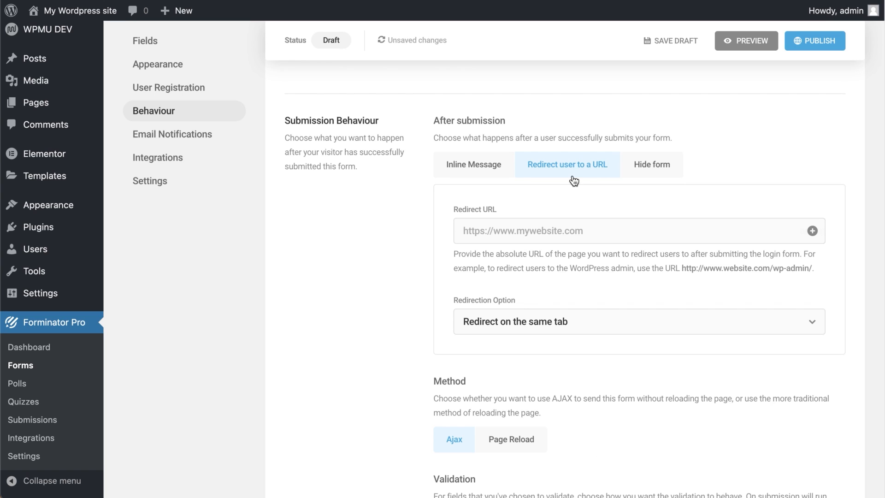
pyautogui.moveTo(560, 240)
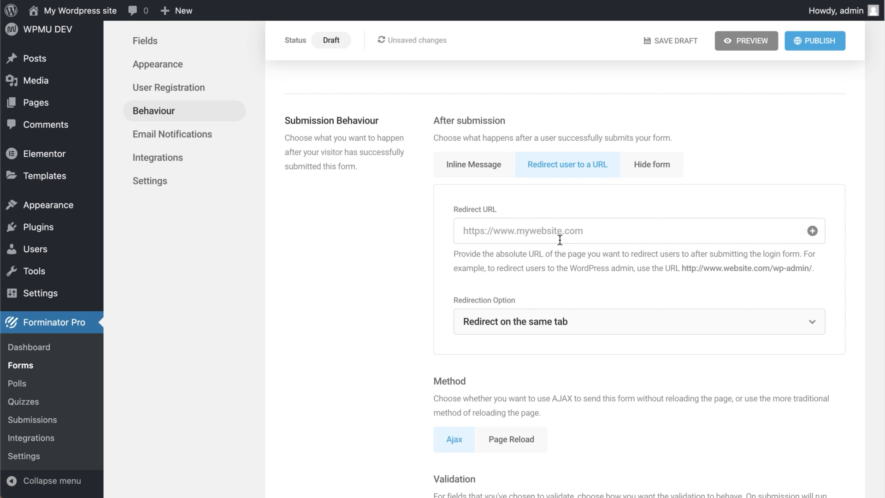
pyautogui.moveTo(660, 206)
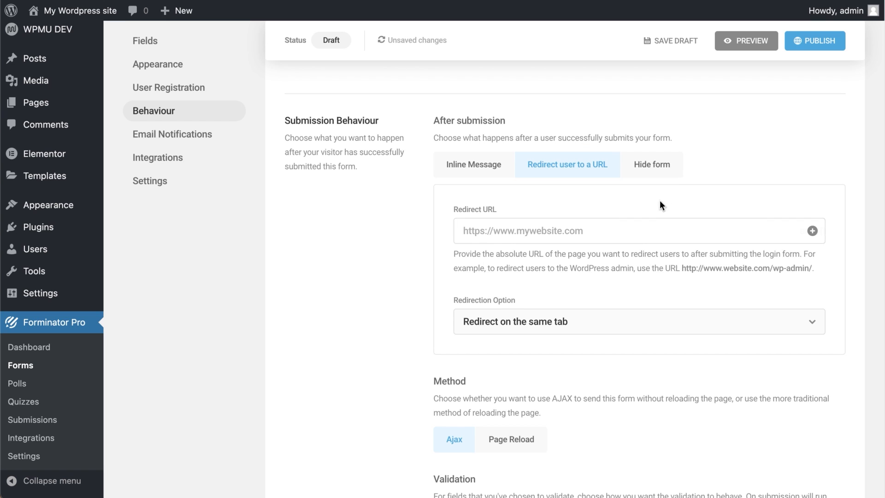
pyautogui.click(652, 164)
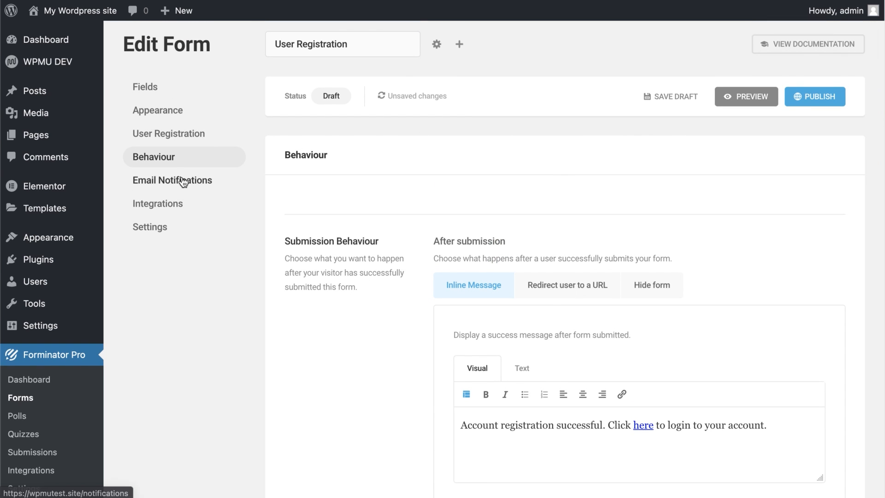
# Add the User Confirmation Email notification, sent to the registrant's {email-1} address
pyautogui.click(172, 180)
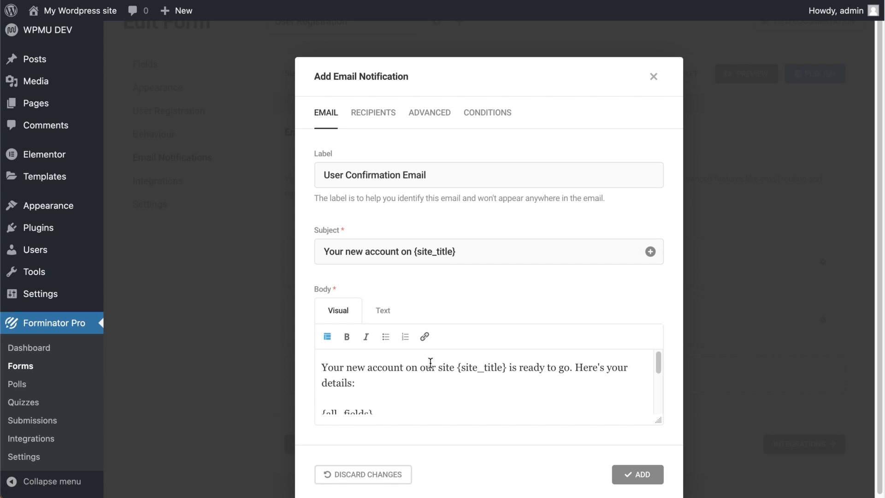
pyautogui.scroll(-3)
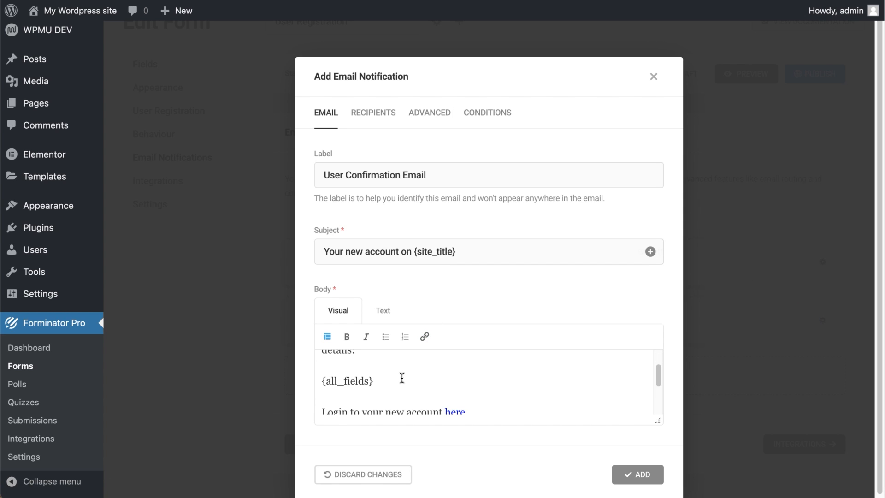
pyautogui.scroll(-3)
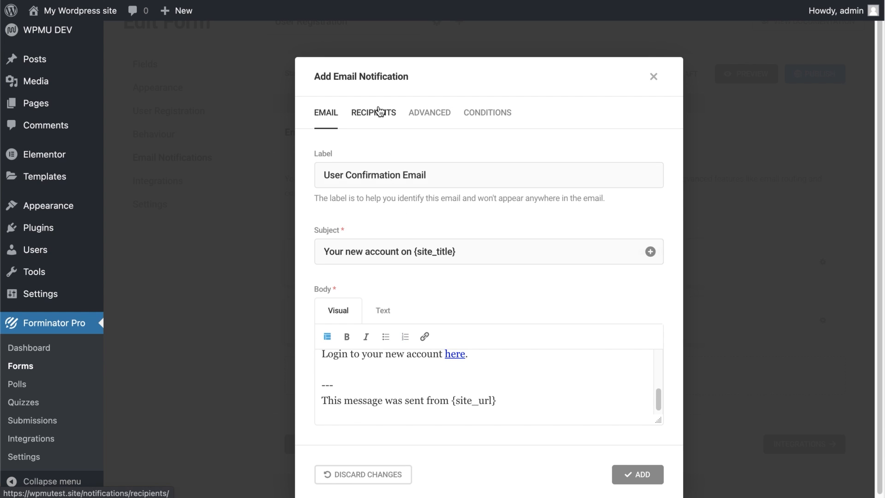
pyautogui.click(373, 113)
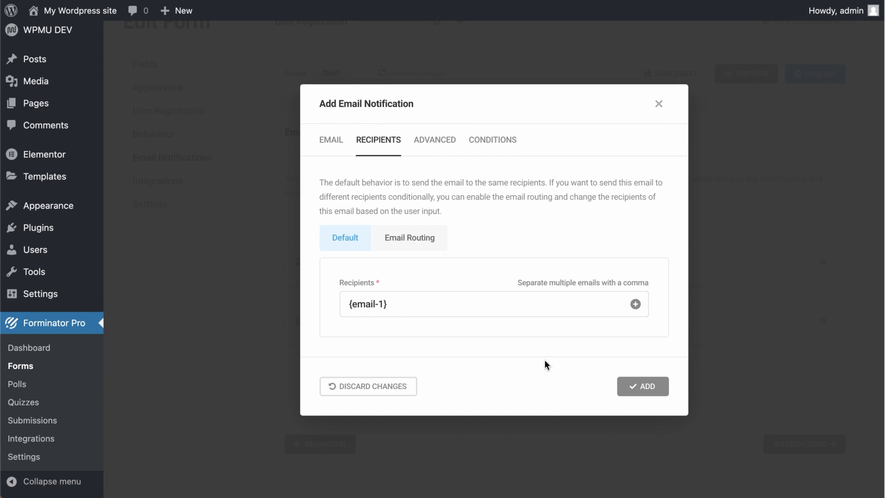
pyautogui.click(643, 387)
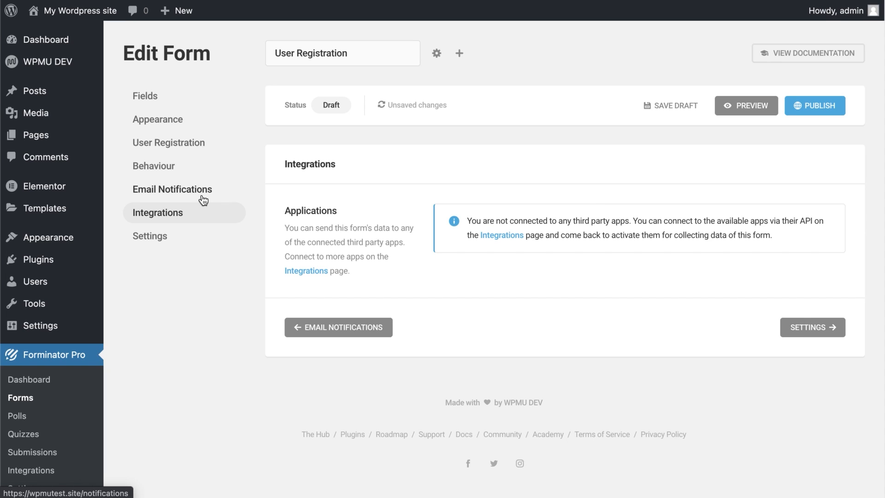
pyautogui.moveTo(418, 218)
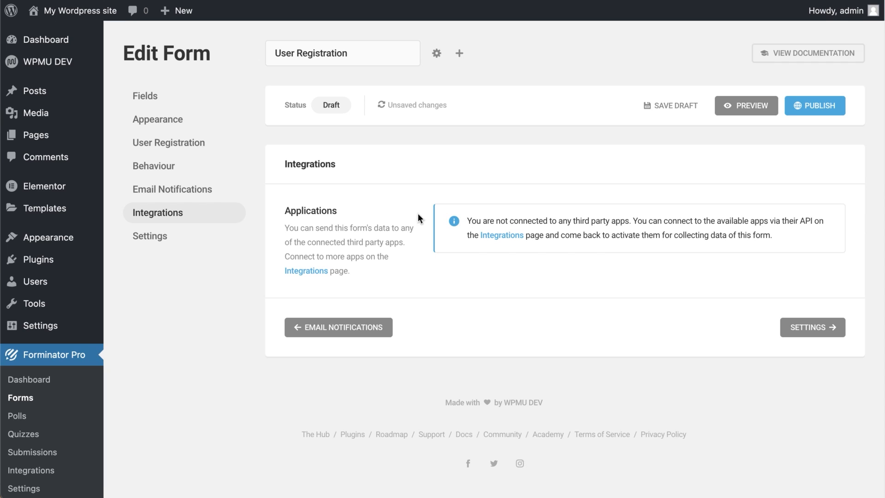
pyautogui.moveTo(367, 212)
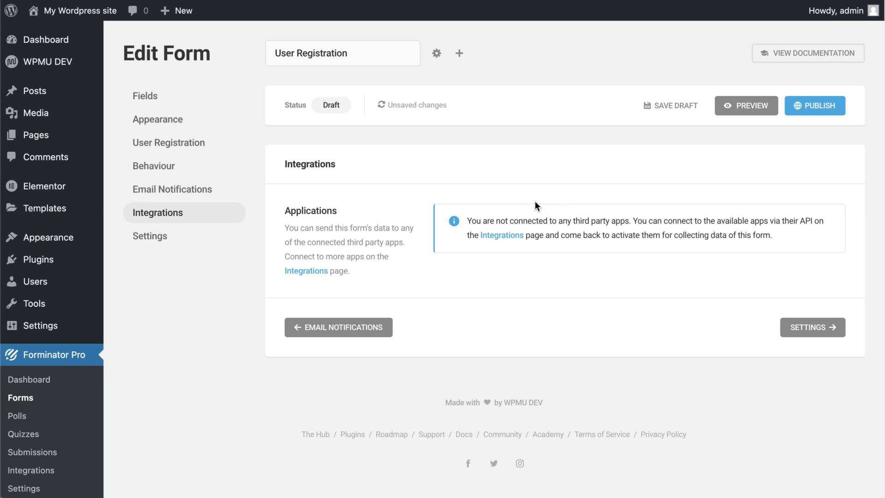
# Save the User Registration form as a draft from its Integrations section
pyautogui.click(671, 105)
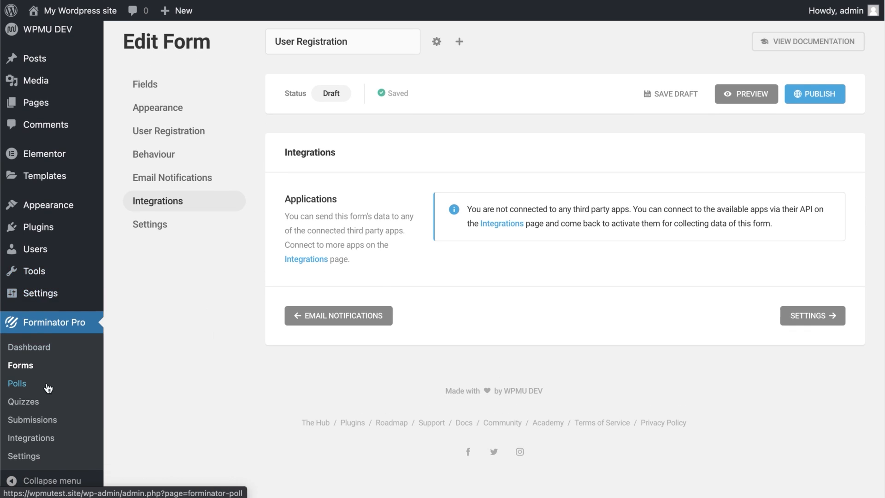
# Connect Mailchimp as a third-party app on Forminator's Integrations page and dismiss the confirmation
pyautogui.click(31, 438)
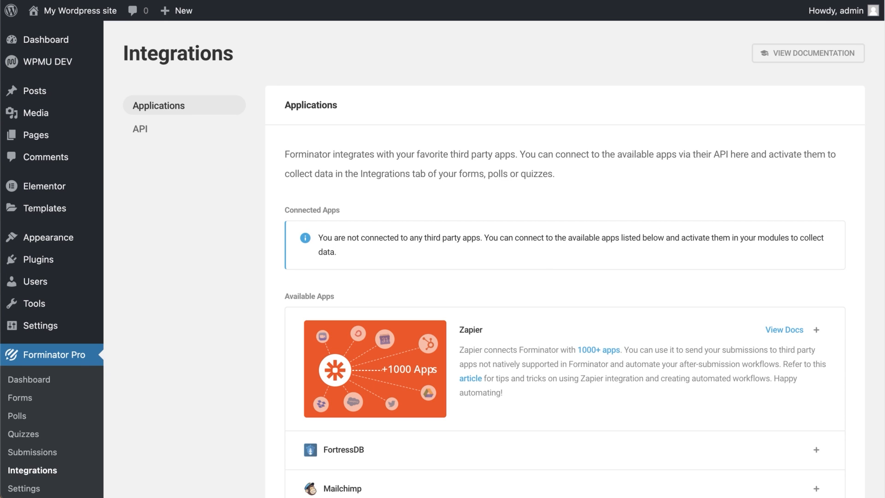
pyautogui.scroll(-3)
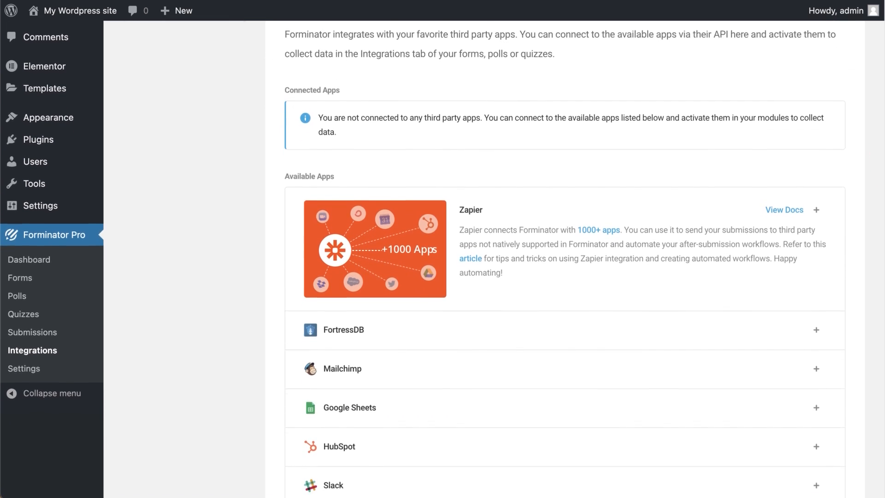
pyautogui.scroll(-3)
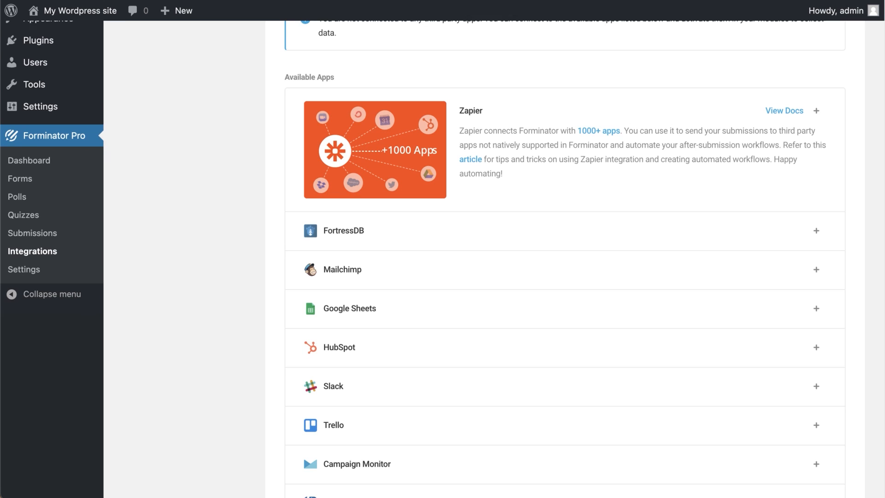
pyautogui.moveTo(816, 271)
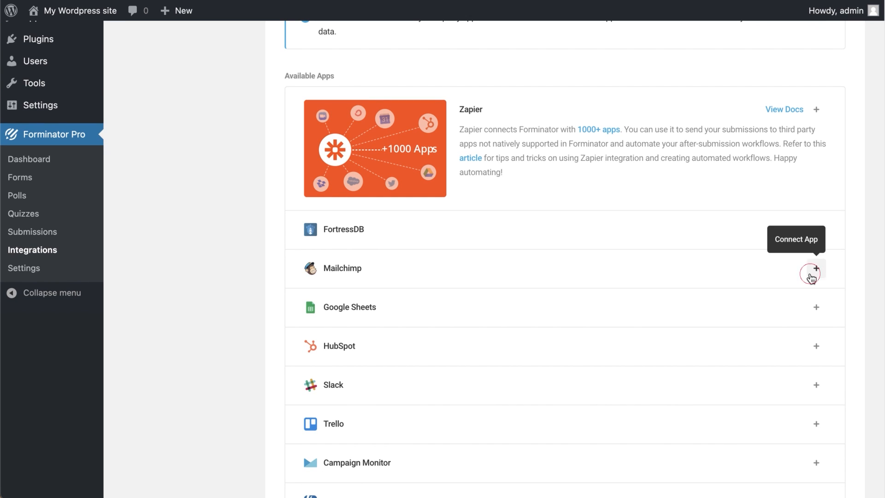
pyautogui.click(814, 269)
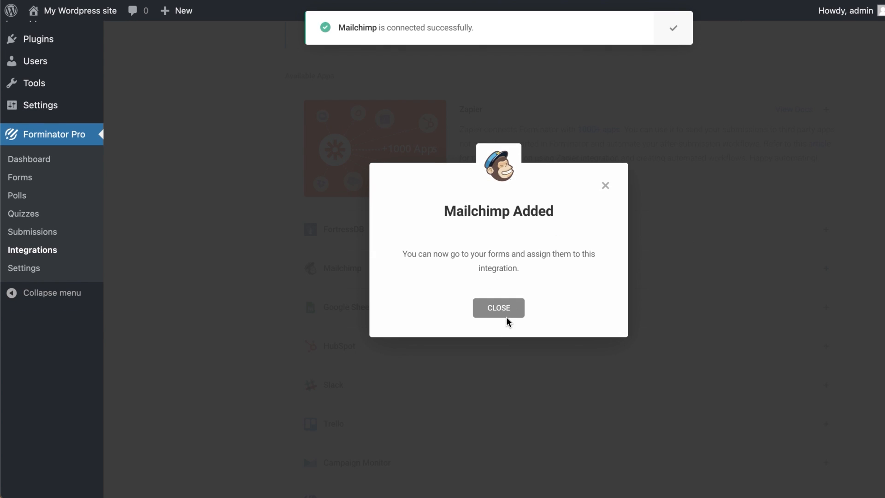
pyautogui.click(498, 308)
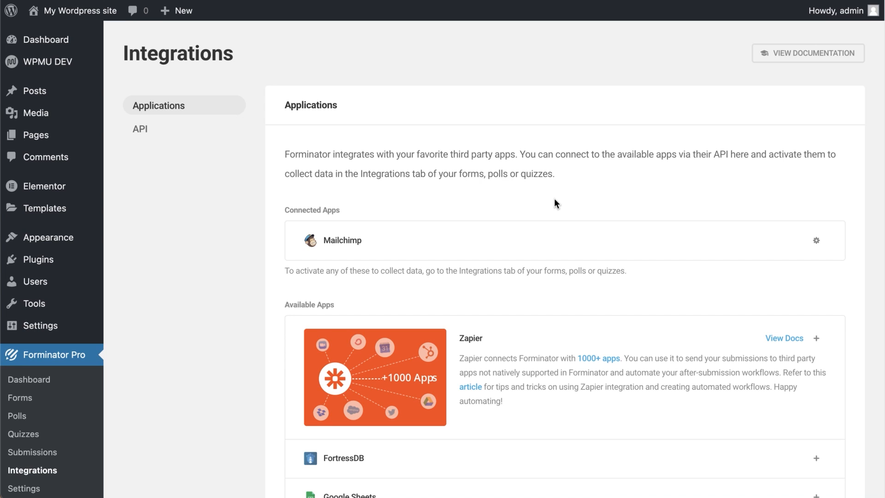
pyautogui.moveTo(55, 391)
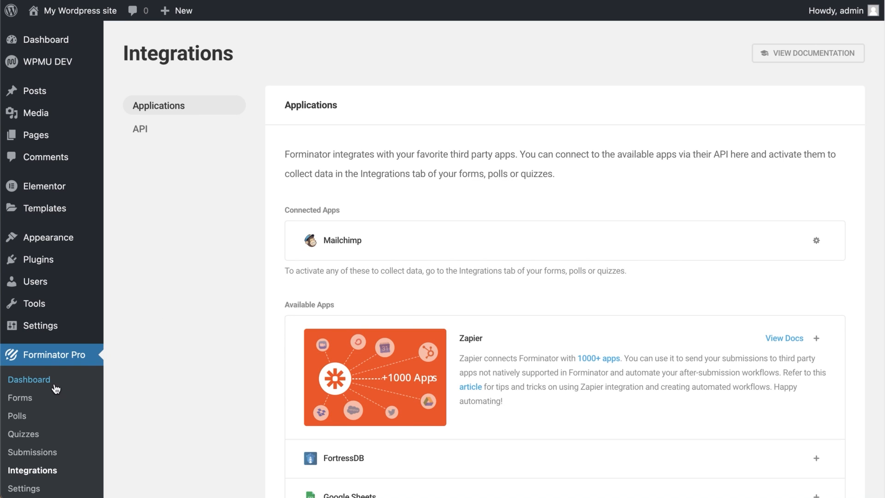
# Reopen the User Registration form's integrations and start activating Mailchimp for it
pyautogui.click(18, 398)
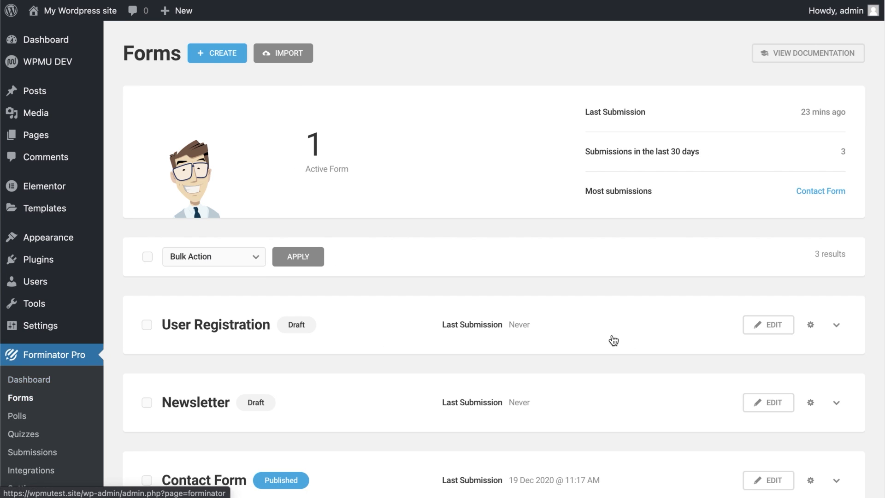
pyautogui.click(769, 325)
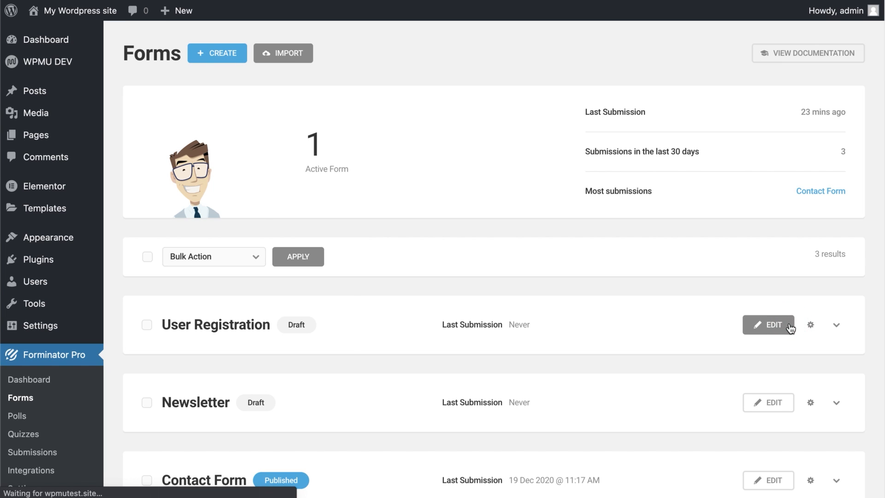
pyautogui.click(769, 326)
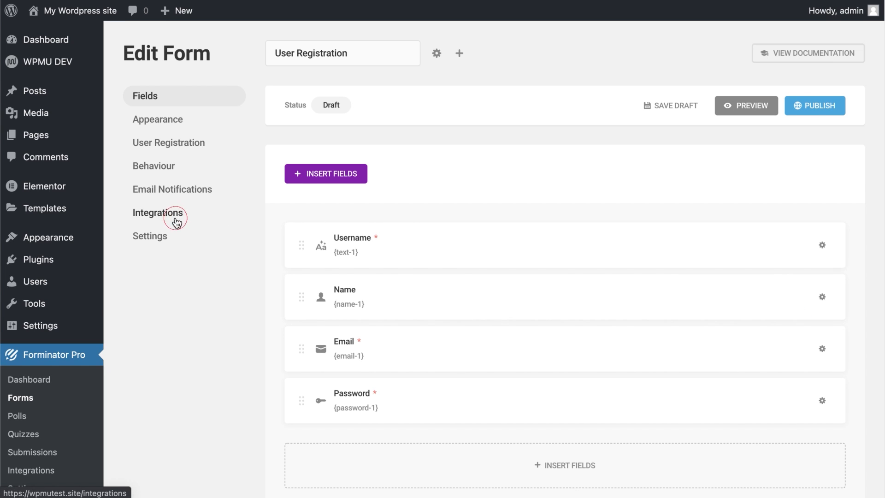
pyautogui.click(158, 212)
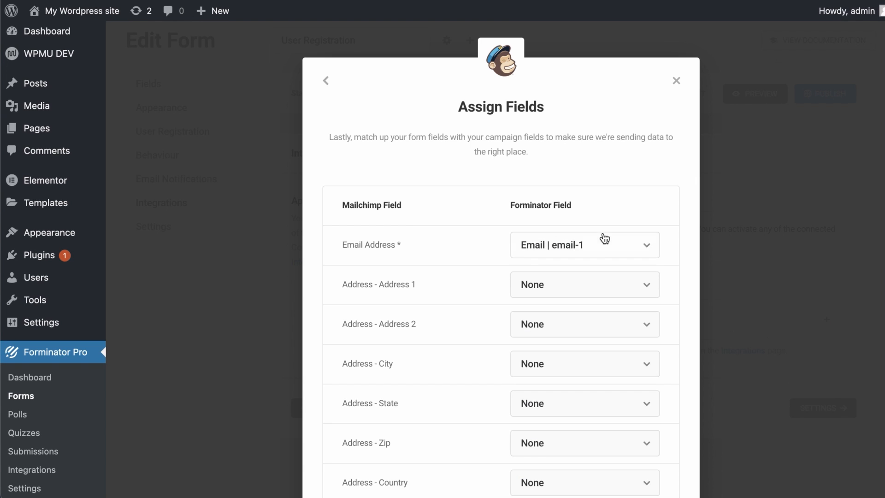
# Map Email, First Name and Last Name to Mailchimp's fields and save the activation
pyautogui.scroll(-3)
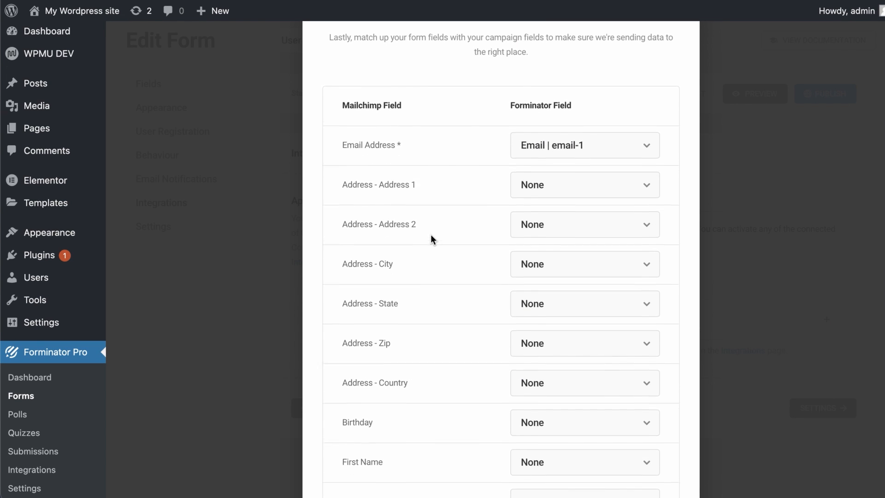
pyautogui.scroll(-3)
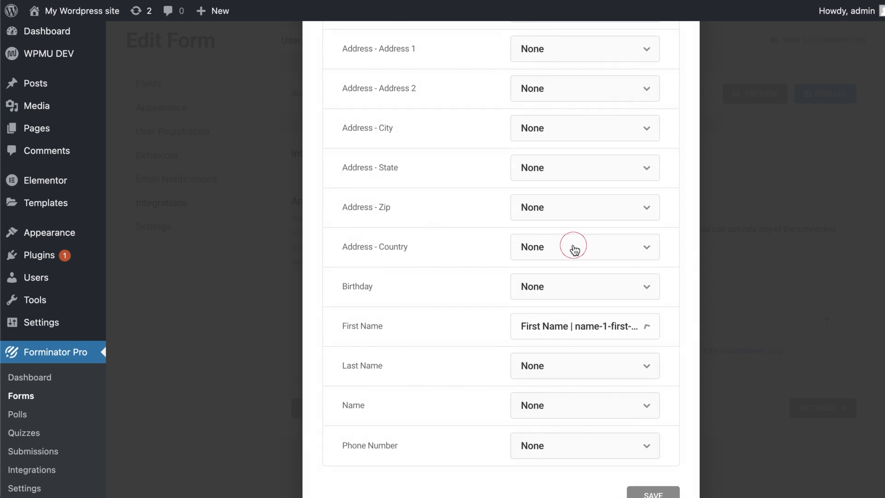
pyautogui.click(585, 366)
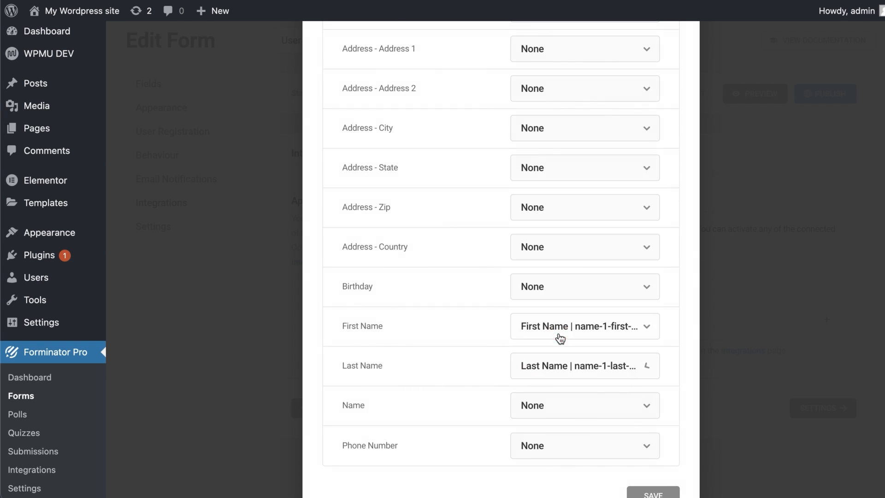
pyautogui.scroll(-3)
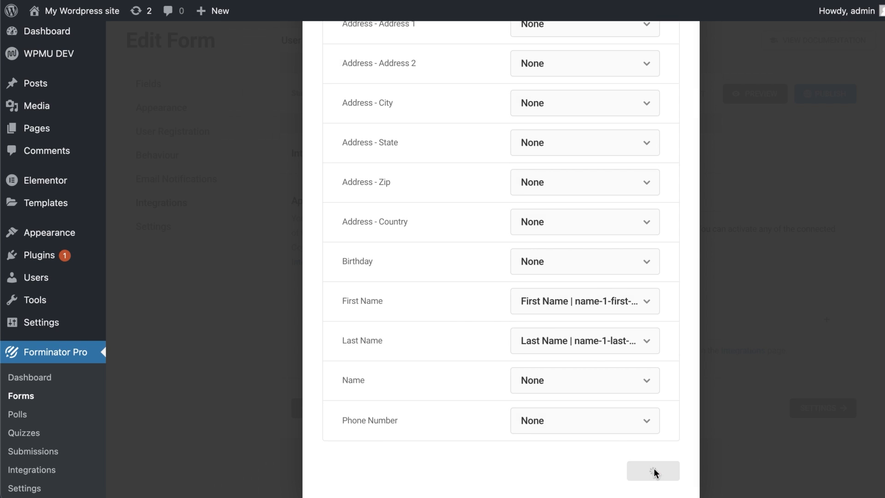
pyautogui.click(648, 471)
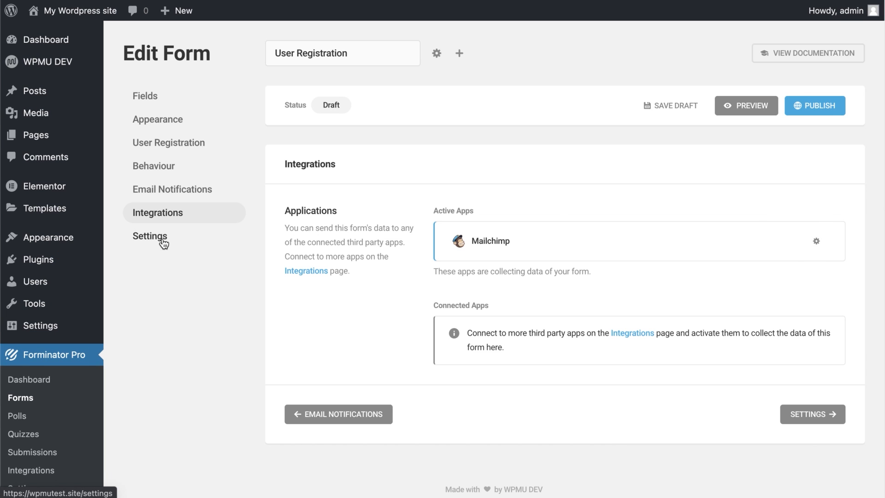
# Review the form's Privacy settings, keeping Use default retention and Delete for erasure and files
pyautogui.click(150, 236)
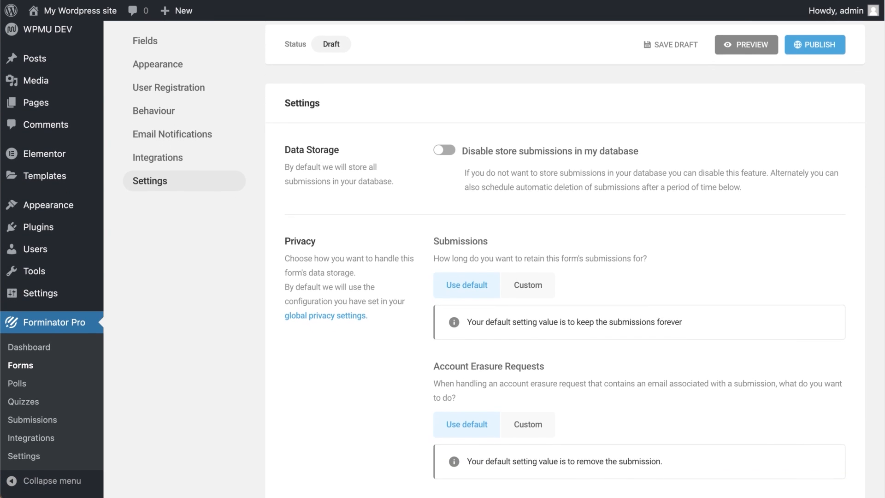
pyautogui.scroll(-3)
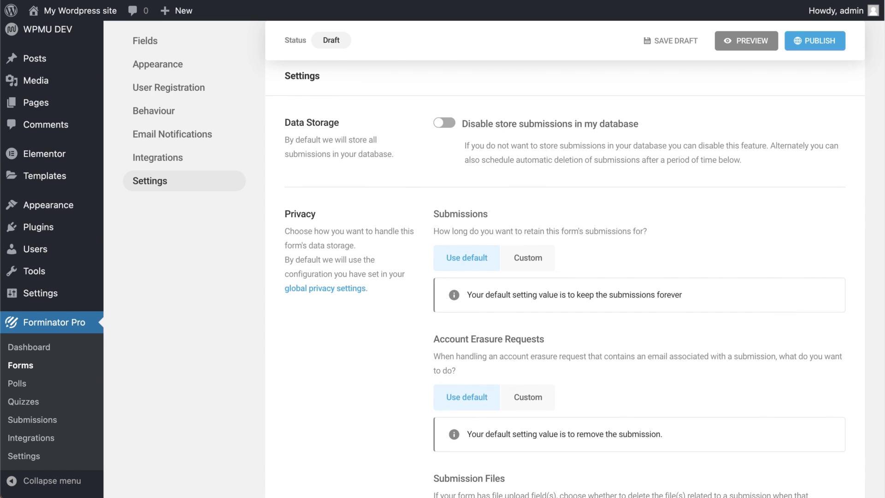
pyautogui.scroll(-3)
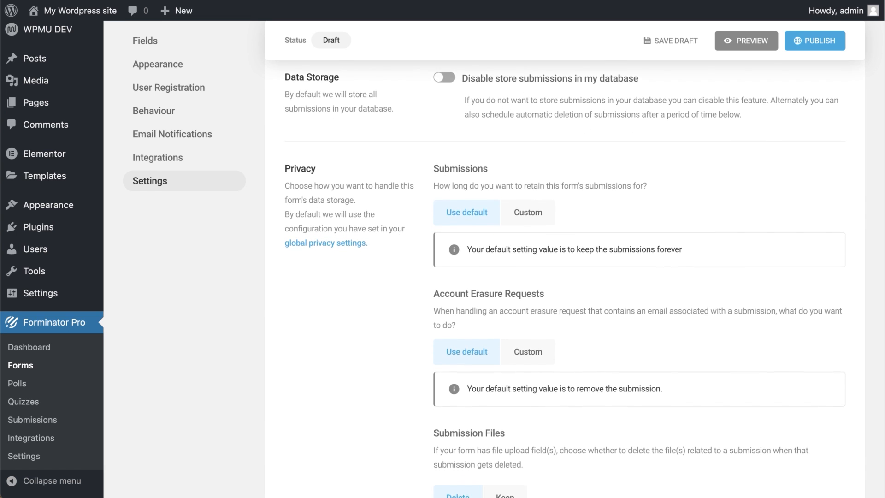
pyautogui.scroll(-3)
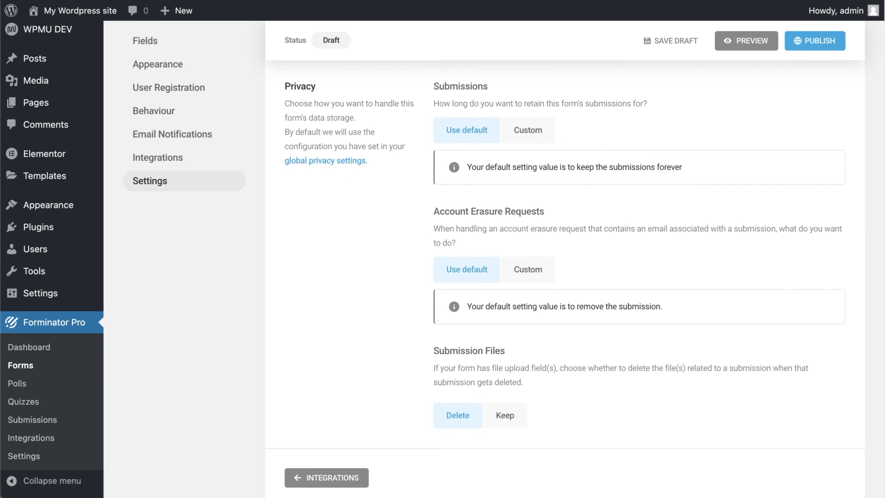
pyautogui.scroll(-3)
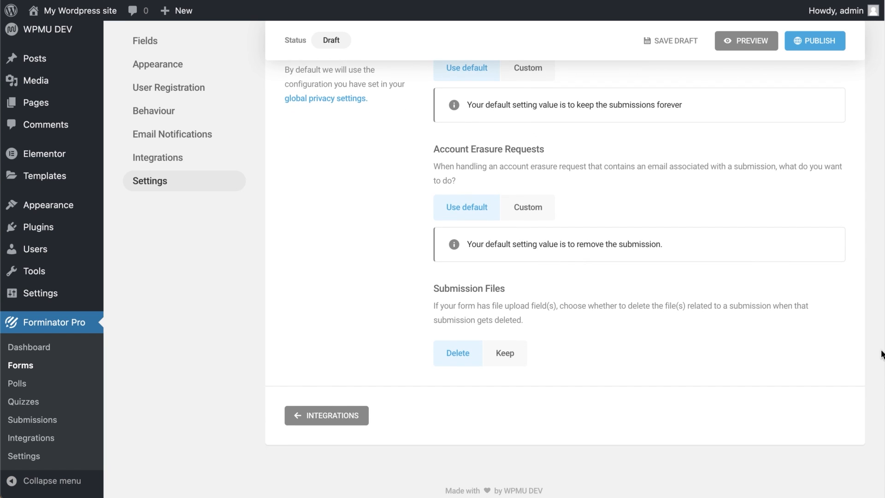
pyautogui.moveTo(659, 43)
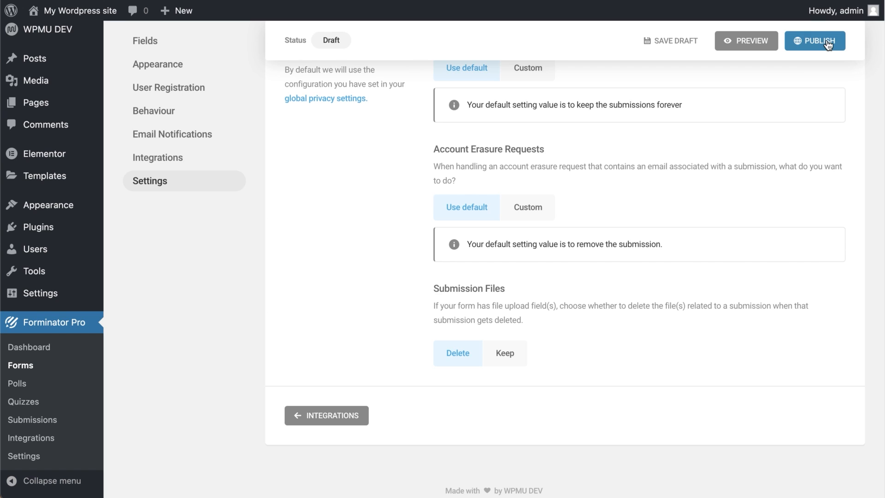
# Publish the User Registration form (shortcode id 466) and close the Ready to go dialog
pyautogui.click(819, 42)
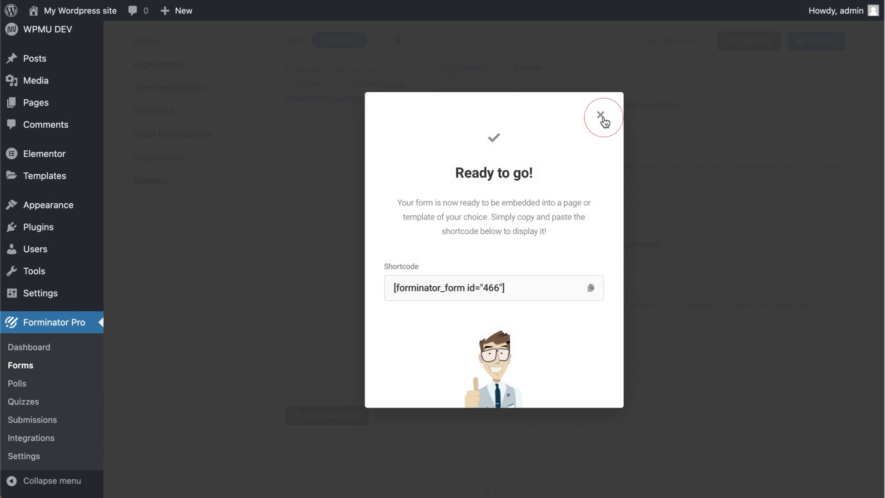
pyautogui.click(601, 114)
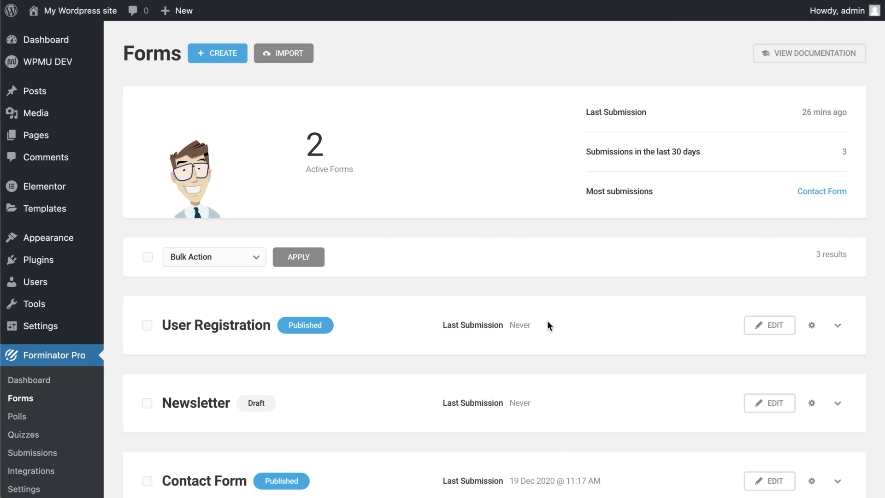
pyautogui.moveTo(411, 159)
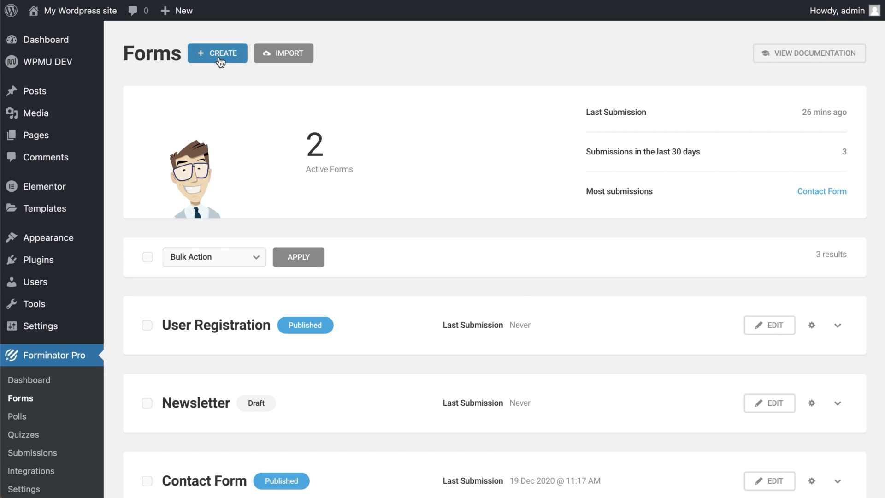
# Create a new form named User Login from the login template
pyautogui.click(217, 54)
pyautogui.write('User Login')
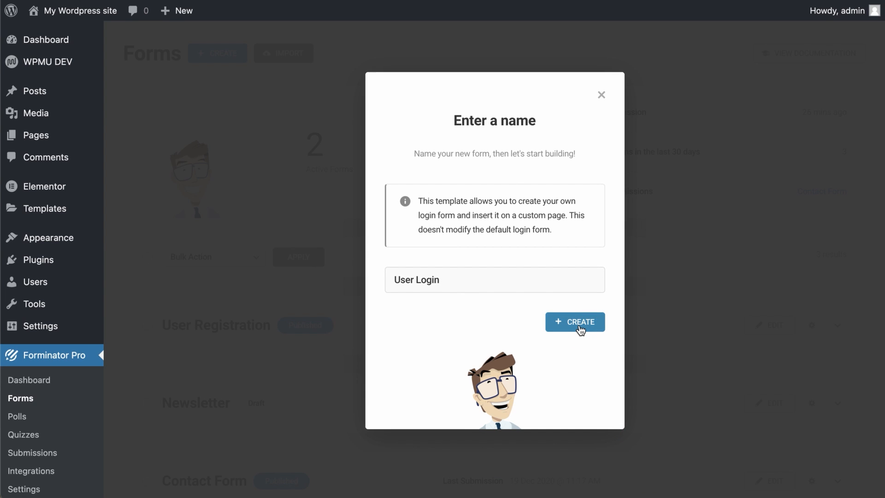
pyautogui.click(576, 322)
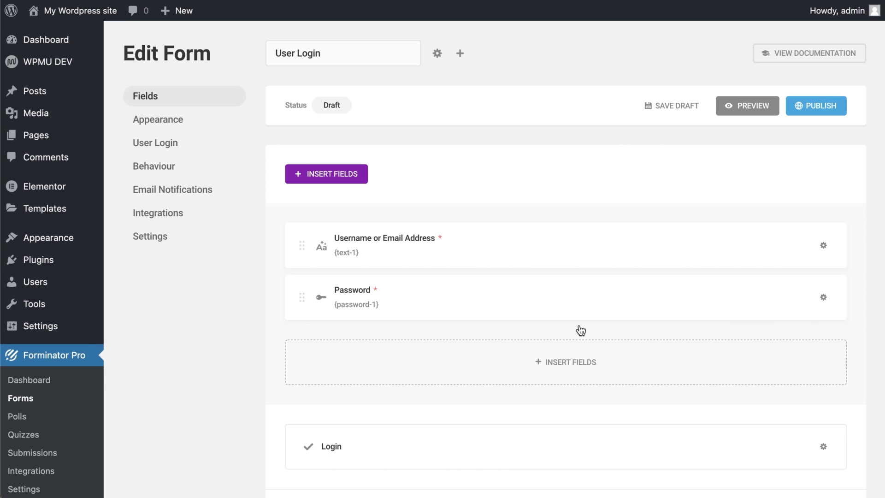
pyautogui.moveTo(537, 301)
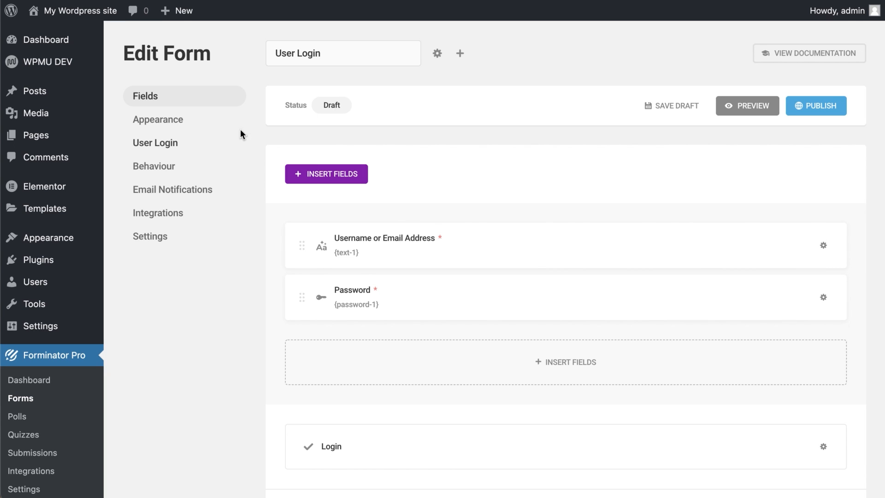
# Glance at the login form's Appearance options, then bring up its User Login settings
pyautogui.click(158, 119)
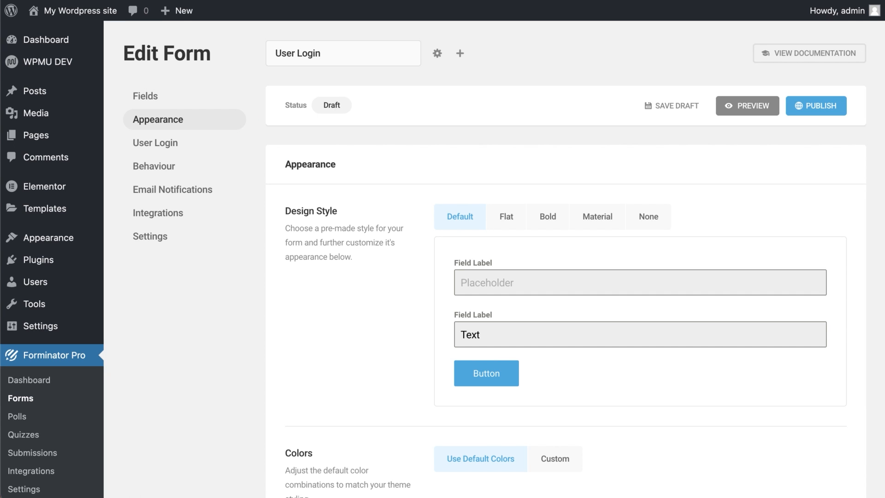
pyautogui.scroll(-3)
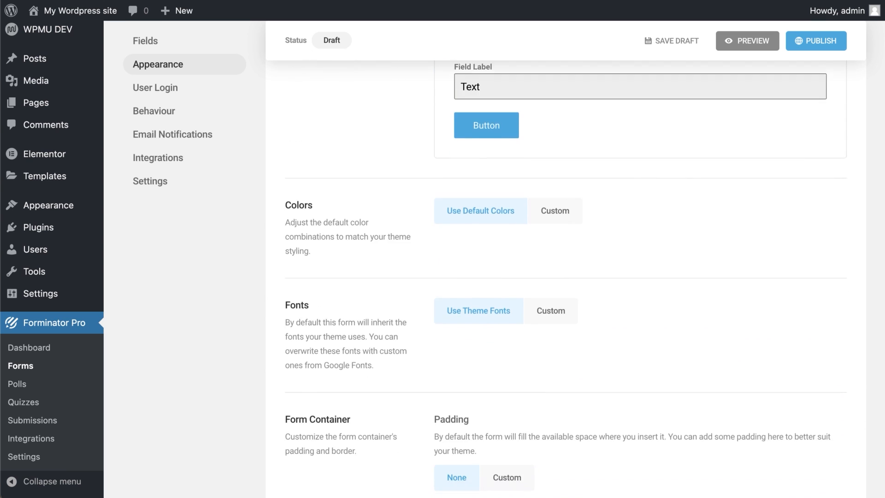
pyautogui.click(155, 87)
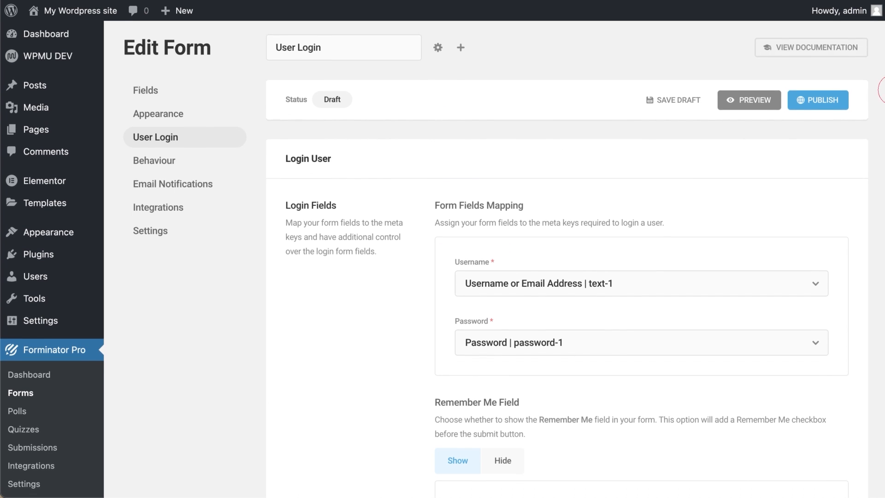
# Set the logged-in user message to "You are logged in." under Additional Settings
pyautogui.scroll(-3)
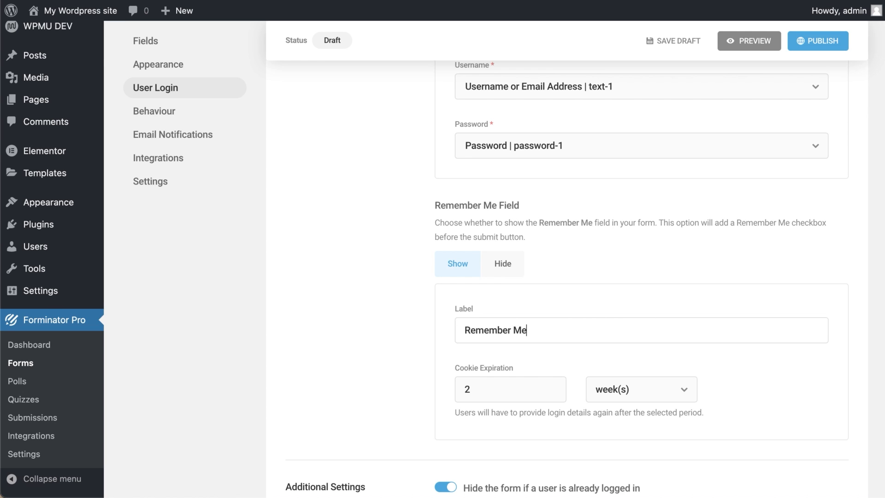
pyautogui.scroll(-3)
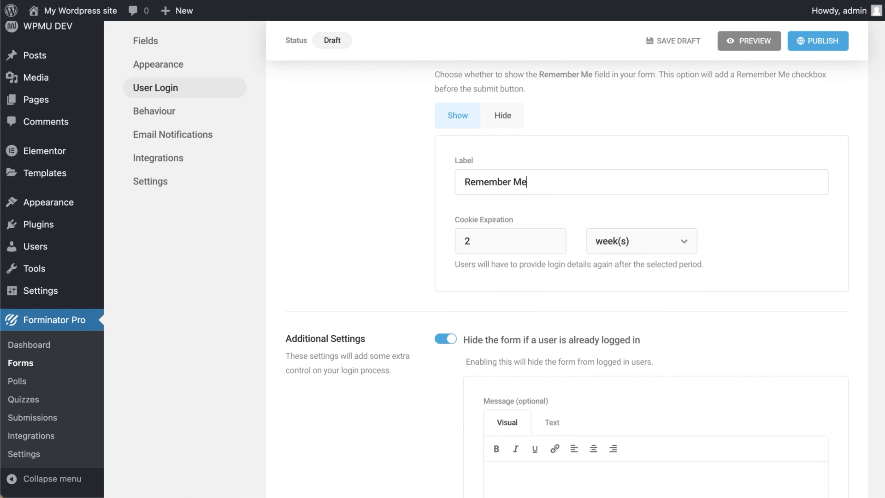
pyautogui.scroll(-3)
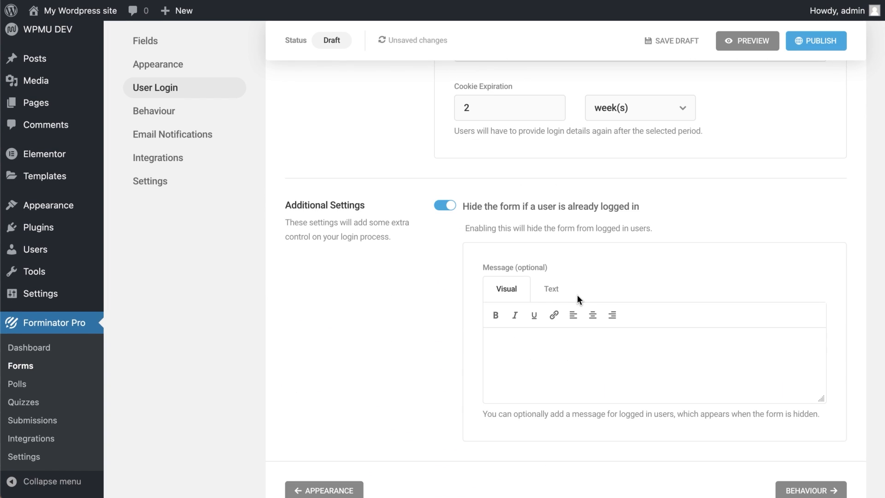
pyautogui.click(520, 346)
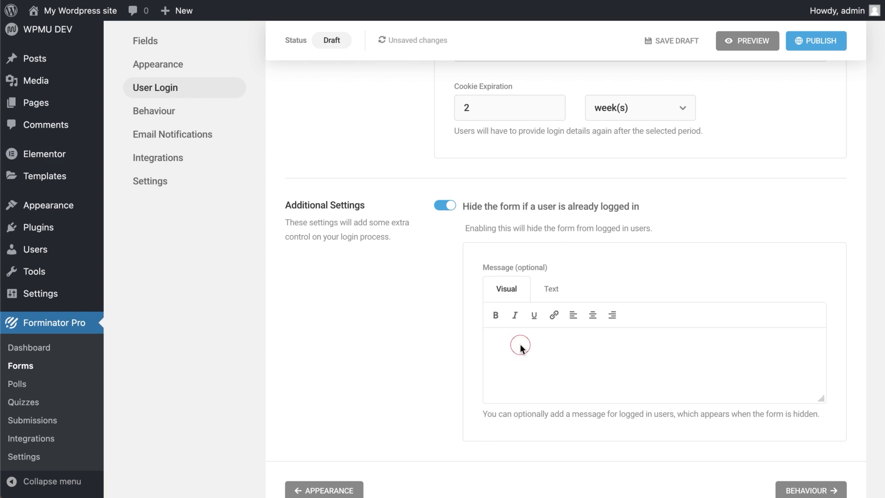
pyautogui.click(520, 345)
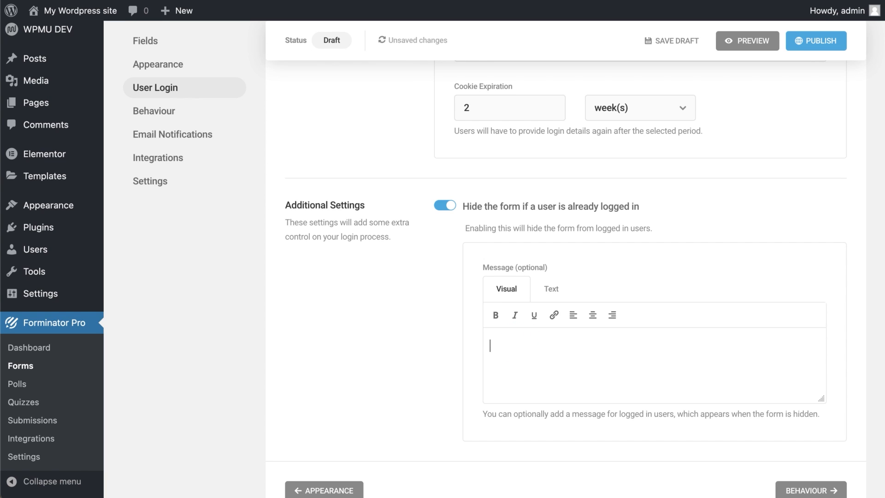
pyautogui.write('You are')
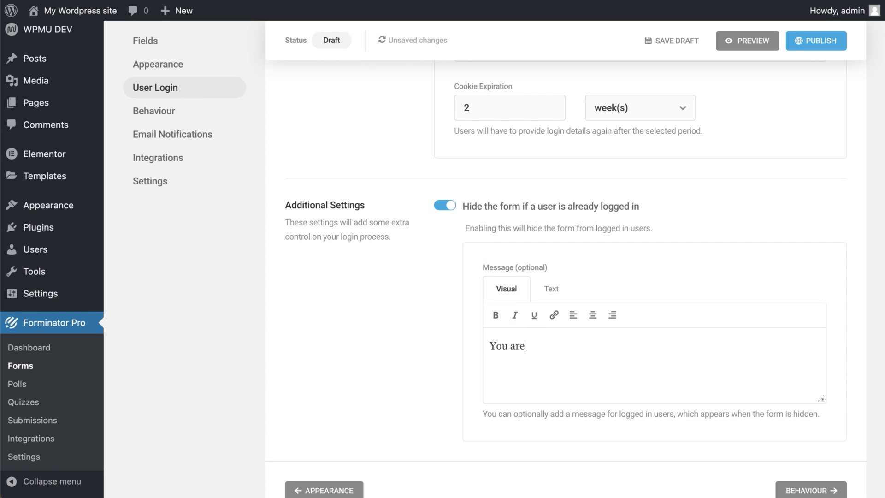
pyautogui.write('logg')
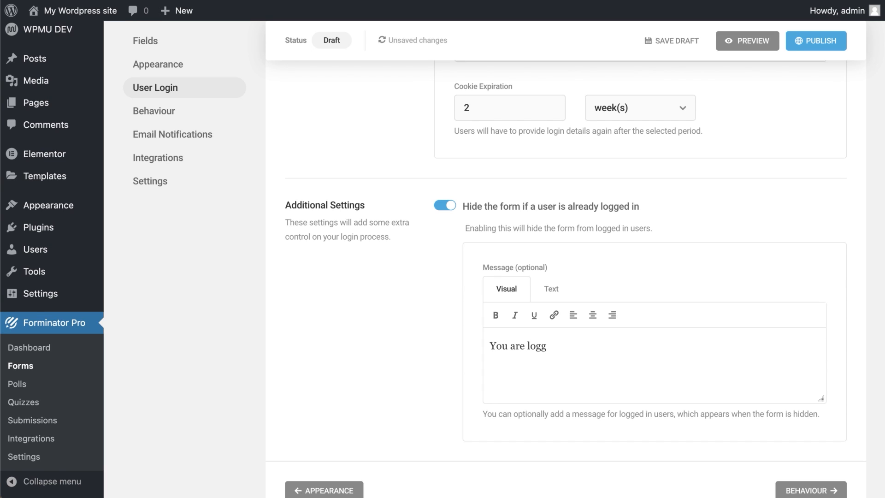
pyautogui.write('ed in.')
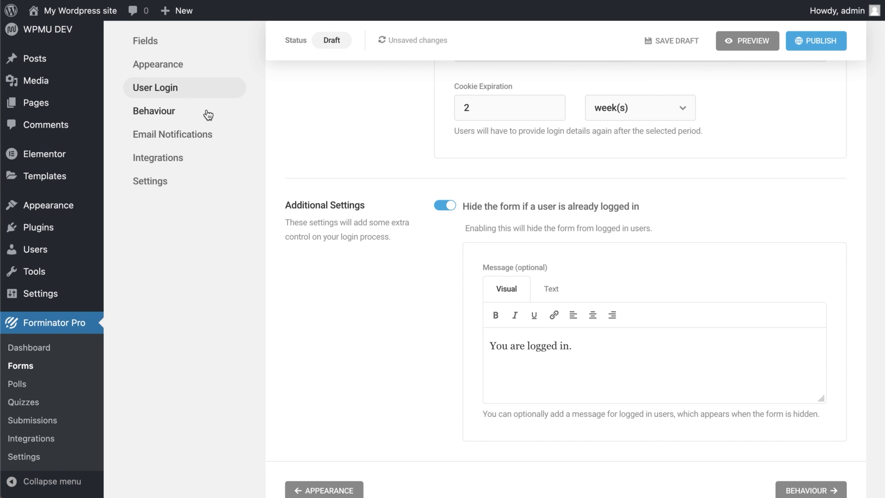
pyautogui.click(154, 111)
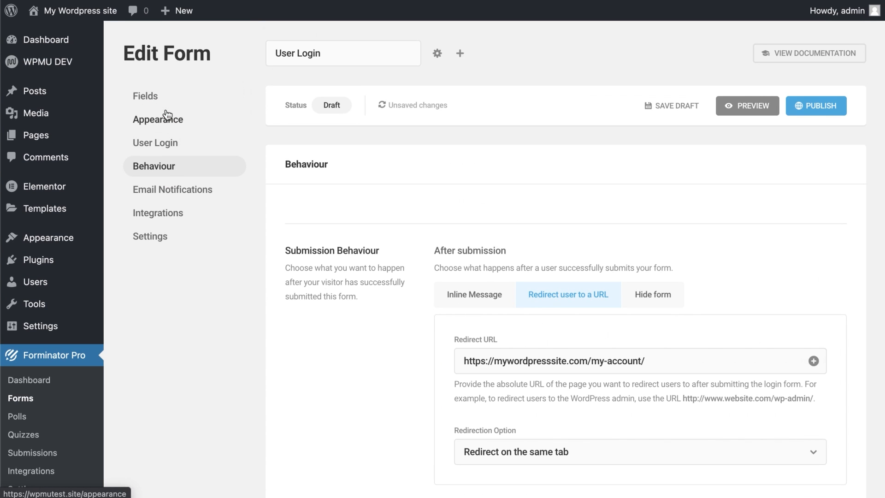
# Try Inline Message and Hide form, then choose Redirect user to a URL pointing to the my-account page
pyautogui.click(475, 295)
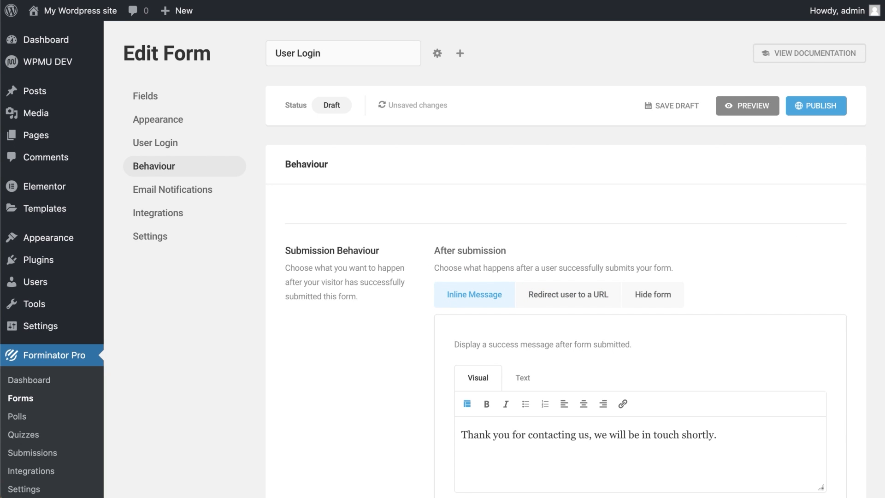
pyautogui.scroll(-3)
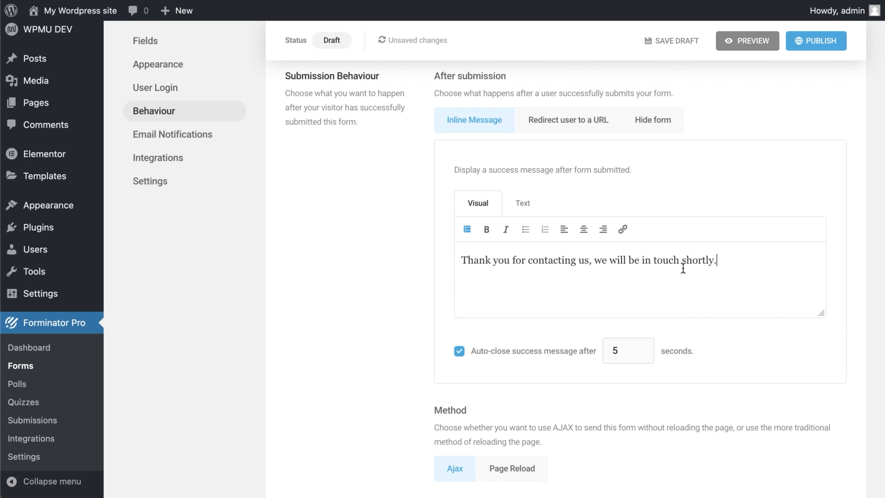
pyautogui.click(568, 120)
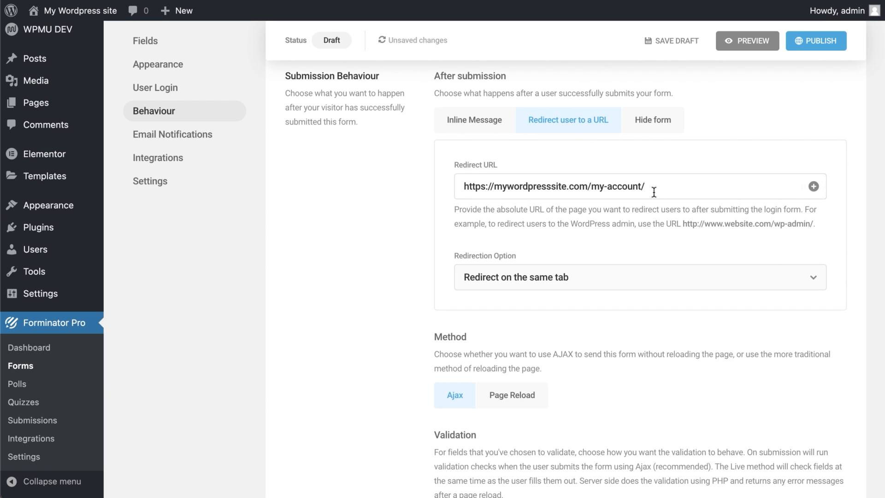
pyautogui.moveTo(664, 131)
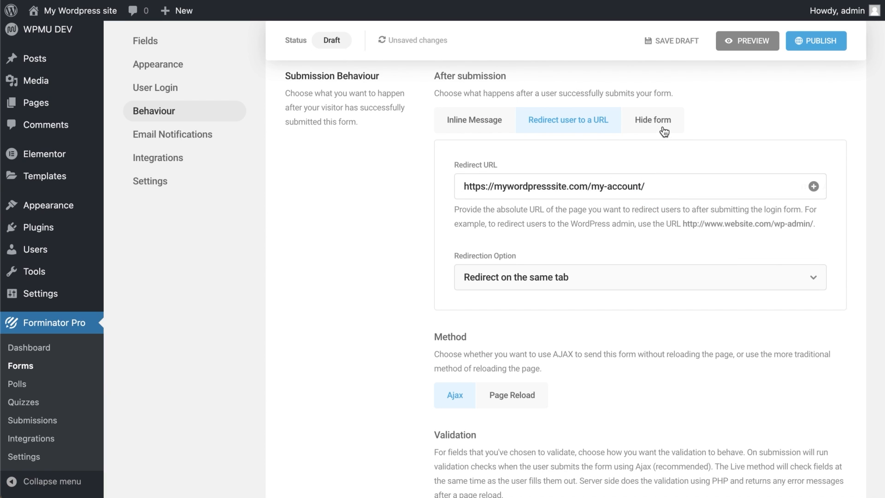
pyautogui.click(652, 120)
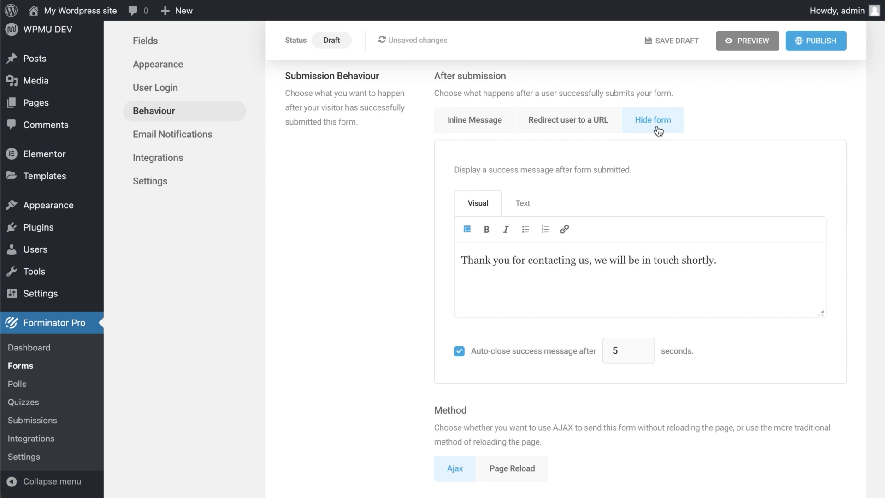
pyautogui.click(568, 120)
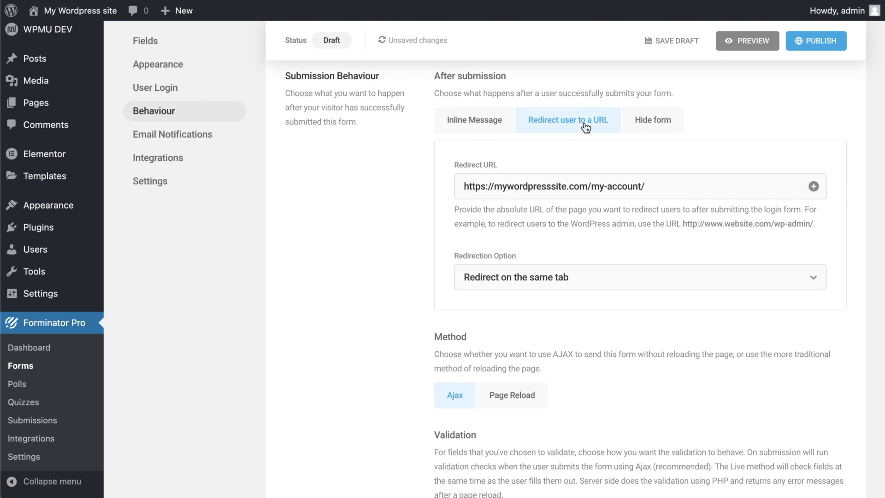
pyautogui.click(618, 187)
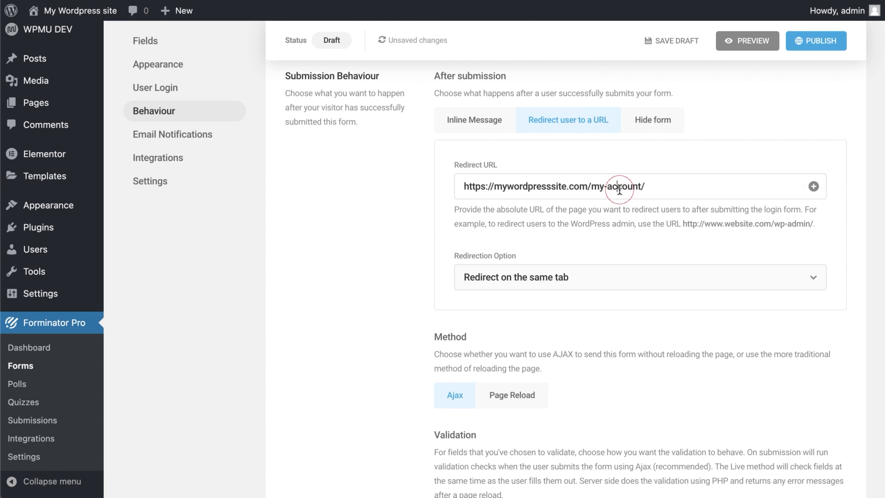
pyautogui.click(620, 188)
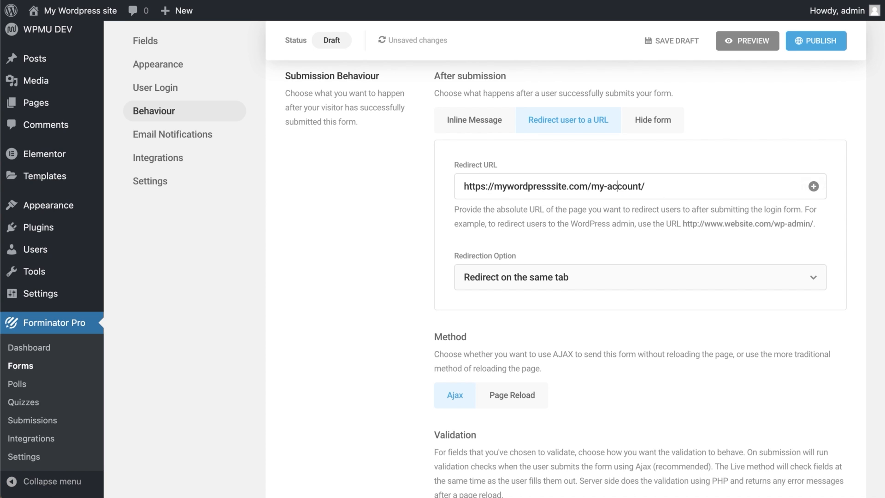
# Publish the User Login form (shortcode id 467)
pyautogui.scroll(-3)
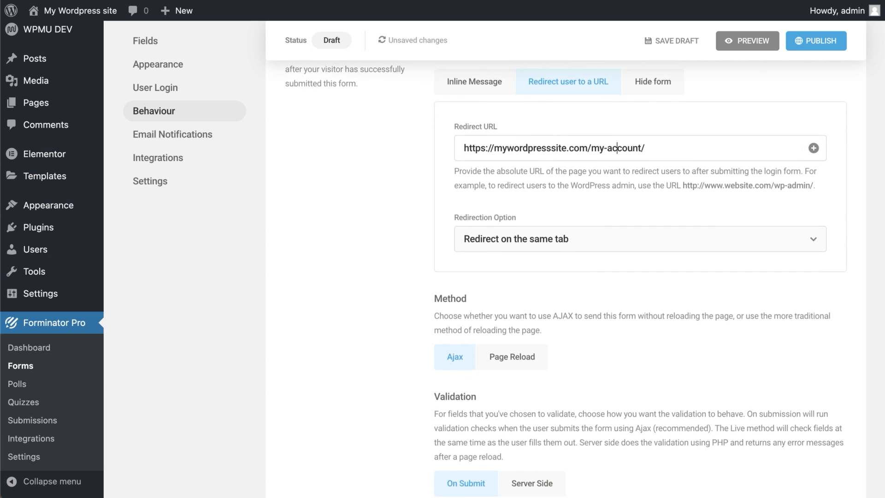
pyautogui.scroll(-3)
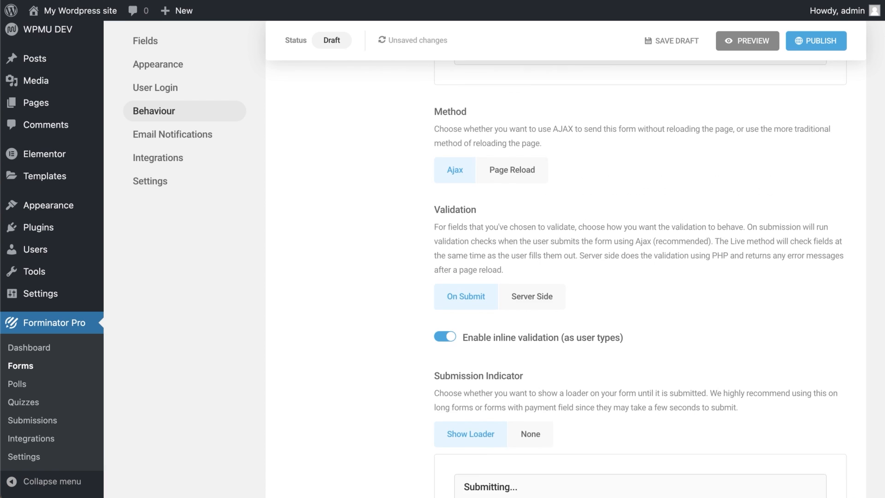
pyautogui.click(818, 40)
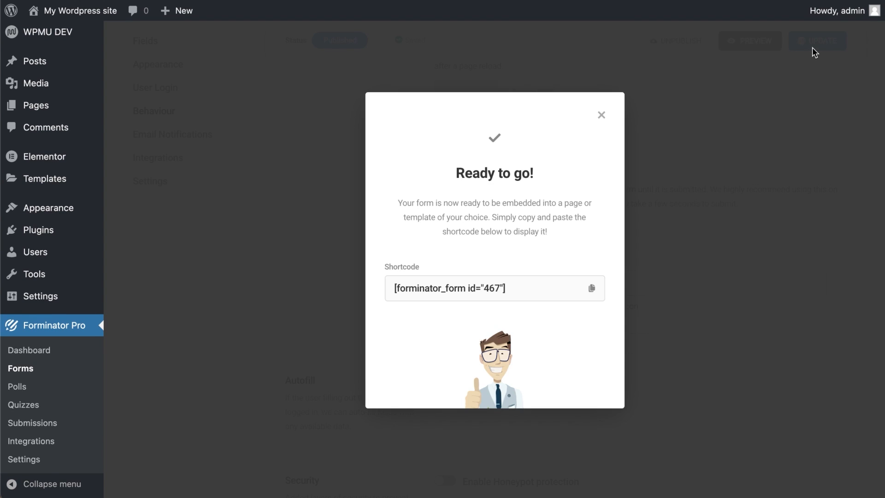
pyautogui.click(601, 115)
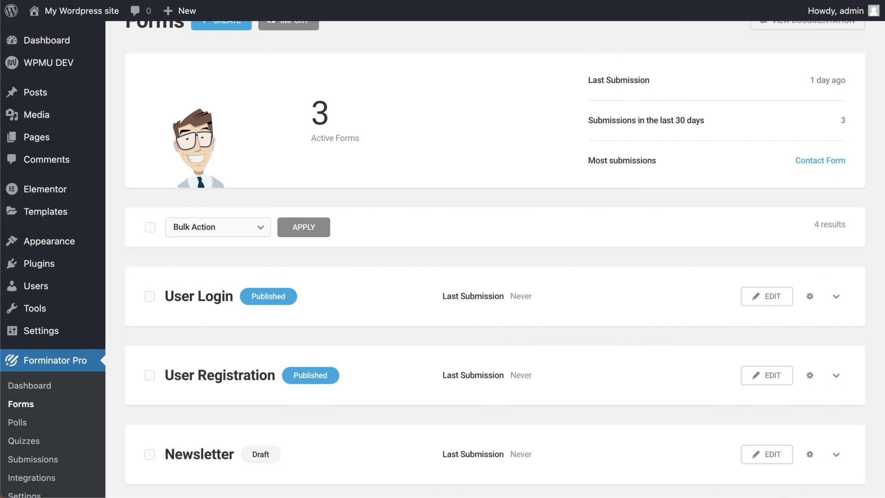
pyautogui.scroll(-3)
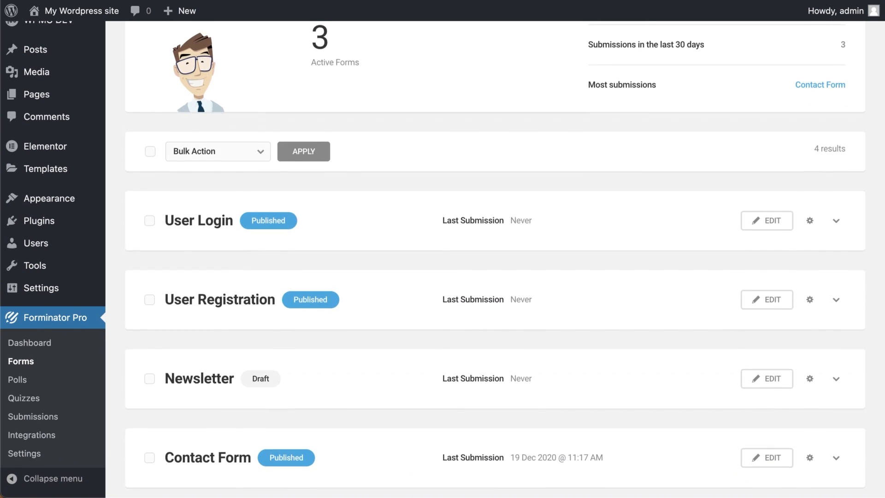
pyautogui.scroll(-3)
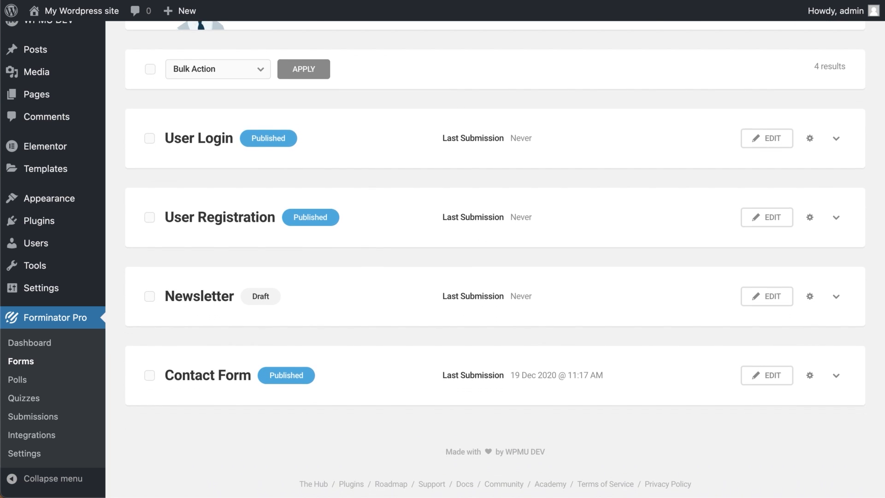
pyautogui.scroll(-3)
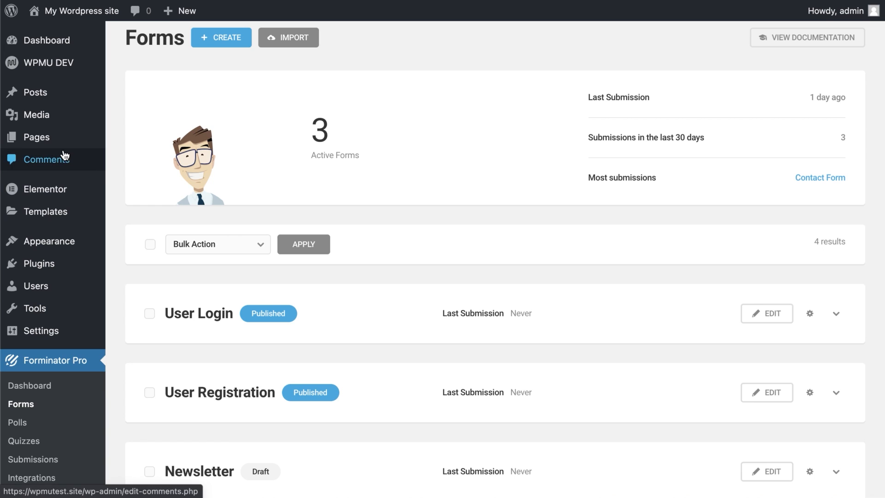
pyautogui.moveTo(30, 136)
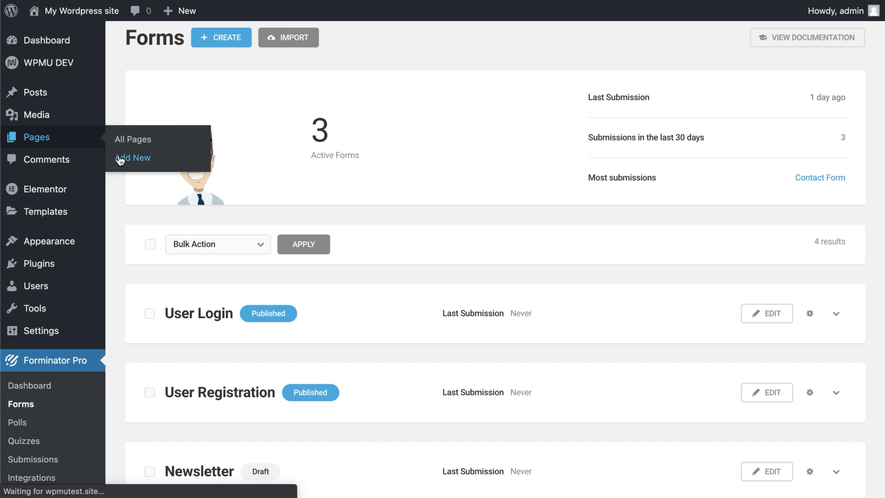
# Add a new page titled Sign Up and open it in the Elementor editor
pyautogui.click(133, 158)
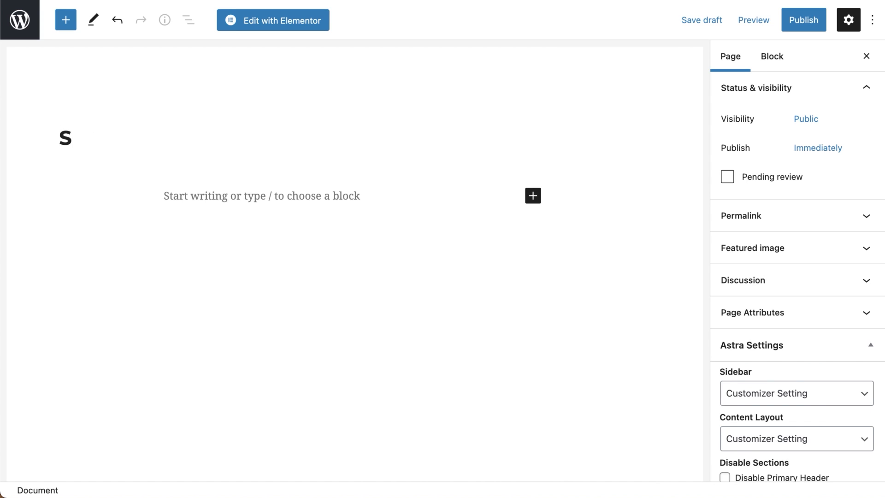
pyautogui.write('ign Up')
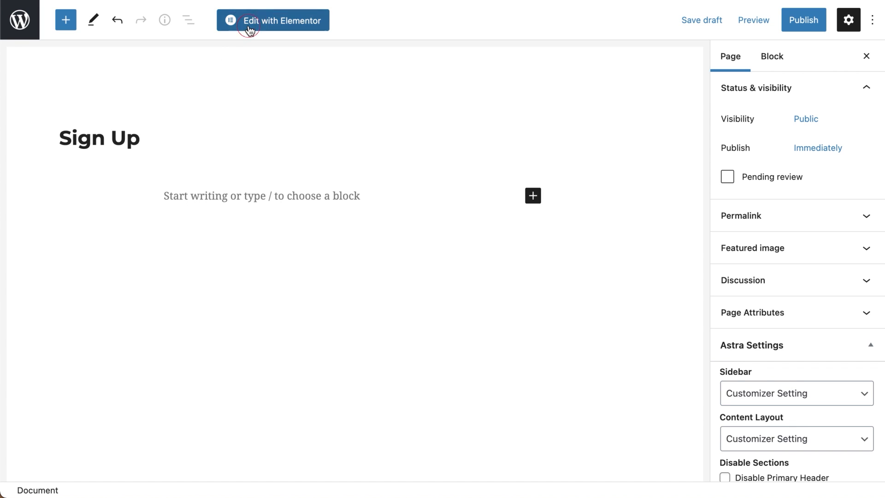
pyautogui.click(250, 20)
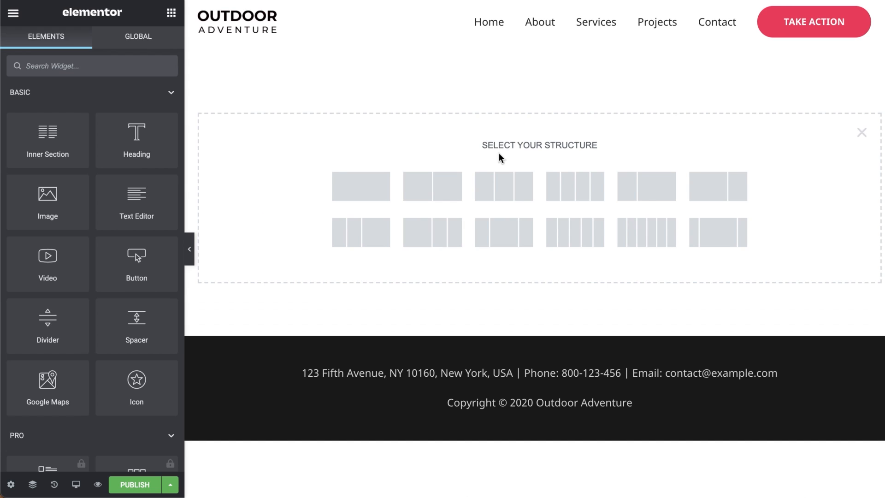
# Add a three-column section and drop the Forminator widget into its middle column
pyautogui.click(503, 186)
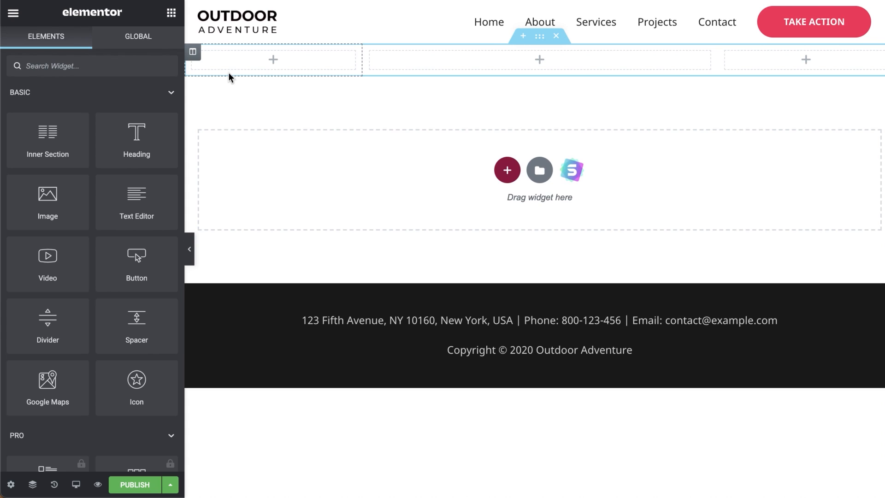
pyautogui.write('form')
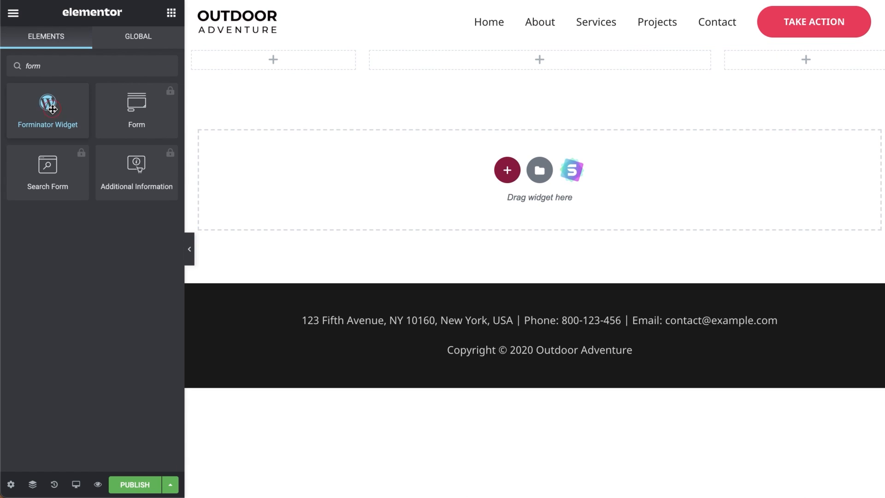
pyautogui.moveTo(47, 110); pyautogui.dragTo(494, 59)
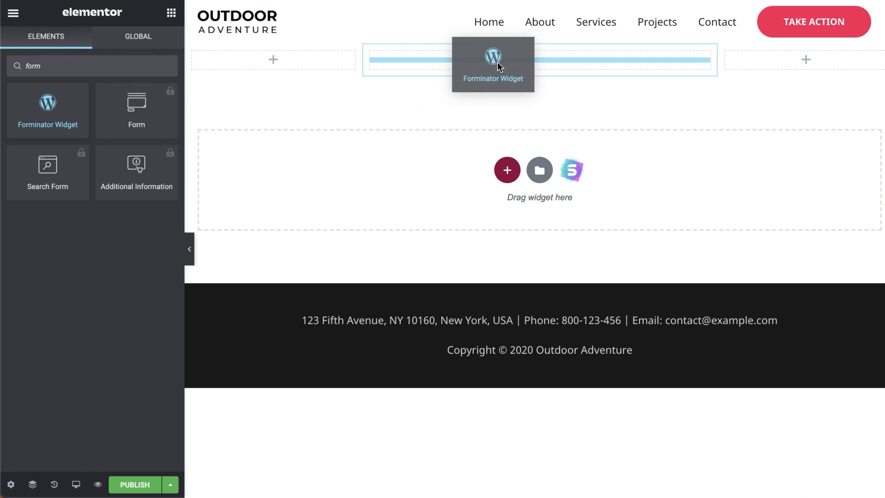
pyautogui.moveTo(47, 110); pyautogui.dragTo(539, 59)
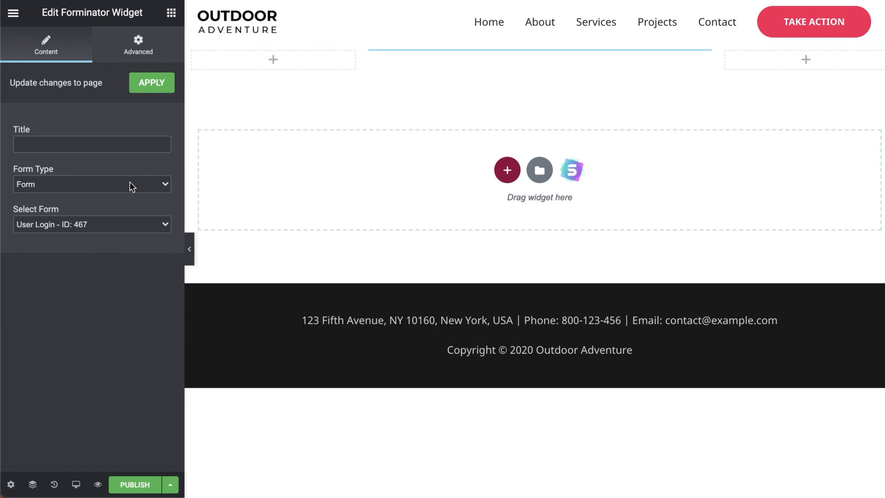
# Select the User Registration form for the widget and publish the Sign Up page
pyautogui.click(93, 224)
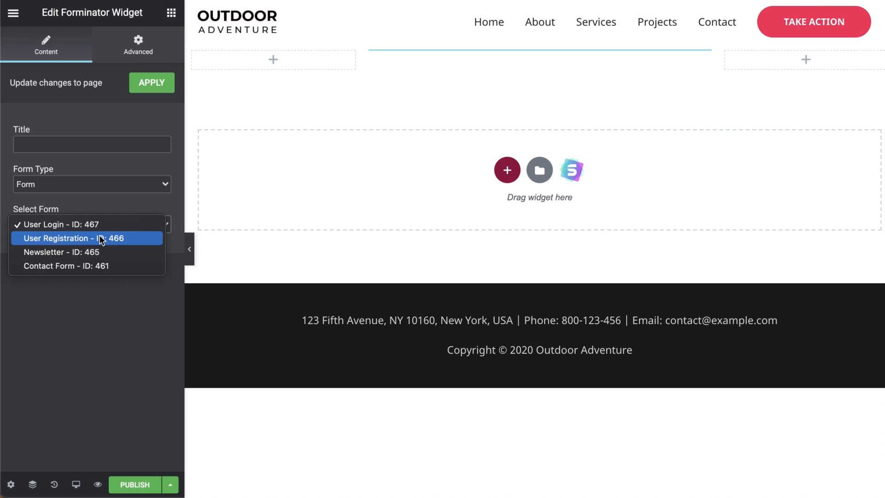
pyautogui.click(69, 238)
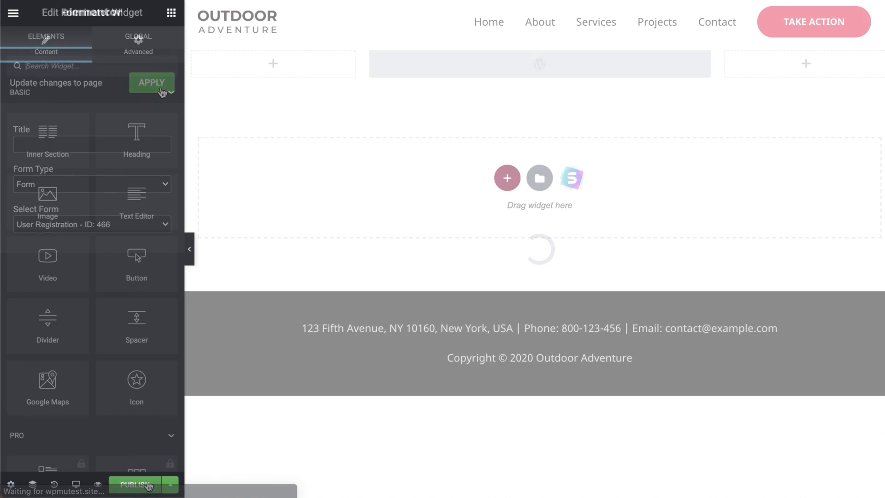
pyautogui.click(135, 485)
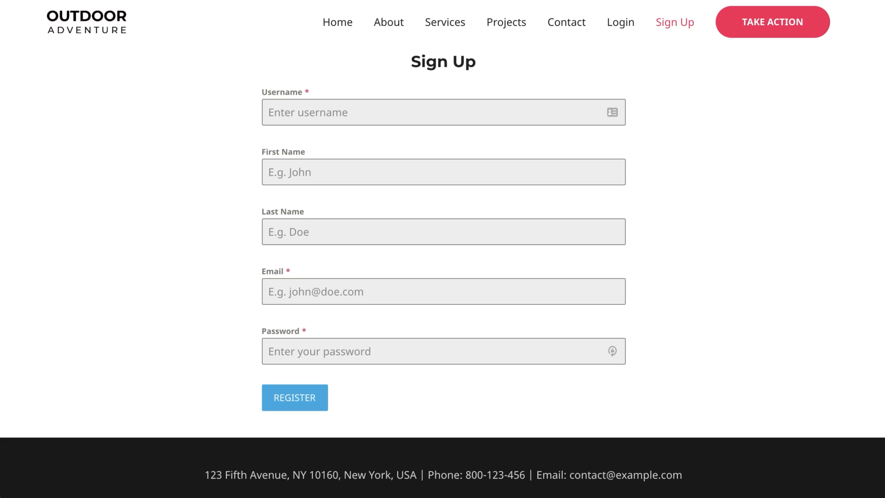
pyautogui.scroll(-3)
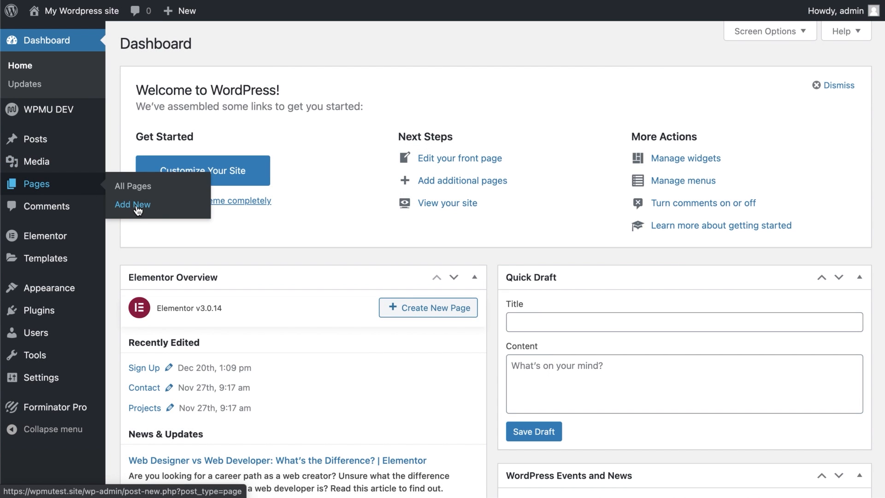
# Create a new page titled 'Login' and edit it with Elementor
pyautogui.click(133, 204)
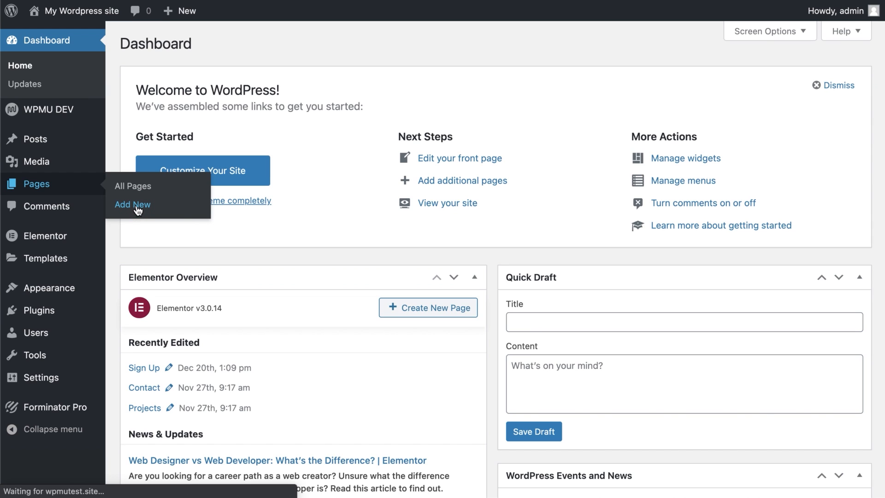
pyautogui.click(133, 205)
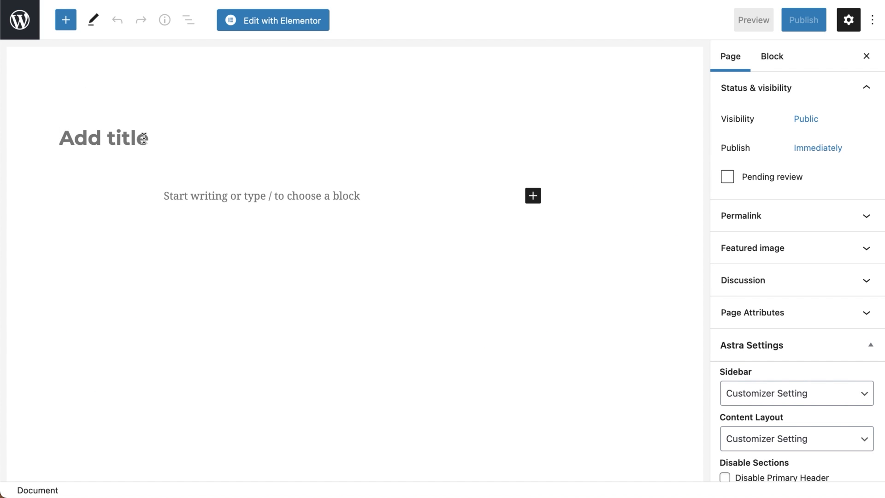
pyautogui.write('Login')
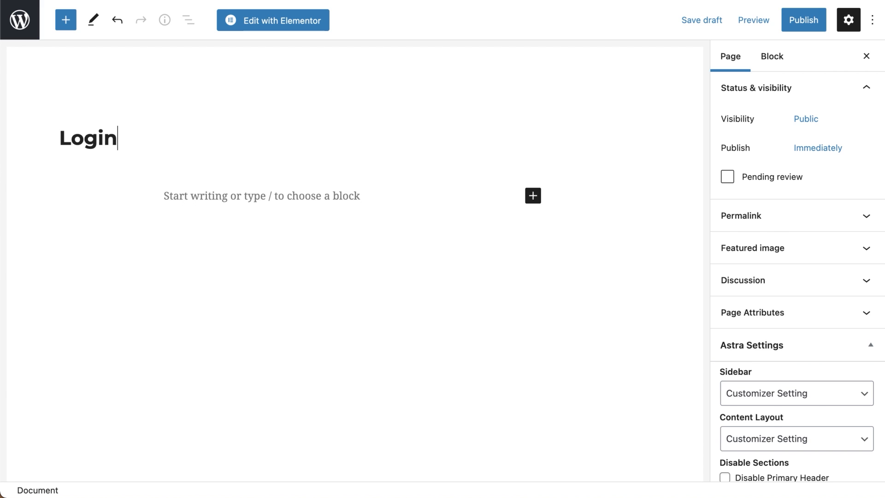
pyautogui.click(271, 20)
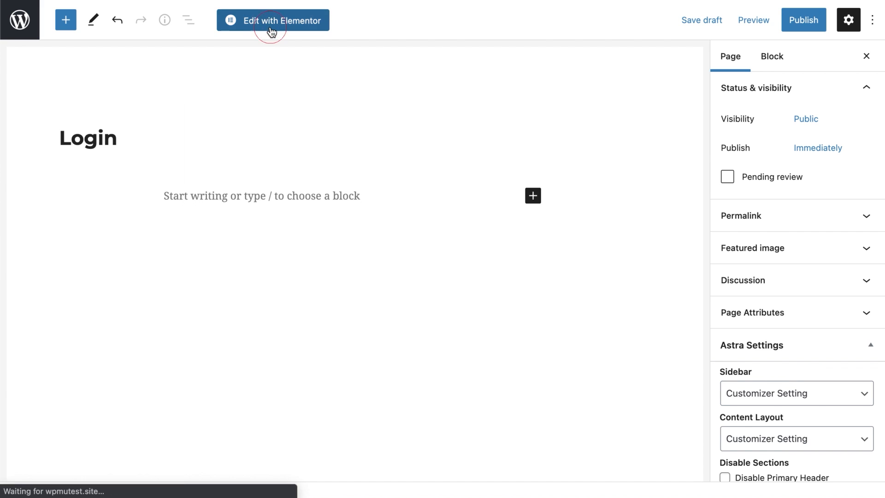
pyautogui.click(273, 21)
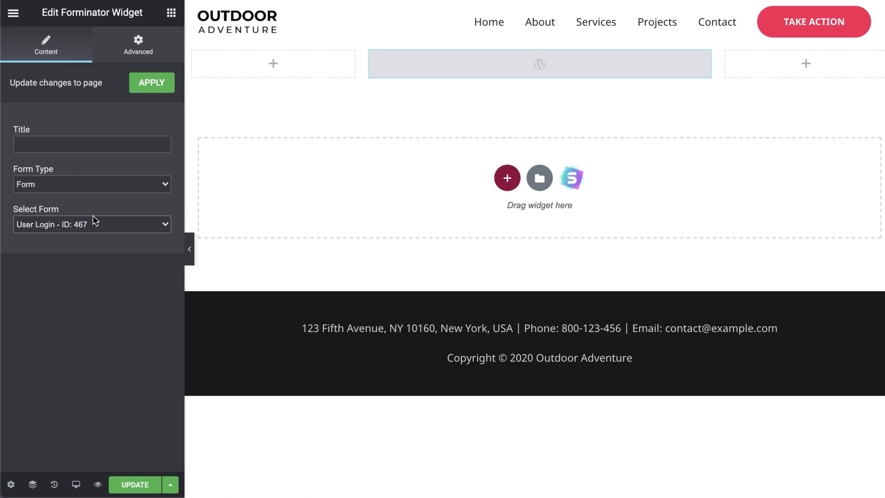
# Embed the User Login form via the Forminator widget and update the page
pyautogui.click(152, 83)
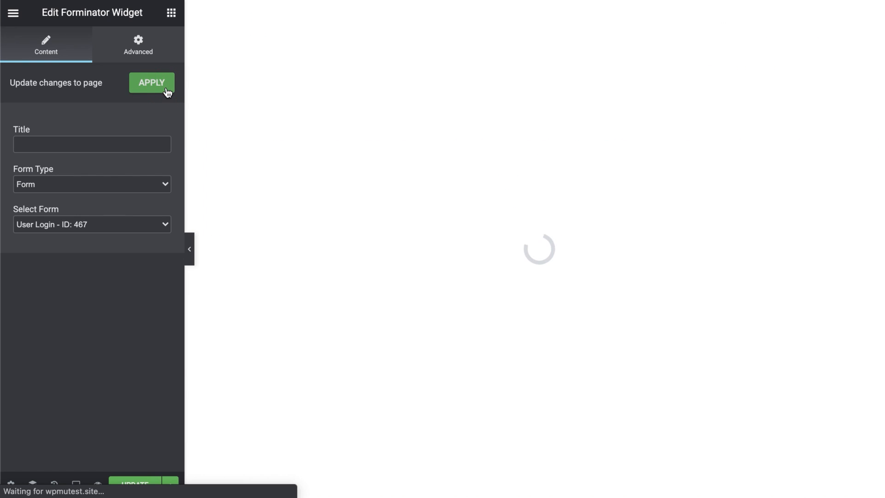
pyautogui.click(151, 83)
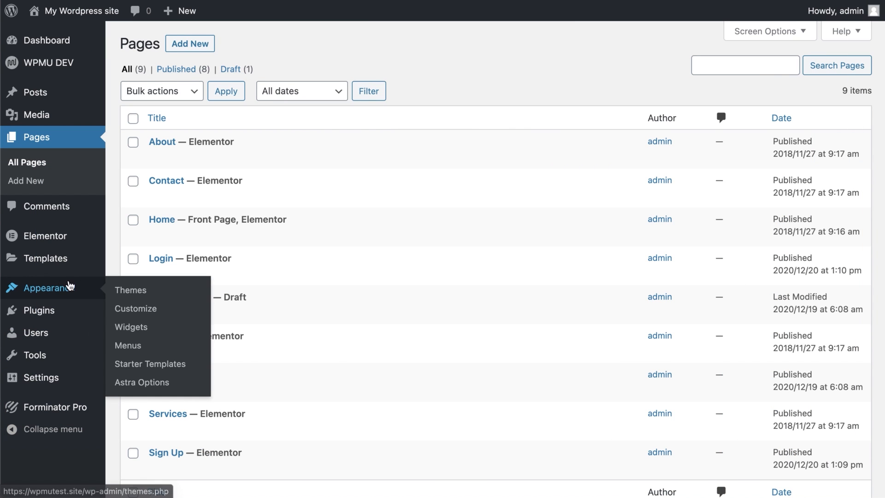
# Add the Login and Sign Up pages to the main menu under Appearance > Menus and save it
pyautogui.click(128, 344)
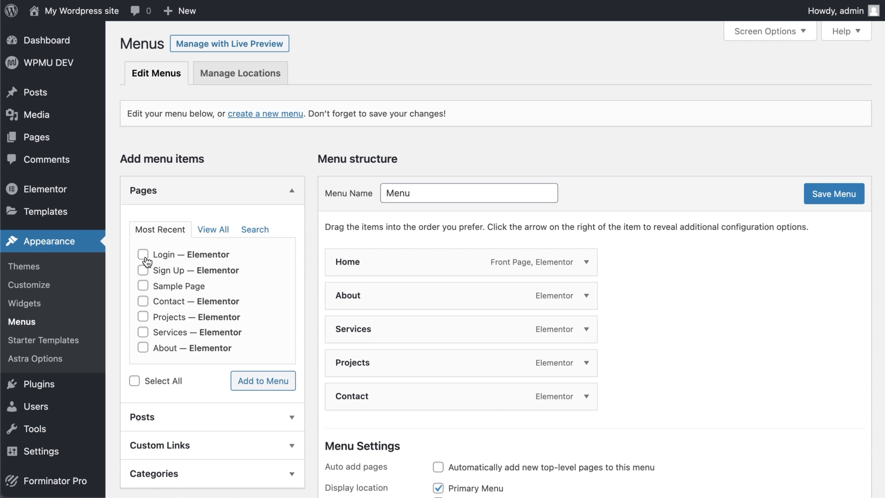
pyautogui.click(263, 381)
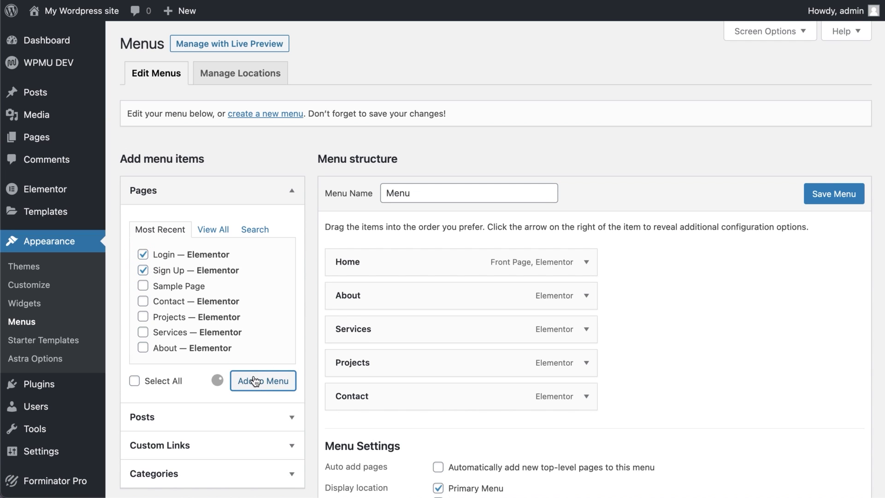
pyautogui.click(263, 381)
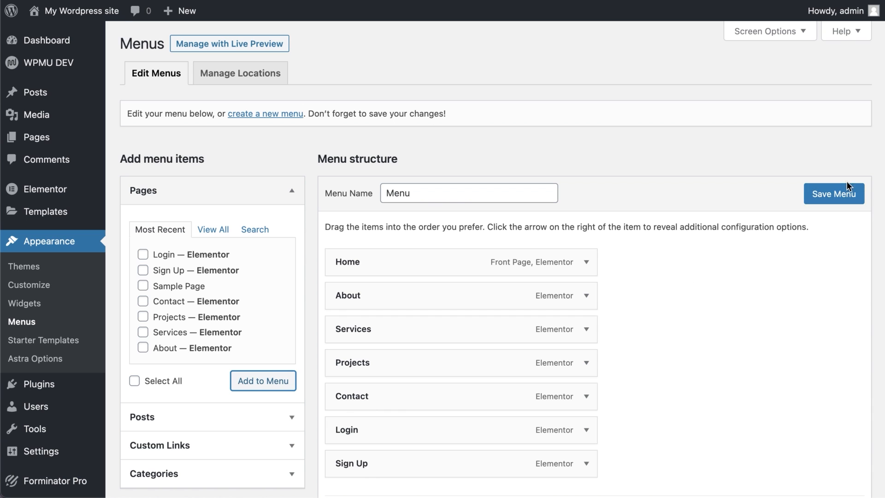
pyautogui.click(834, 196)
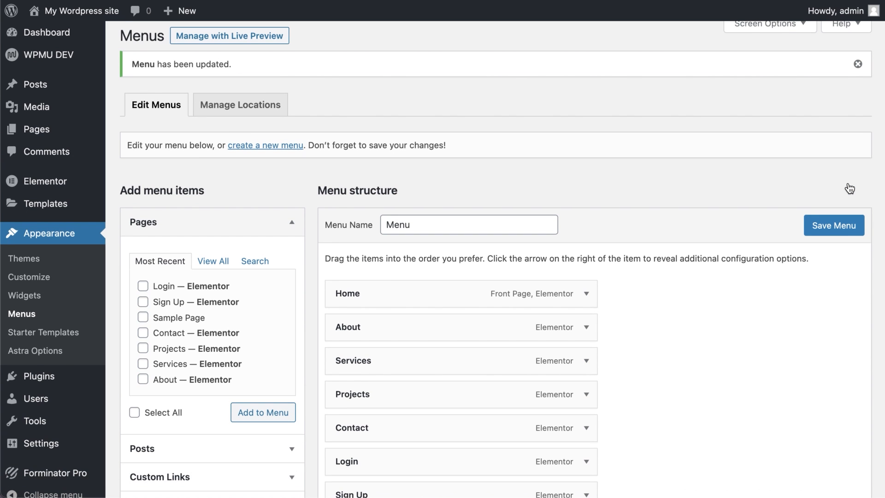
pyautogui.scroll(-3)
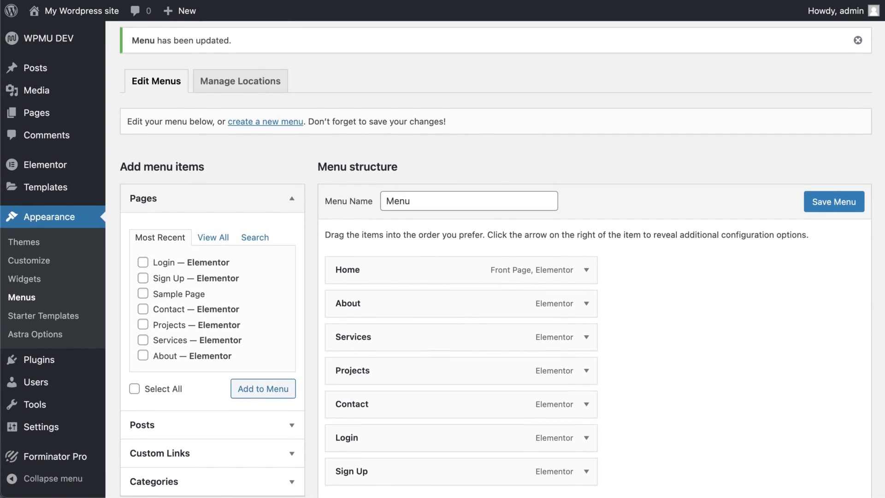
pyautogui.scroll(-3)
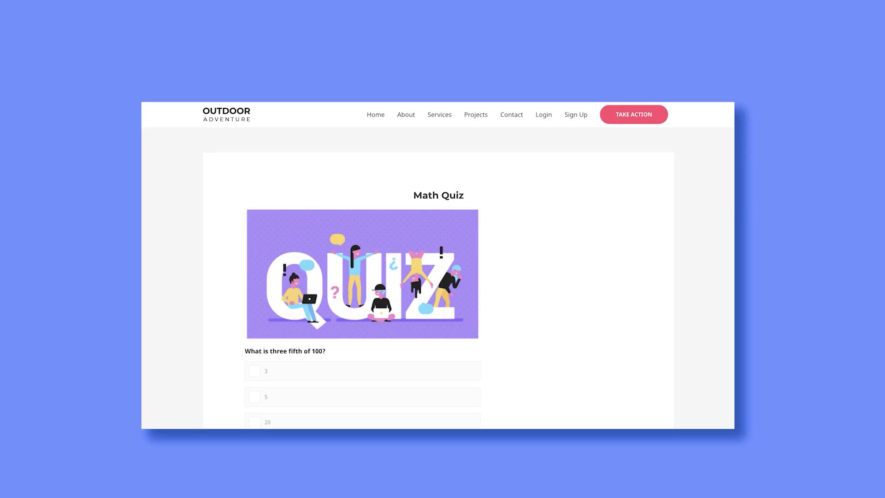
pyautogui.scroll(-3)
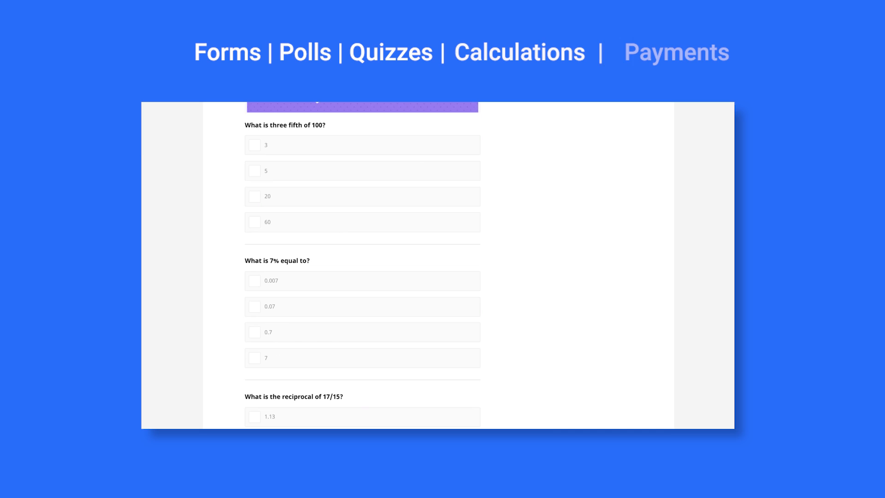
pyautogui.scroll(-3)
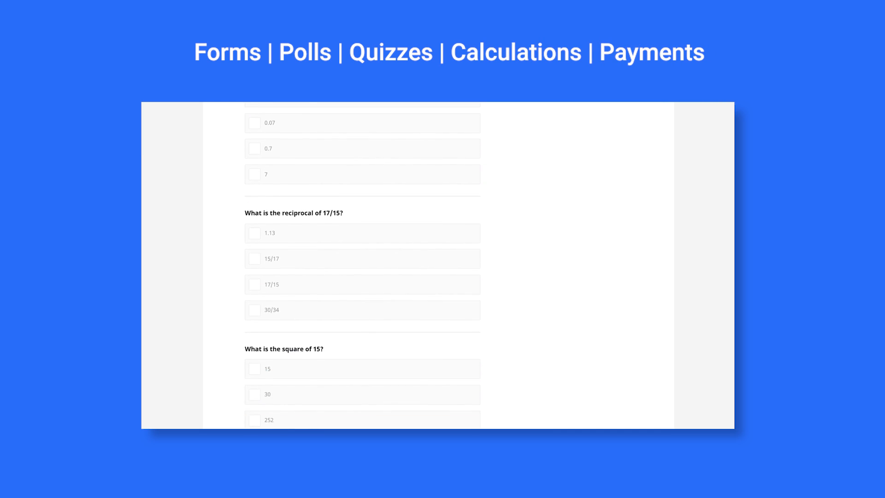